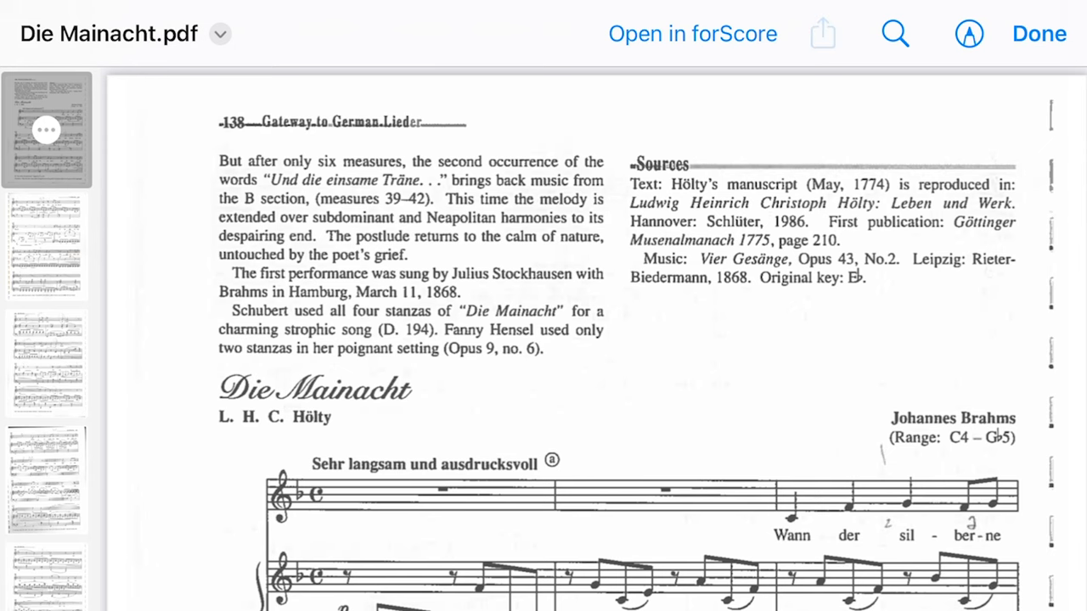
Step: Share Die Mainacht.pdf from Files and scroll the app row to find forScore
left_click(823, 34)
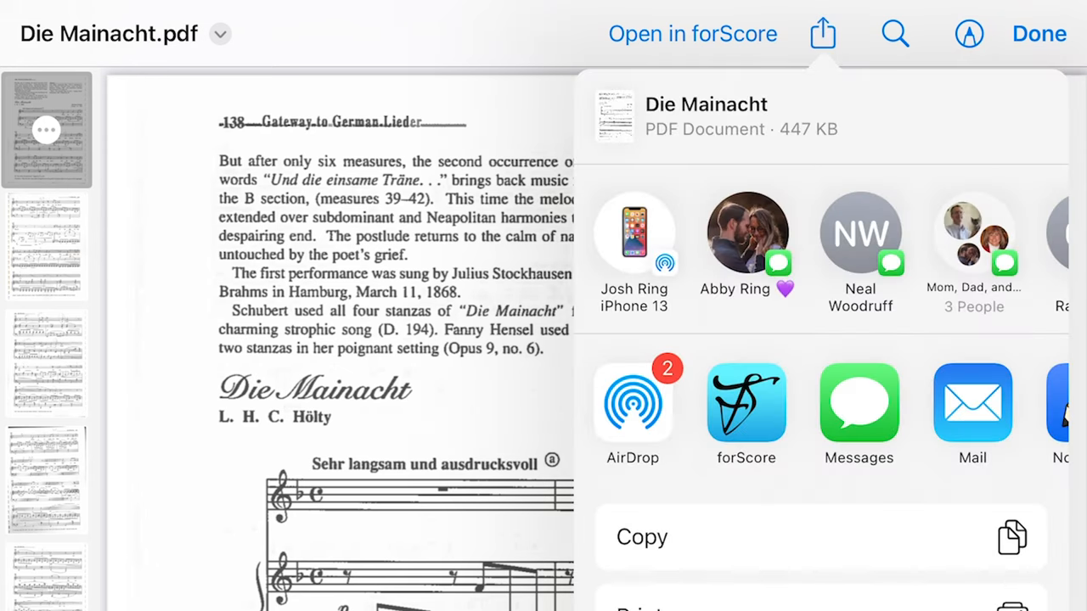
scroll("left", 3)
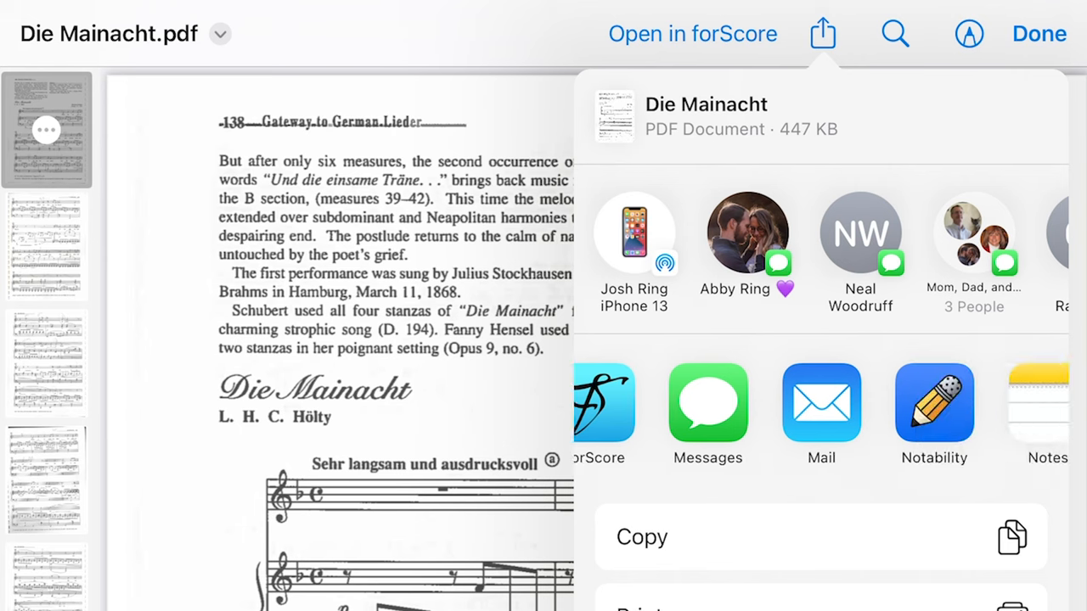
scroll("left", 3)
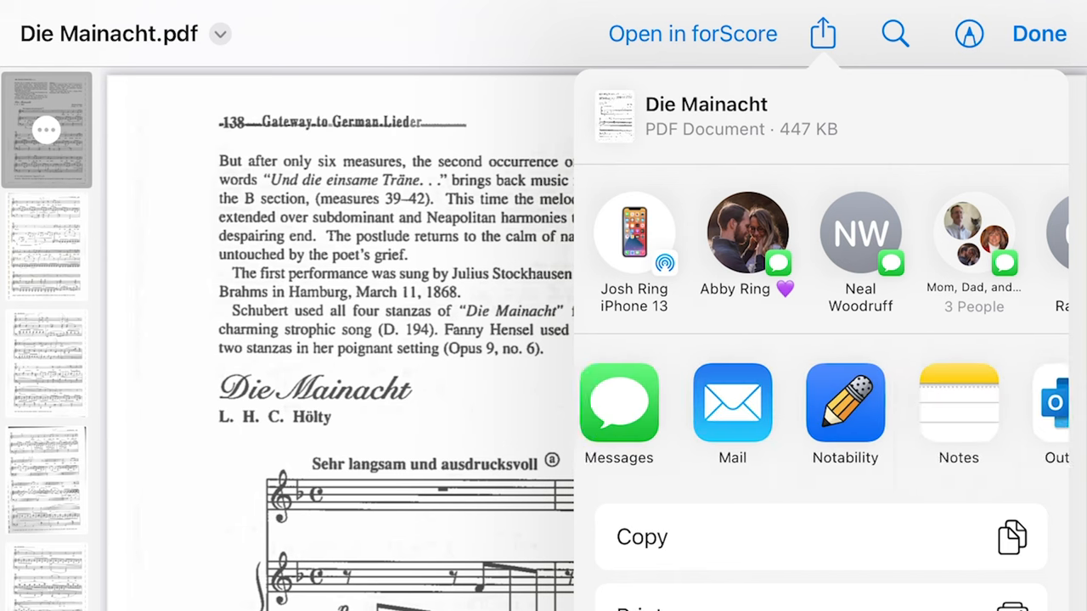
scroll("left", 3)
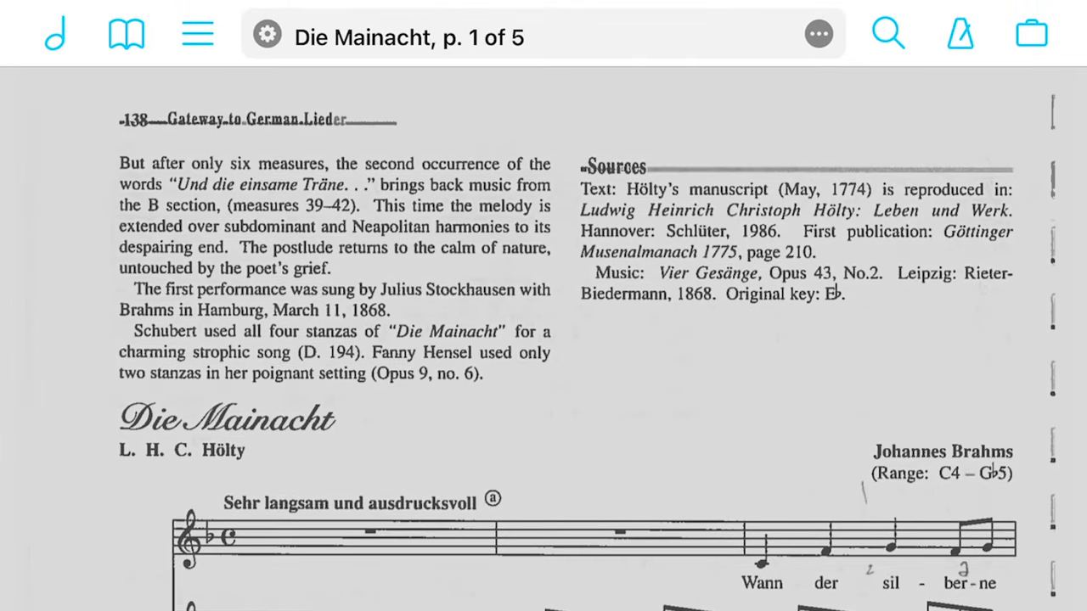
left_click(819, 34)
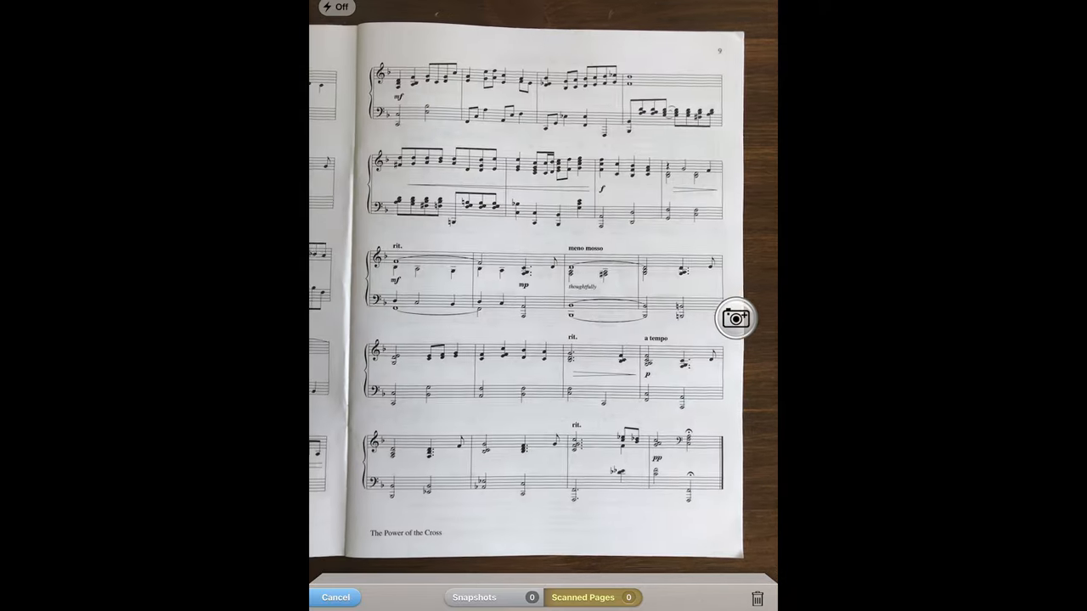
Step: Photograph the printed music page and fit the crop corners to the page edges
left_click(732, 317)
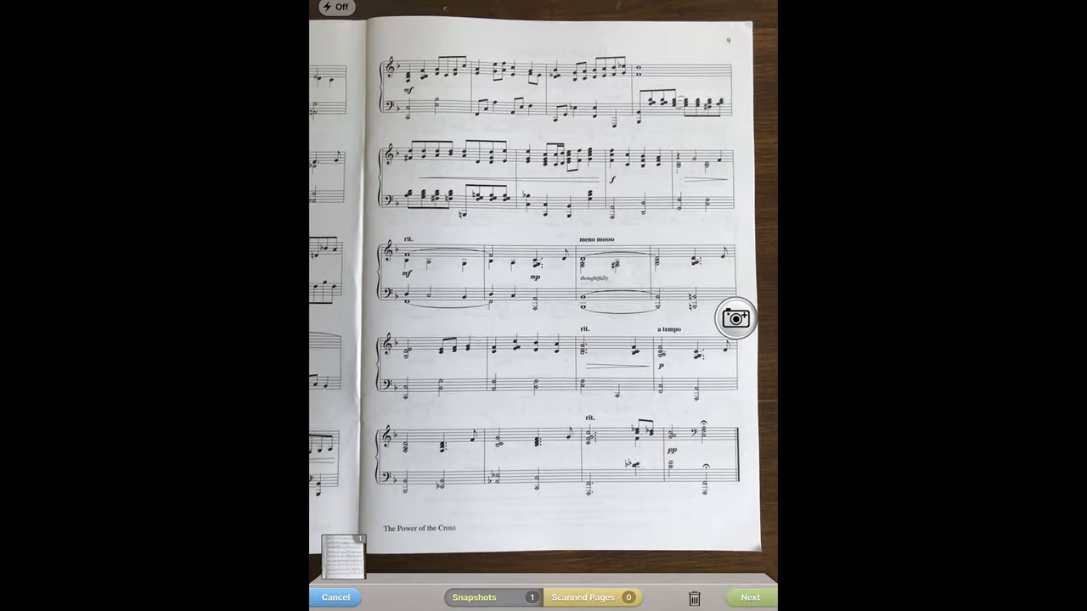
left_click(734, 317)
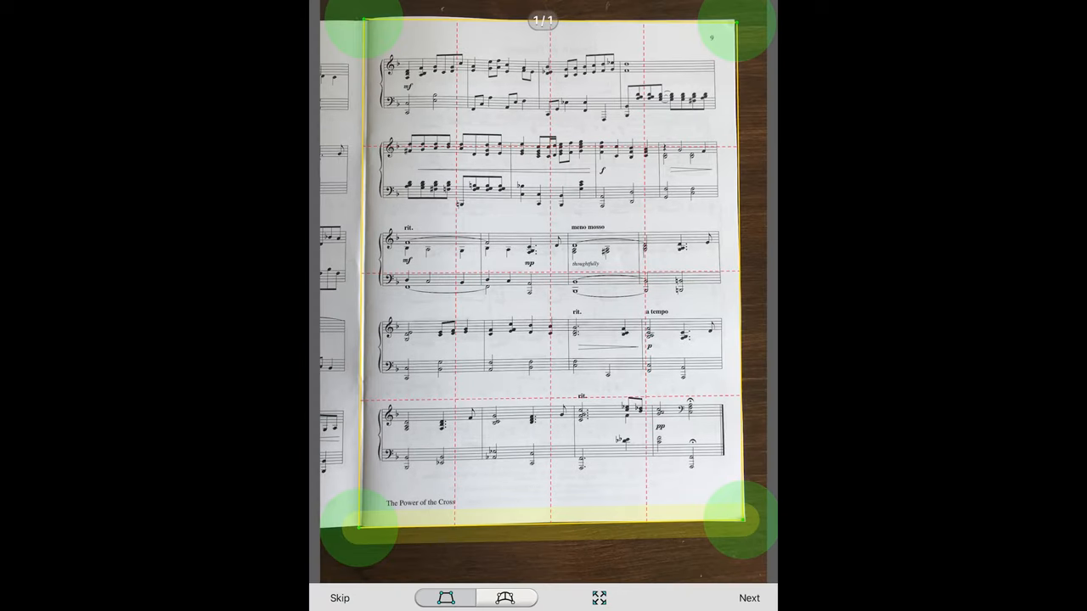
left_click_drag(739, 523, 739, 476)
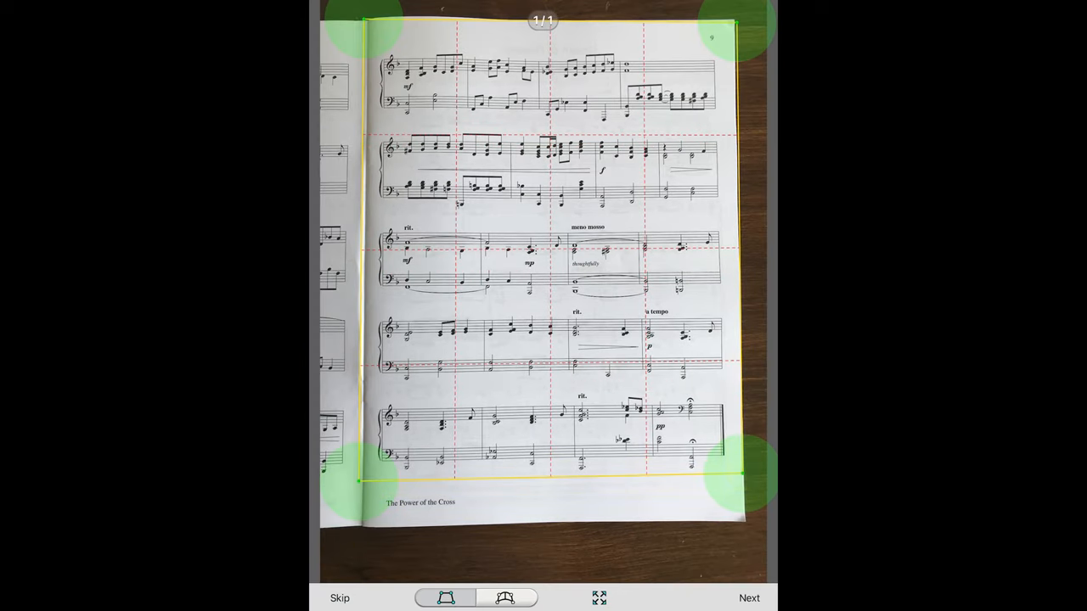
left_click_drag(737, 474, 727, 474)
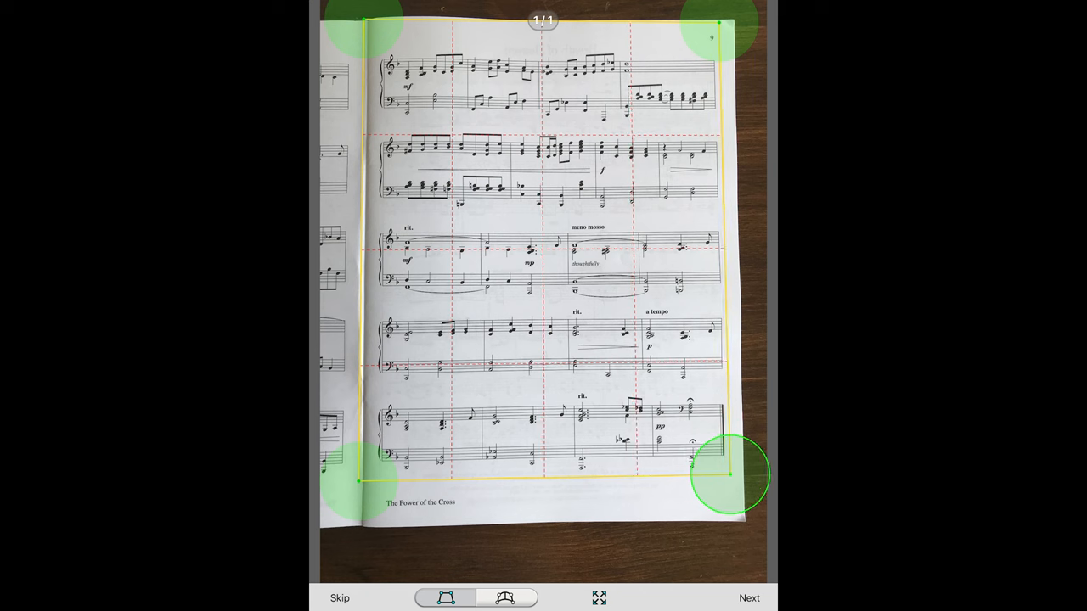
left_click_drag(728, 472, 729, 472)
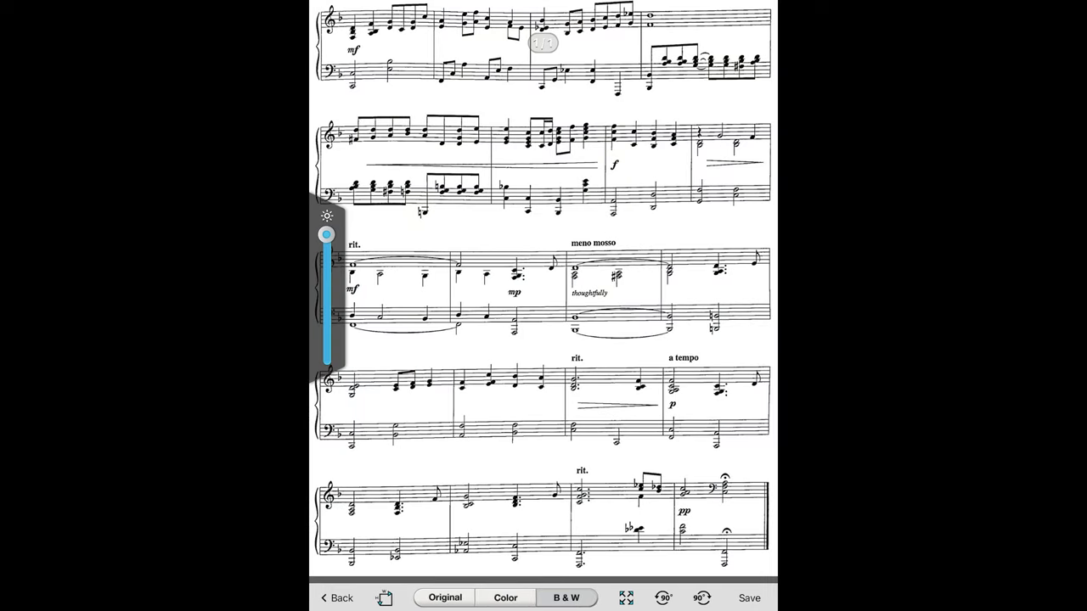
Step: Adjust the black-and-white scan's brightness, review the saved page and return to the camera
left_click_drag(327, 234, 327, 287)
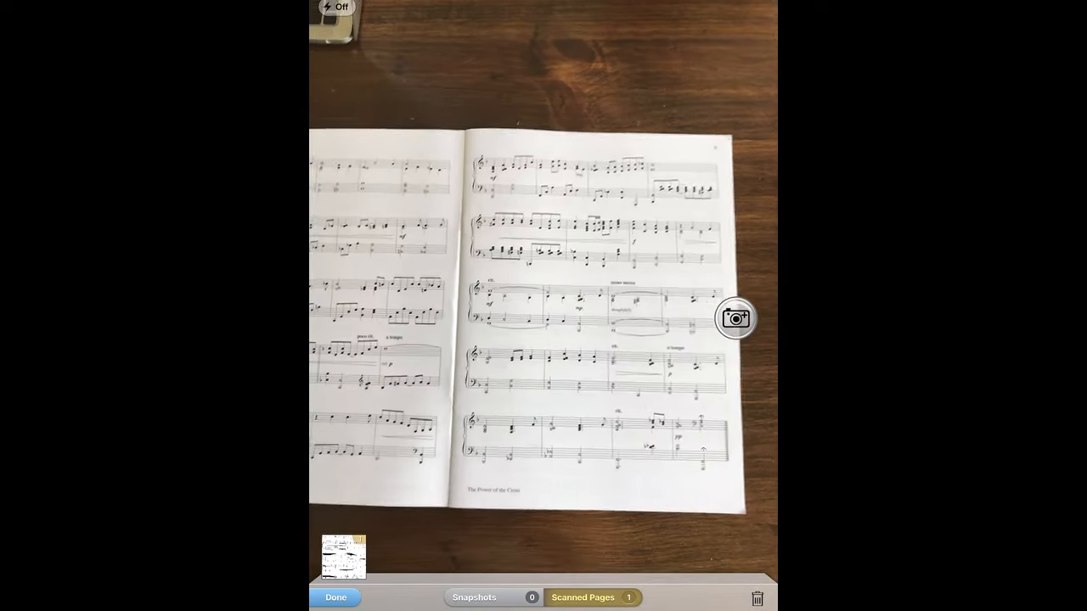
left_click(343, 558)
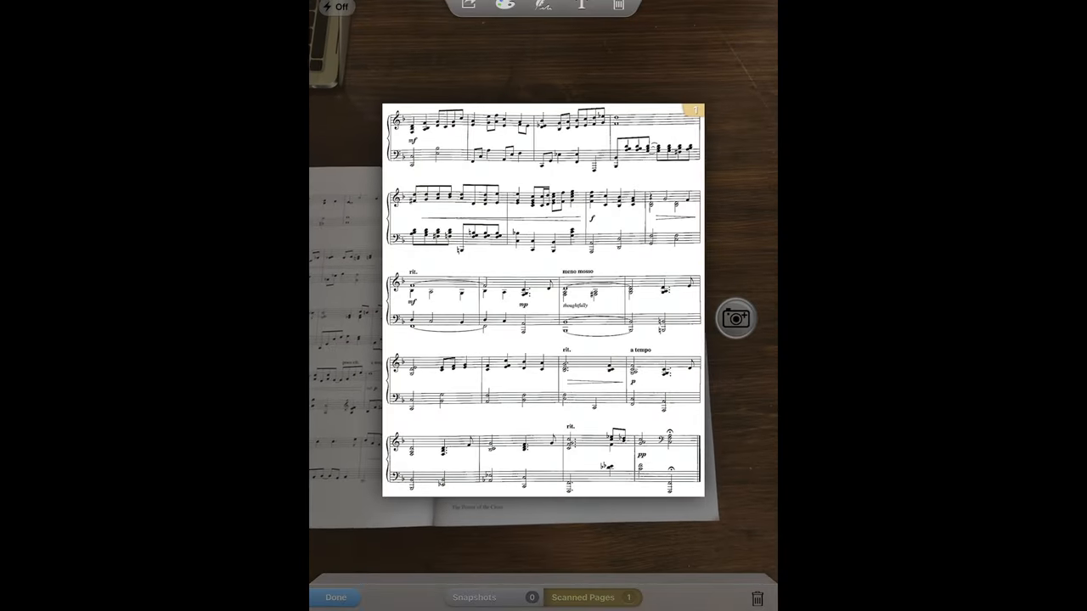
left_click(736, 317)
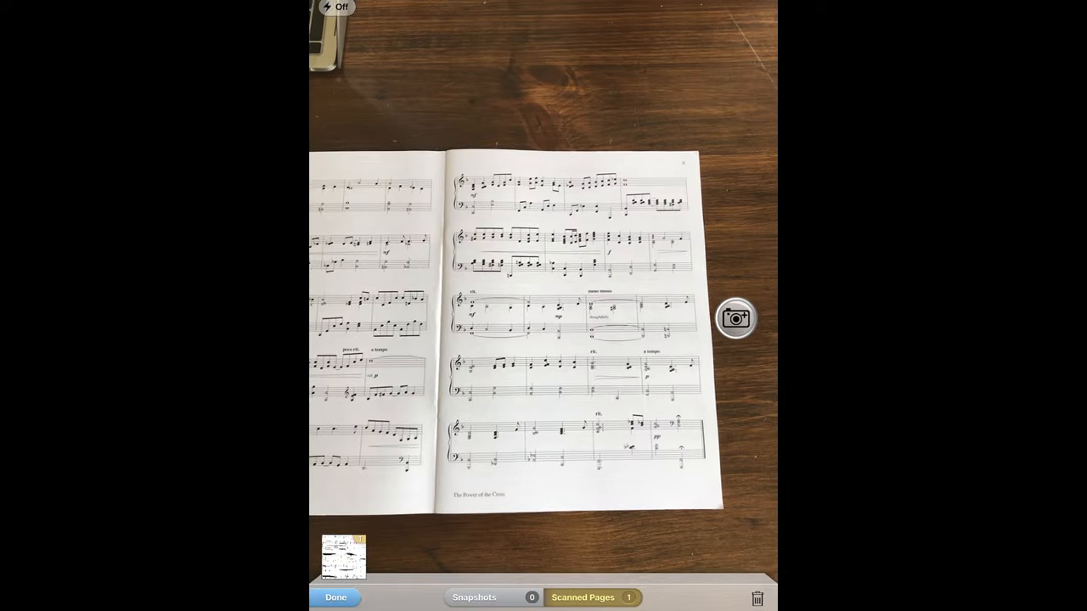
Step: Finish scanning and save the new document with the title 'Name'
left_click(336, 598)
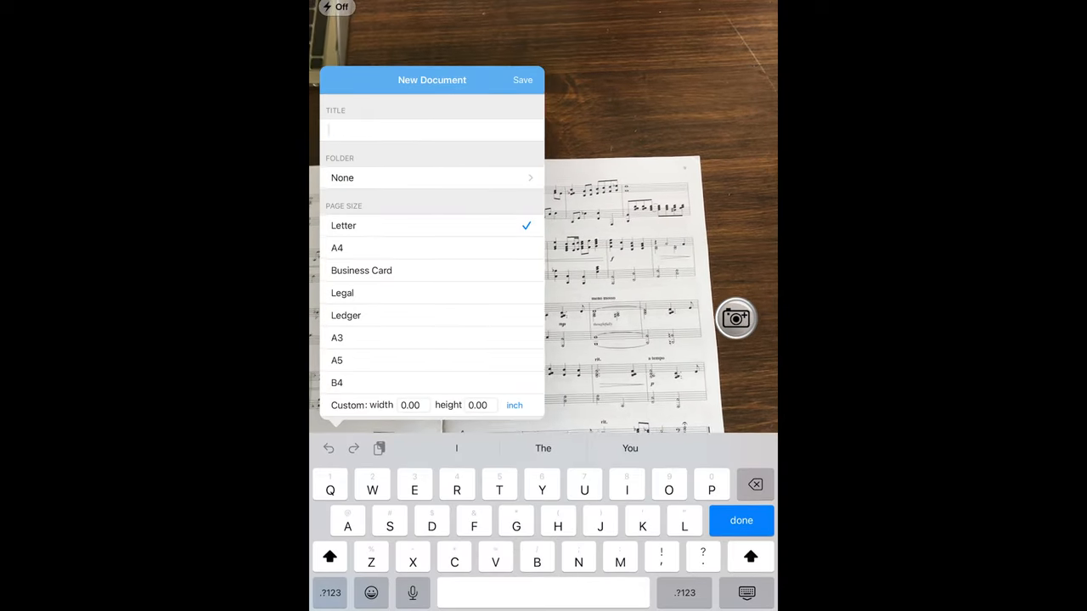
type("Name")
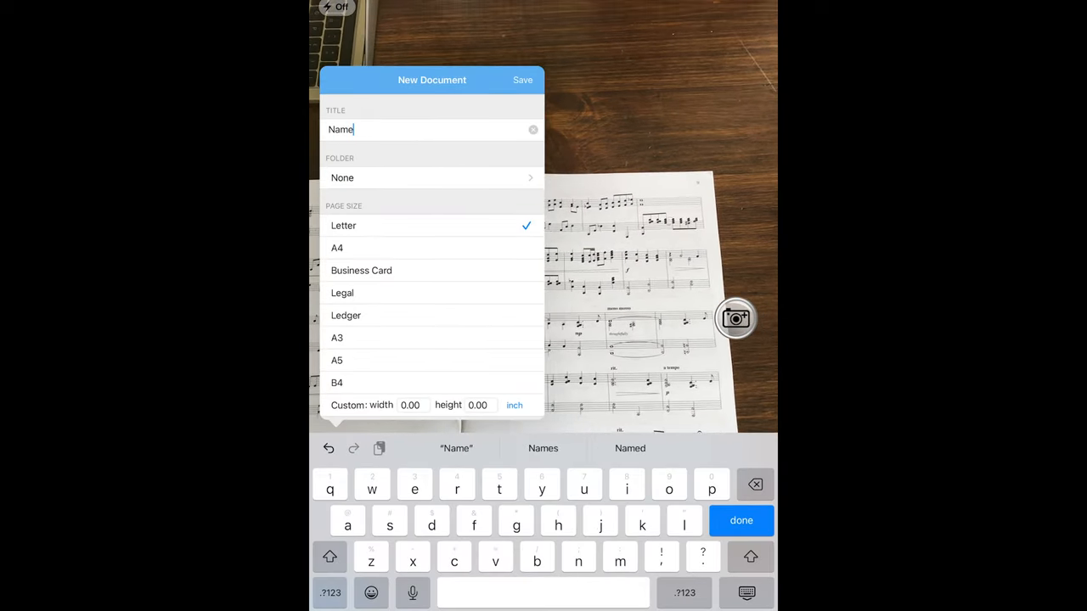
left_click(523, 80)
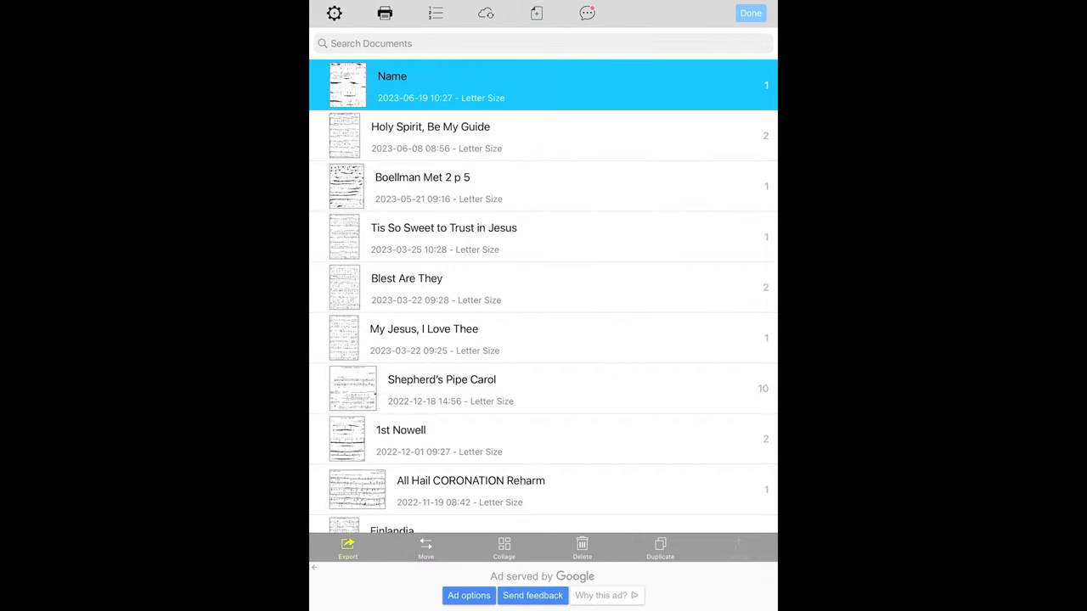
Step: Export the Name document as a PDF and send it into forScore
left_click(347, 547)
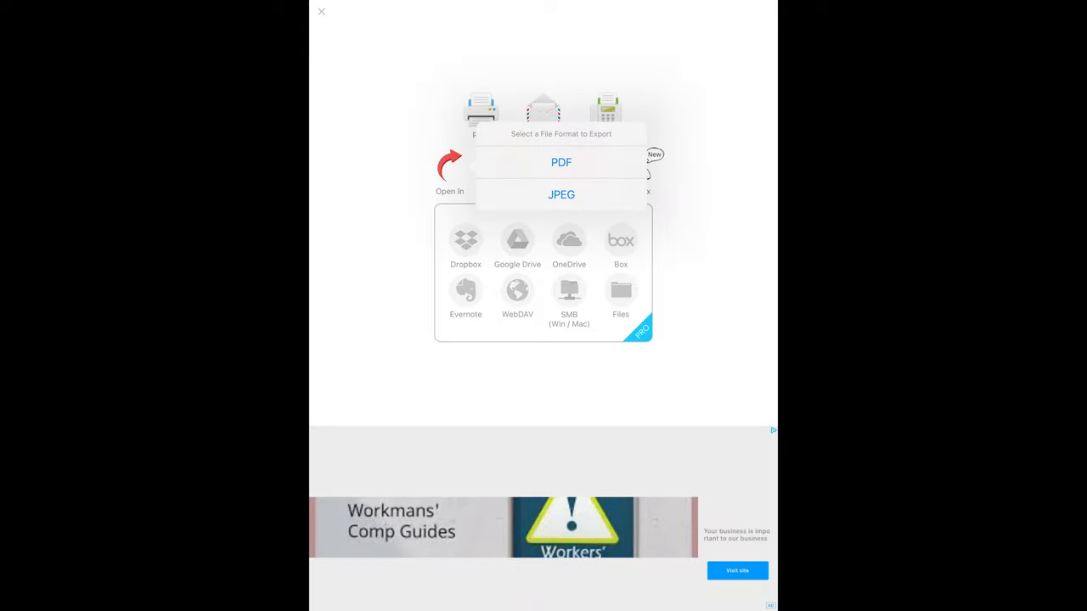
left_click(561, 163)
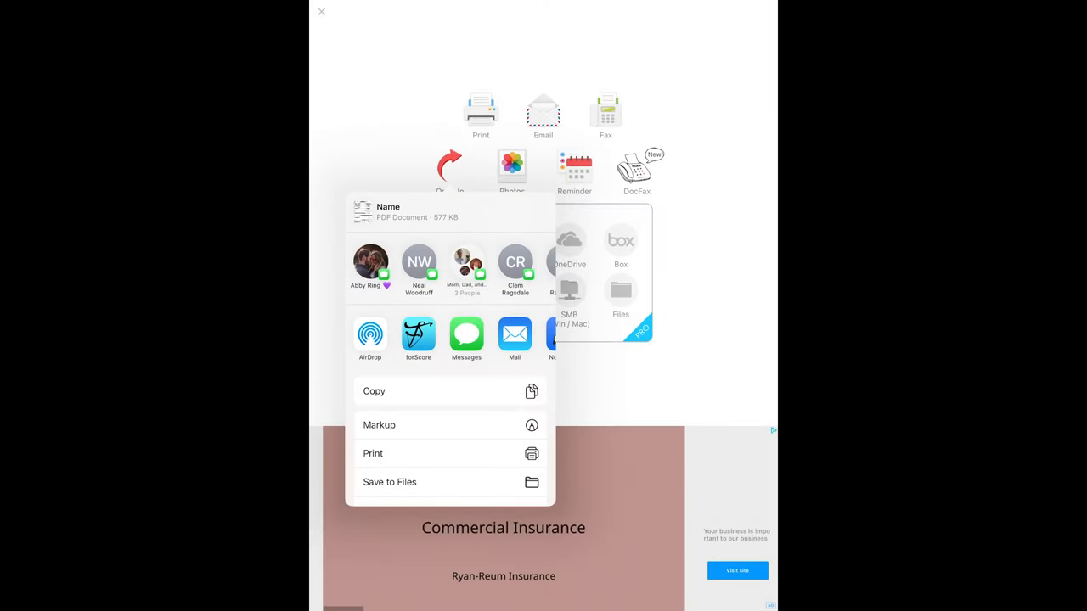
left_click(321, 10)
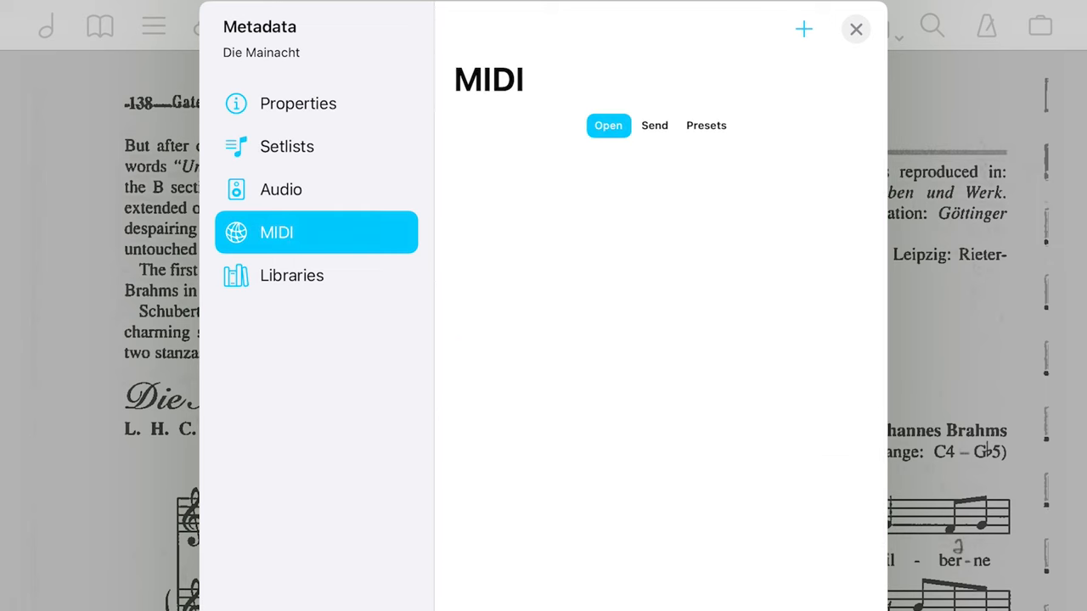
Step: Enter Brahms as the composer in Die Mainacht's properties
left_click(299, 104)
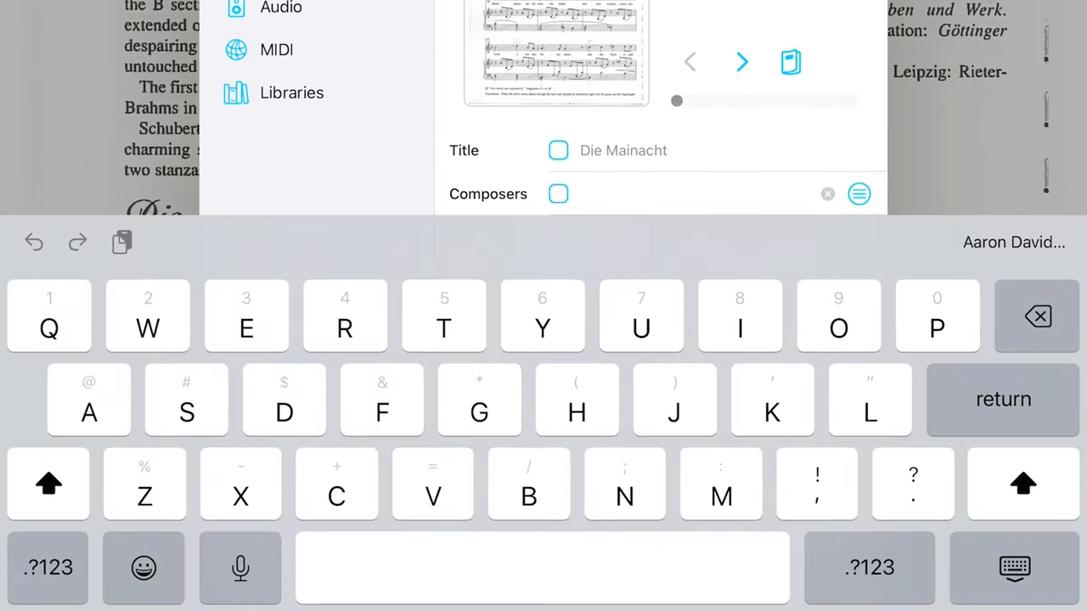
left_click(680, 194)
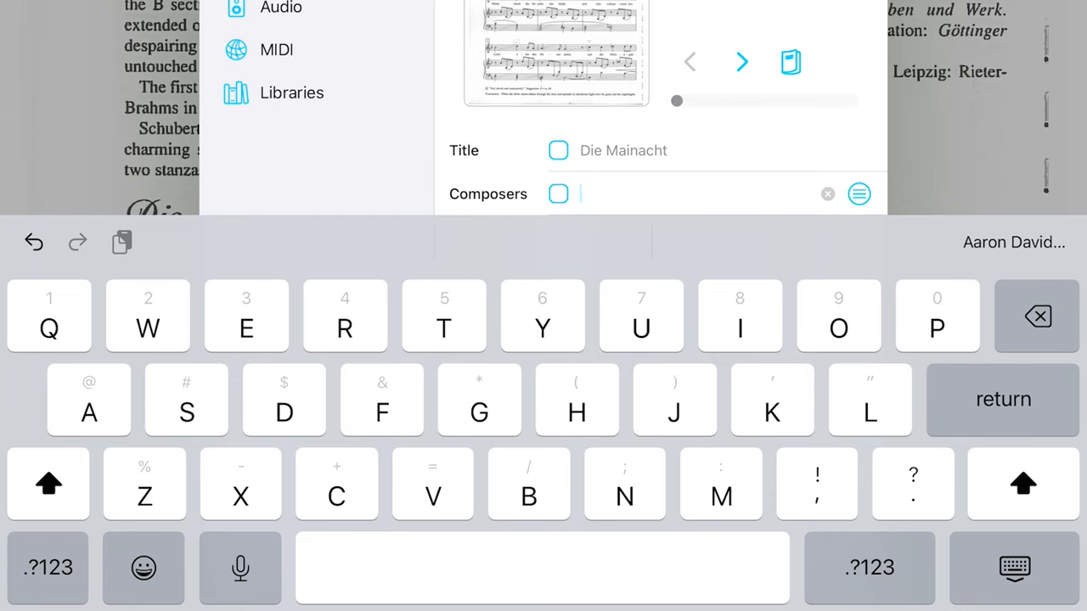
type("Brahms")
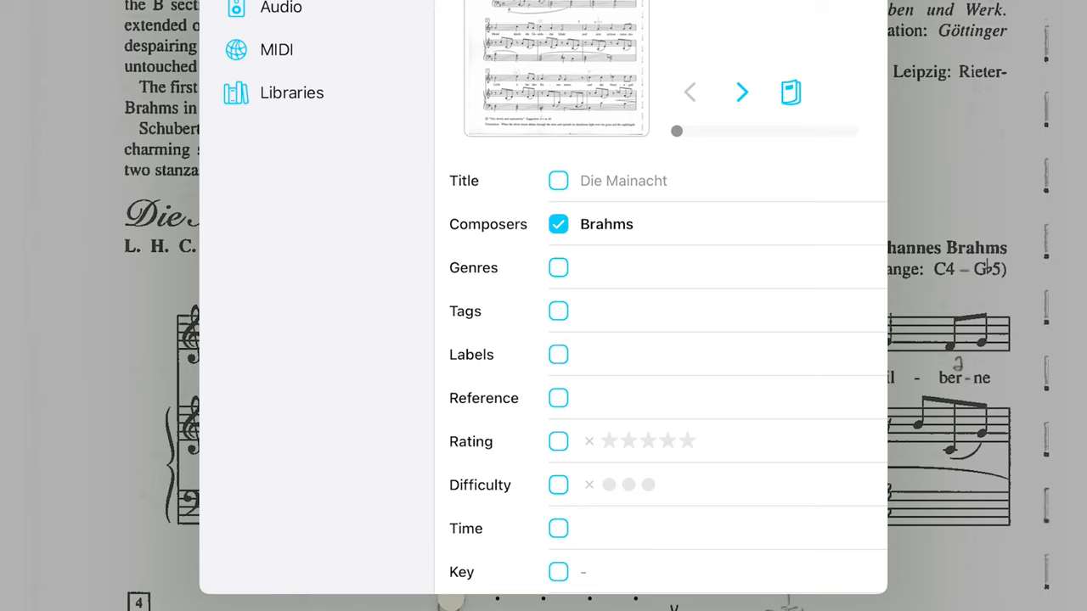
Step: Set the score's difficulty to three dots
left_click(557, 486)
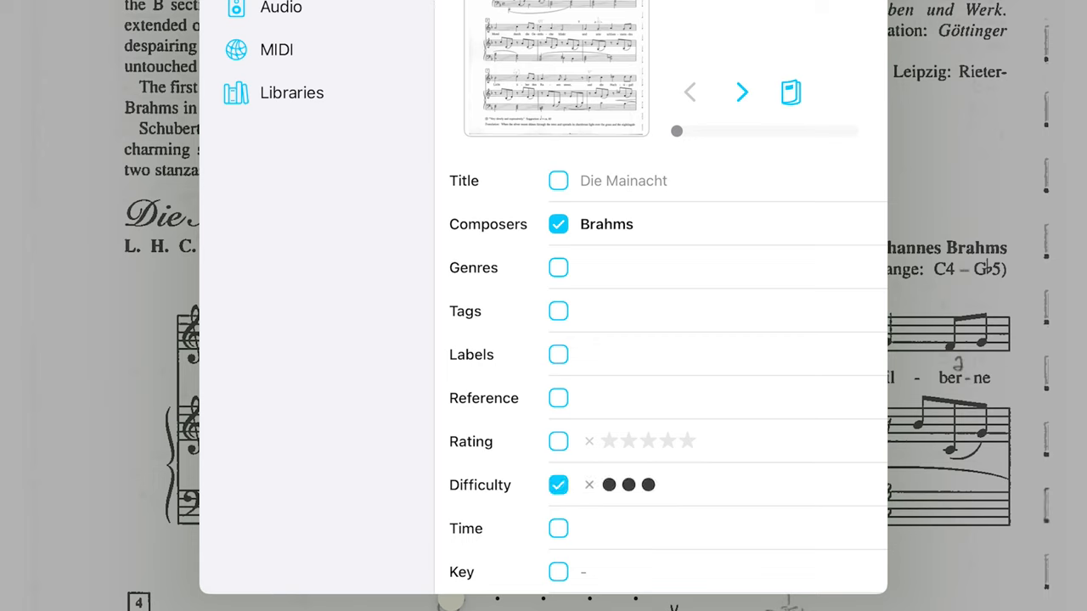
left_click(608, 485)
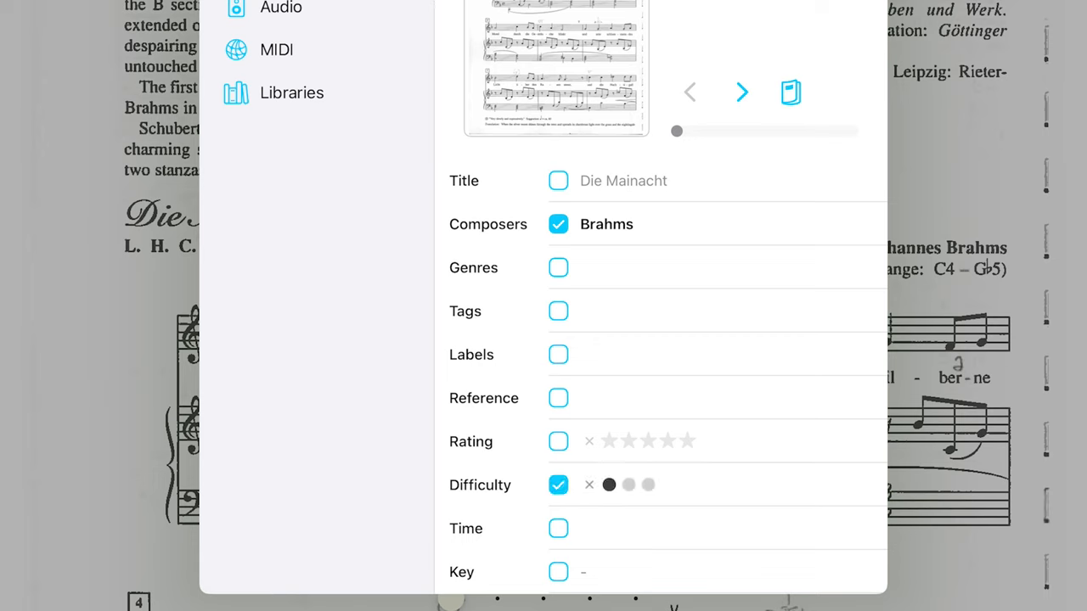
left_click(649, 486)
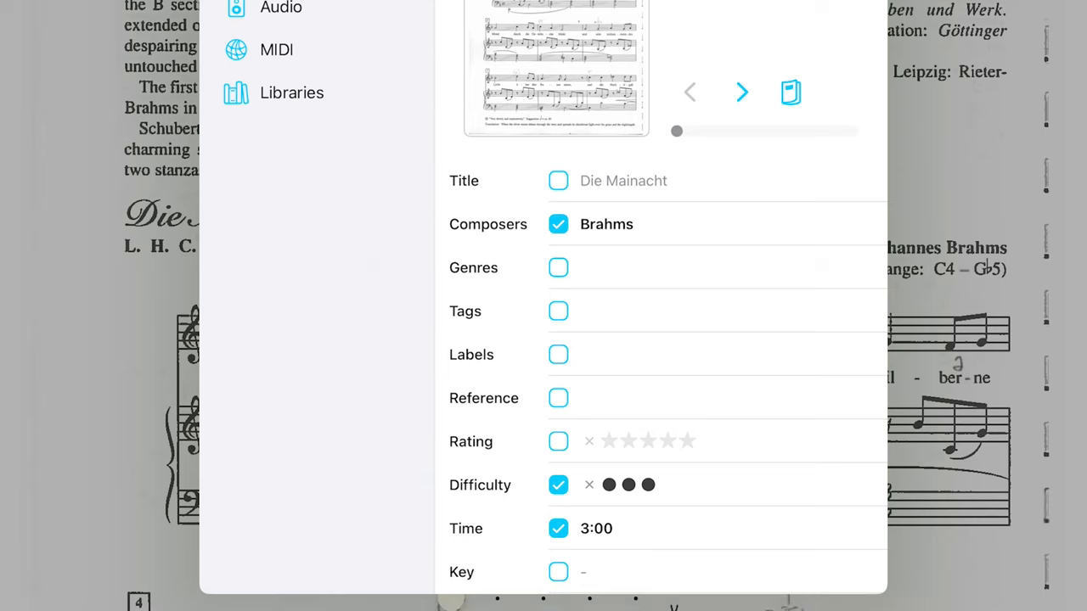
Step: Scroll the key picker toward F for the score
left_click(557, 571)
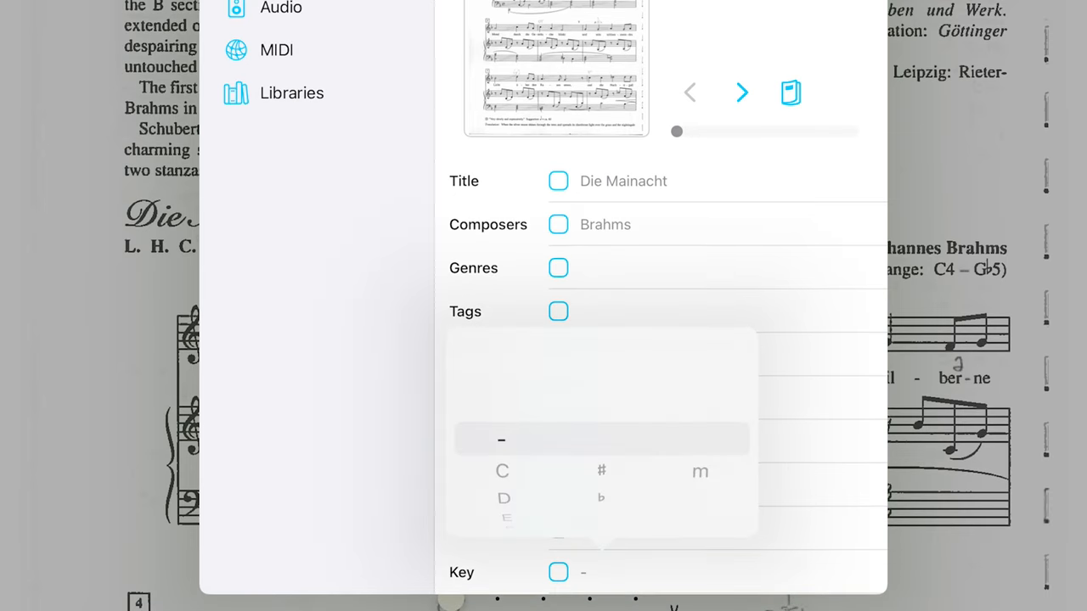
scroll("down", 3)
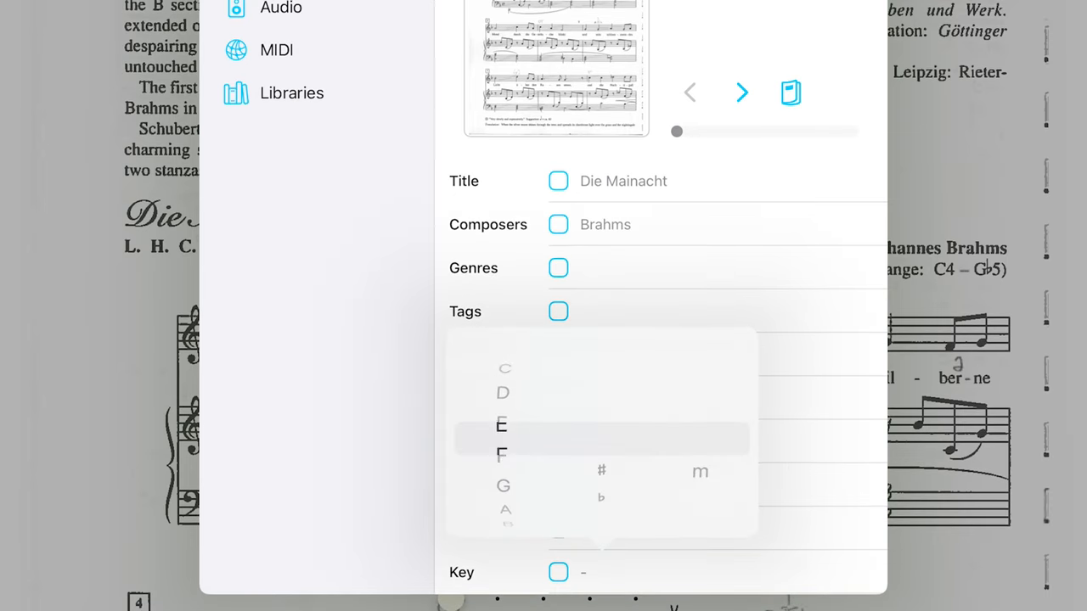
scroll("down", 3)
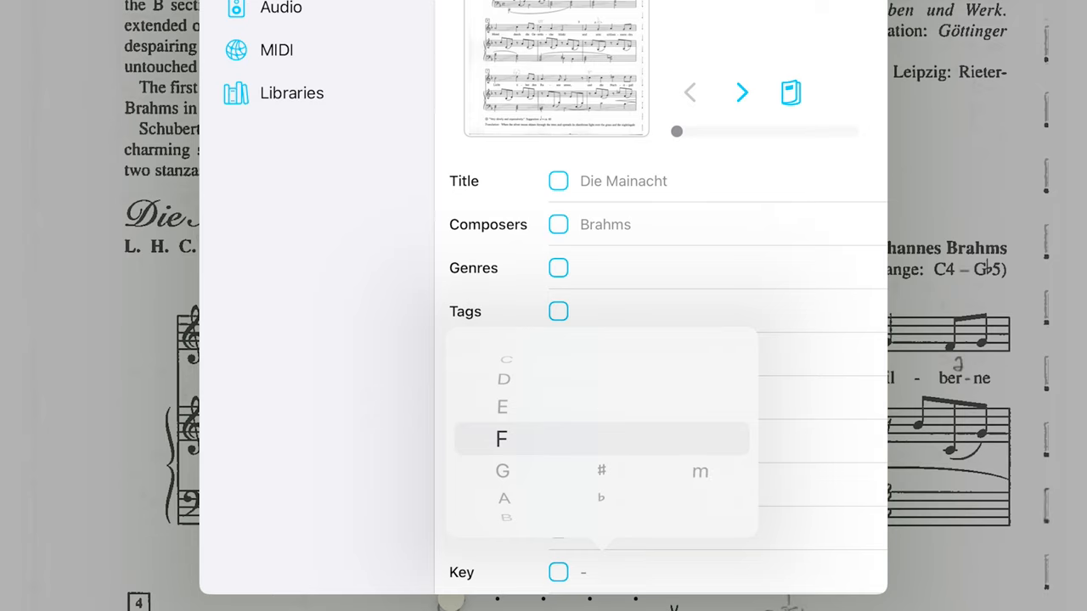
Step: Rename the custom metadata fields to Instrument and Ensemble
left_click(502, 438)
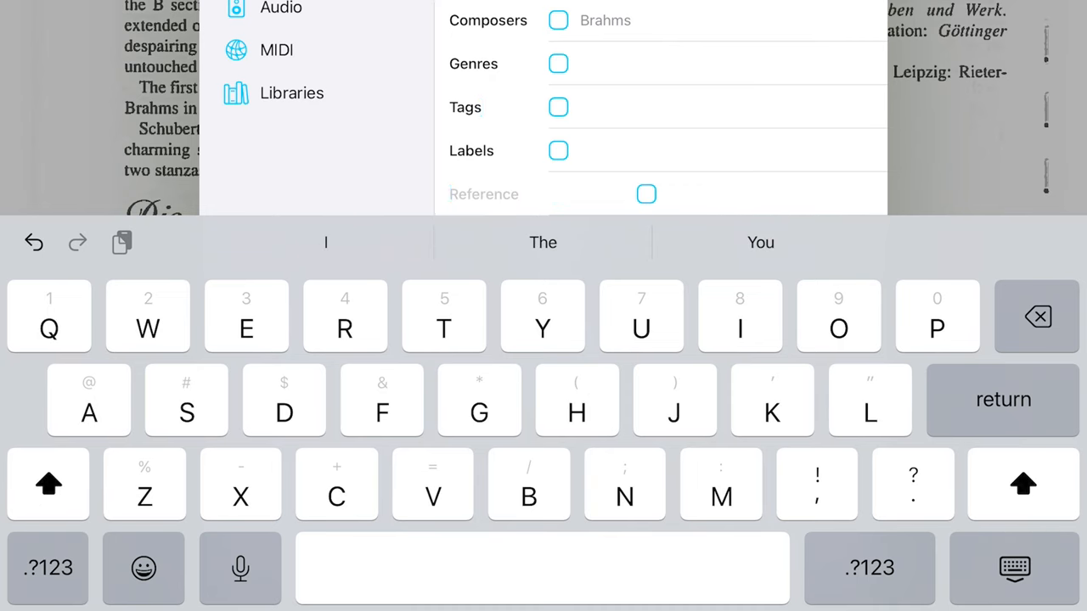
type("Instrume")
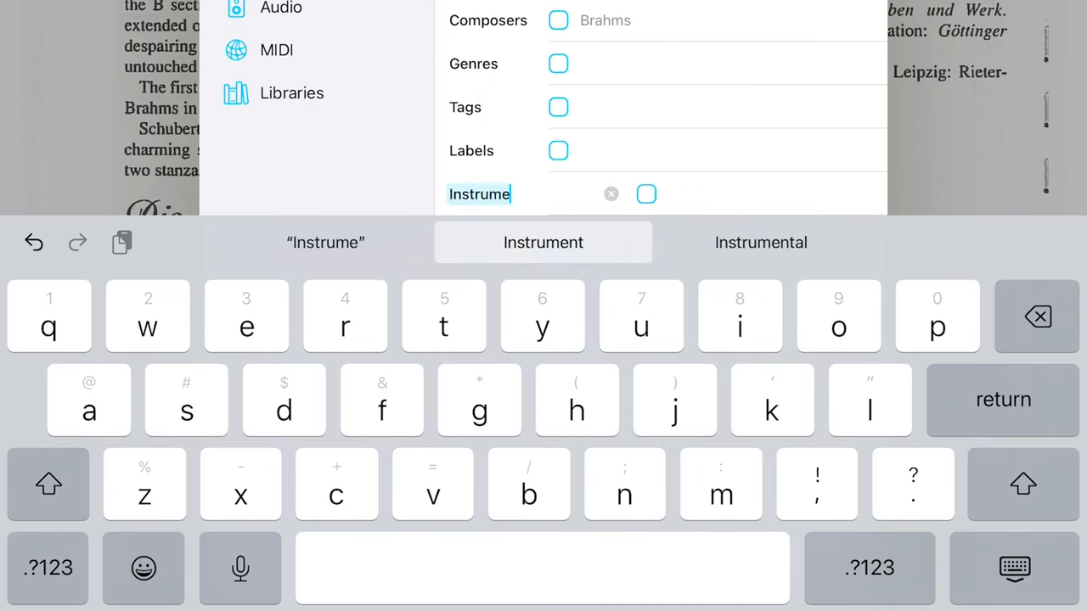
left_click(544, 241)
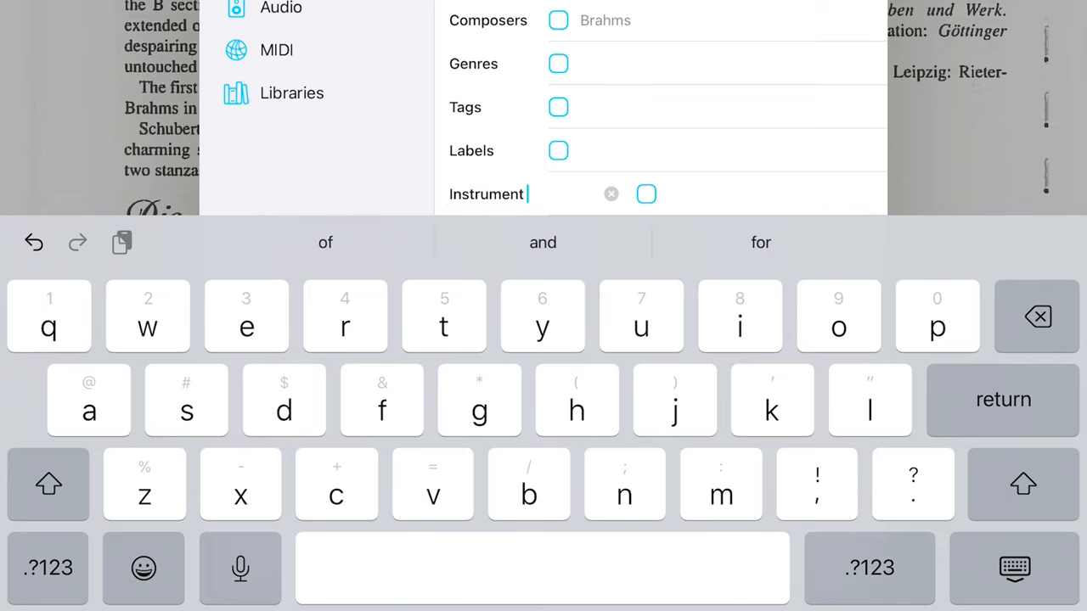
type("Instrument")
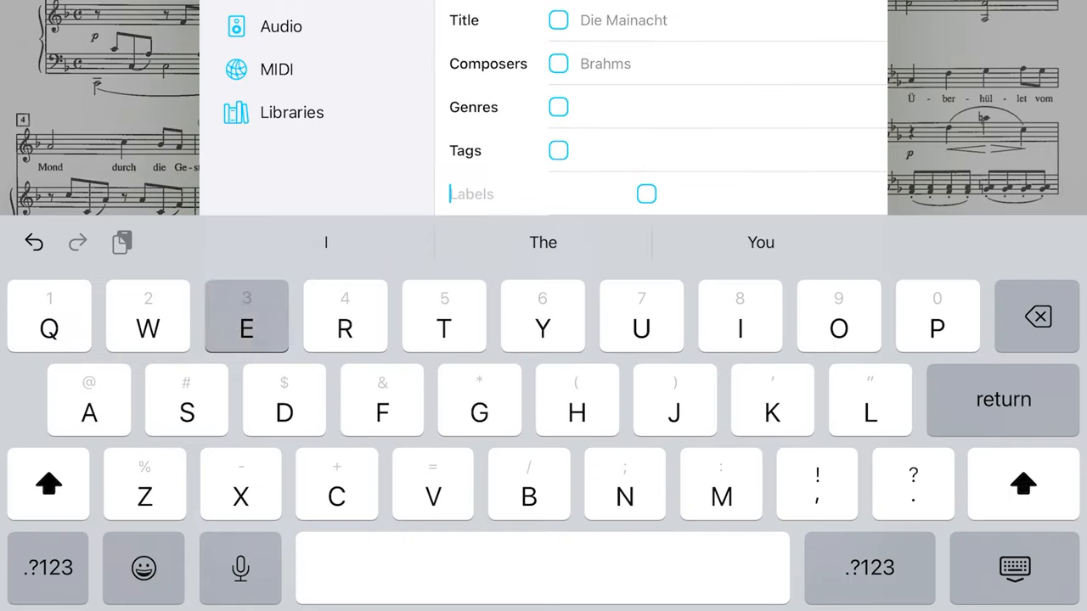
type("Ense")
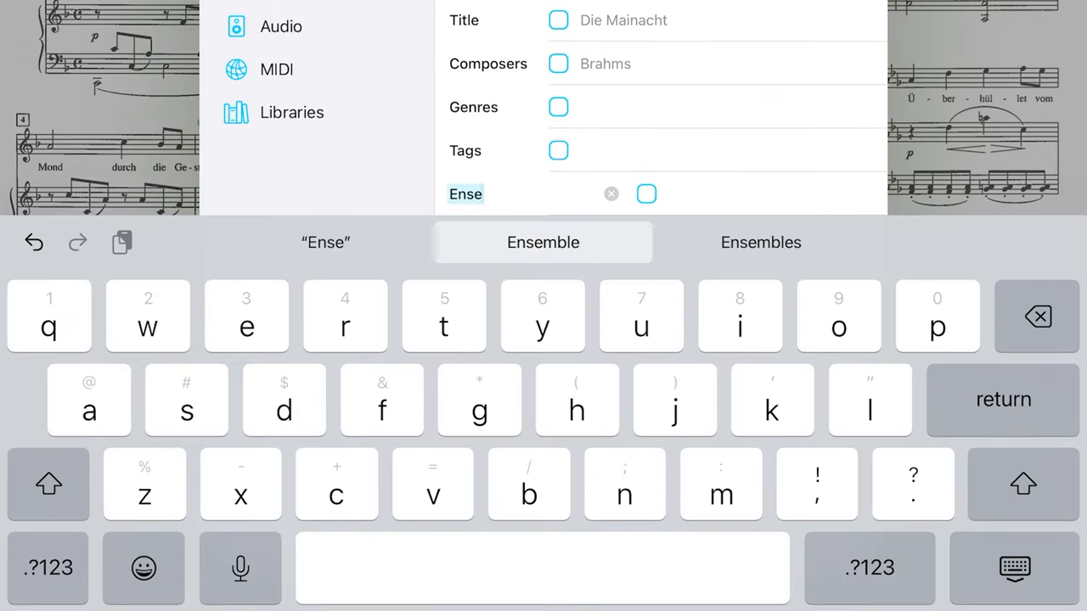
left_click(544, 241)
type("Orches")
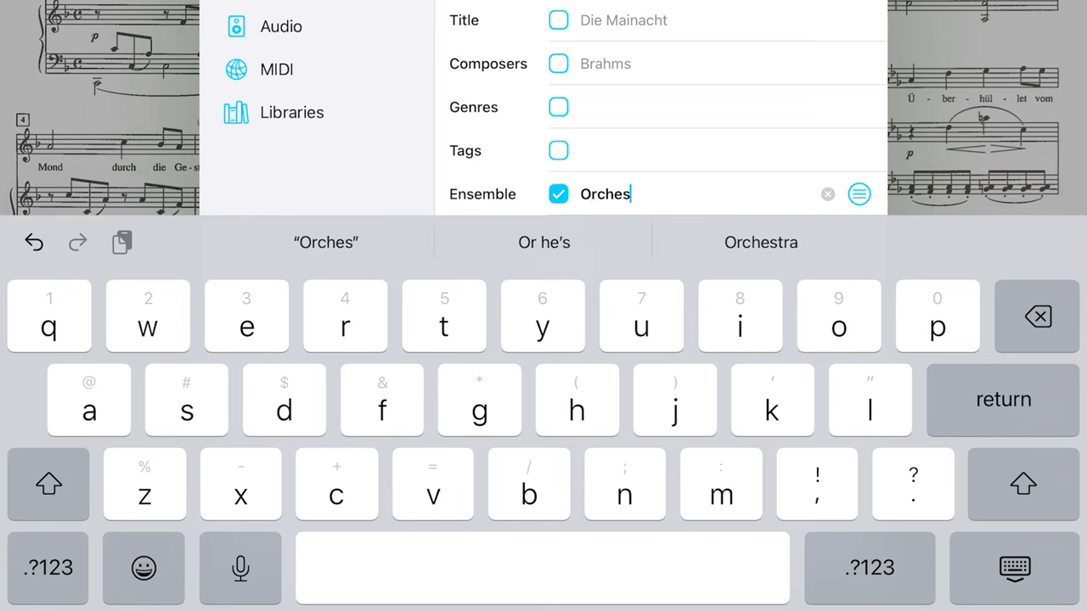
Step: Set the ensemble to Orchestra and continue down the metadata rows
left_click(761, 241)
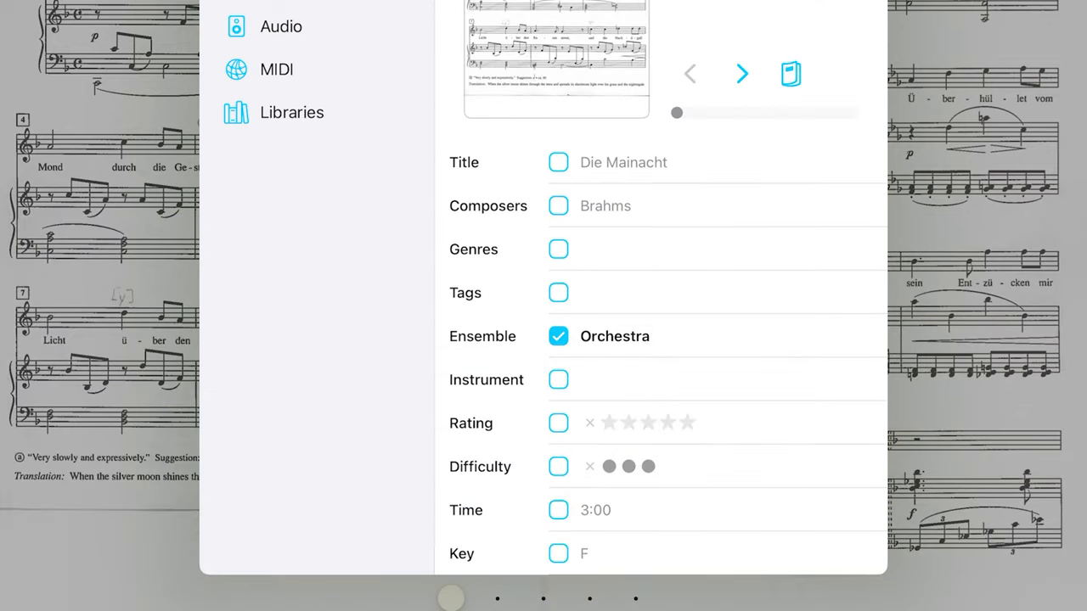
scroll("down", 3)
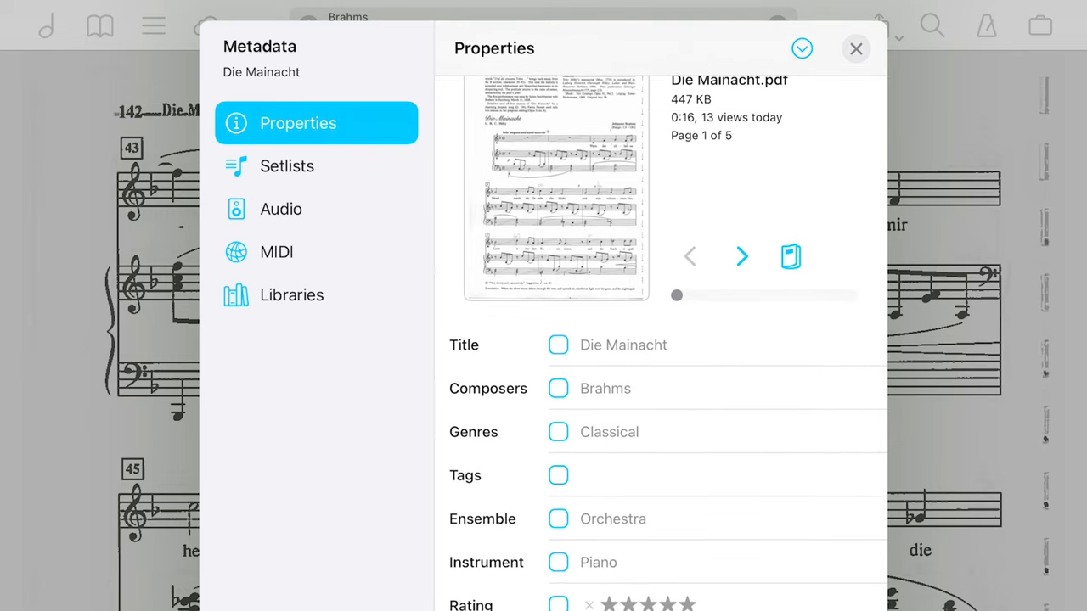
Step: Browse the library by composer, sorting one composer's scores by newest and by rating
left_click(856, 48)
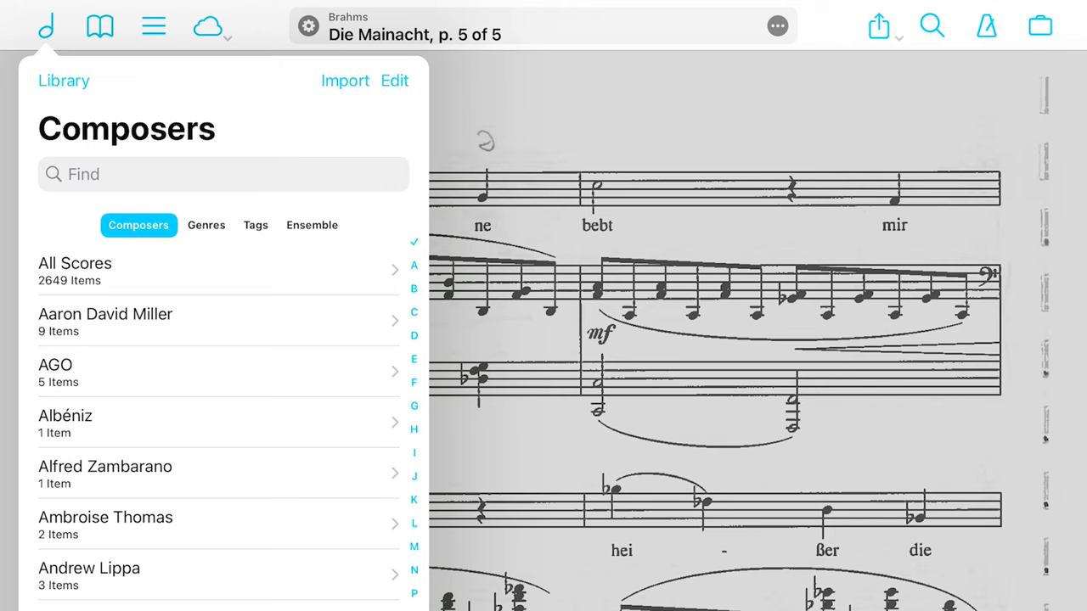
scroll("down", 3)
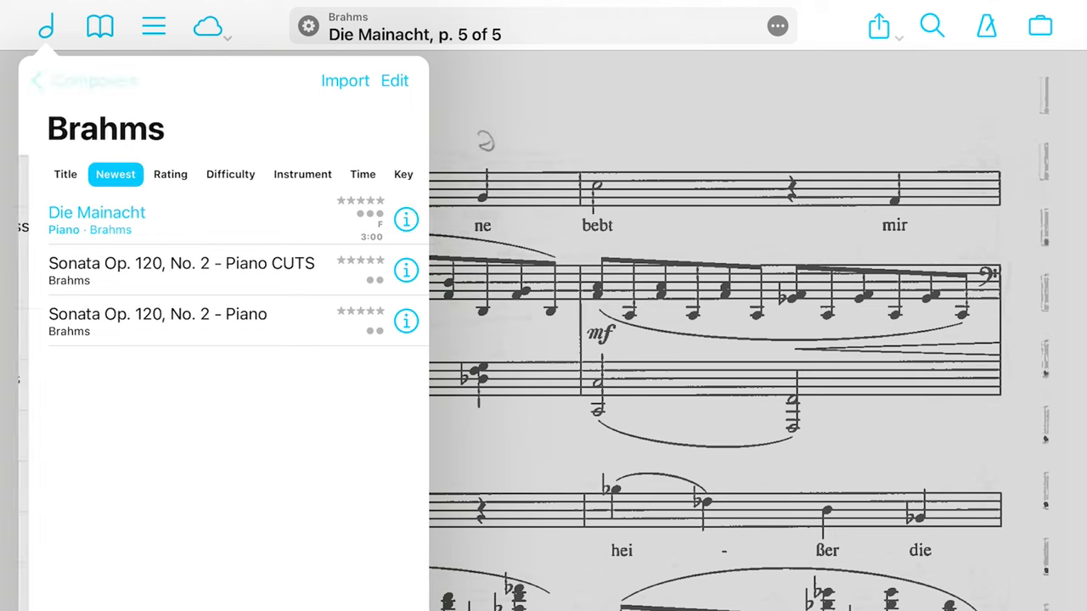
left_click(83, 80)
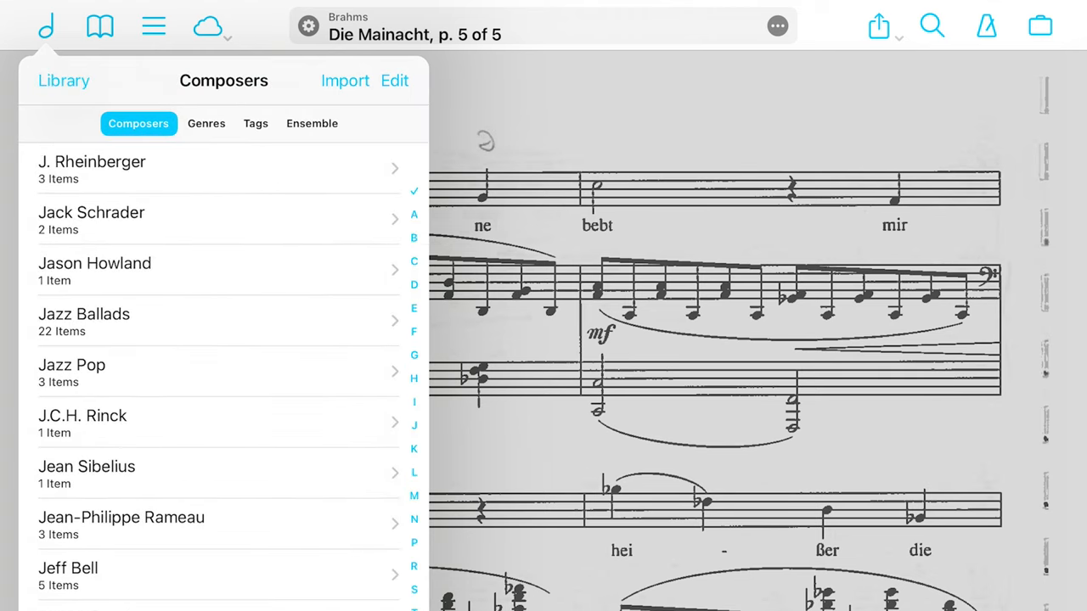
scroll("down", 3)
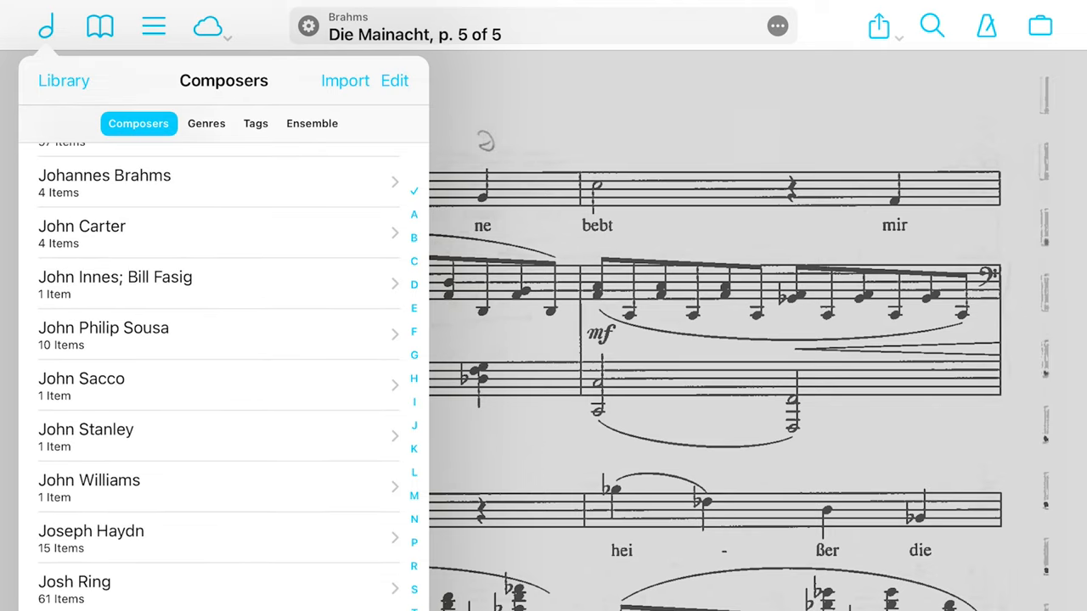
left_click(75, 589)
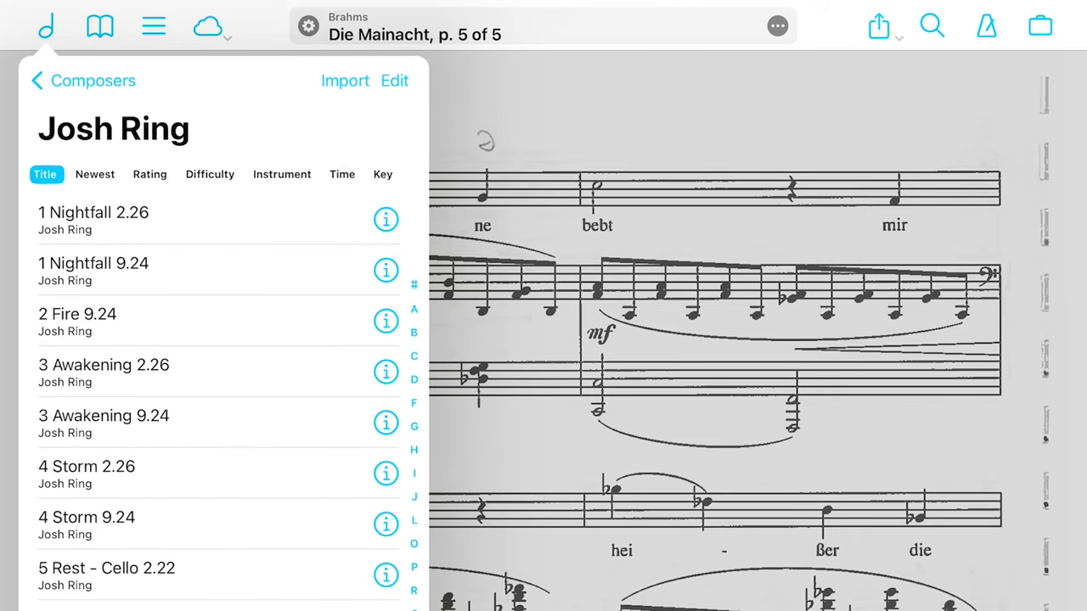
left_click(95, 174)
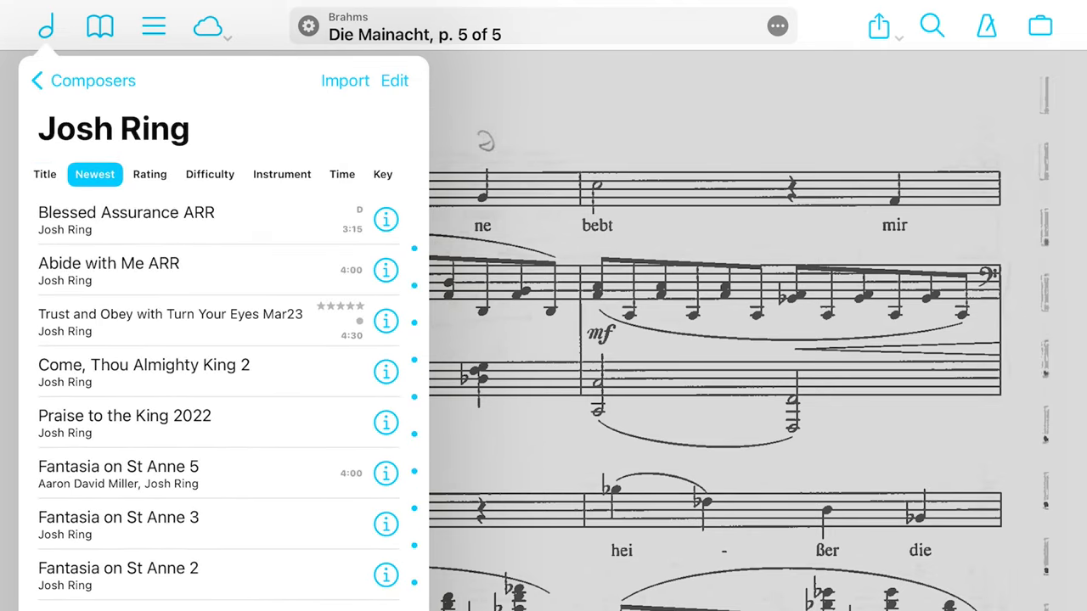
left_click(149, 173)
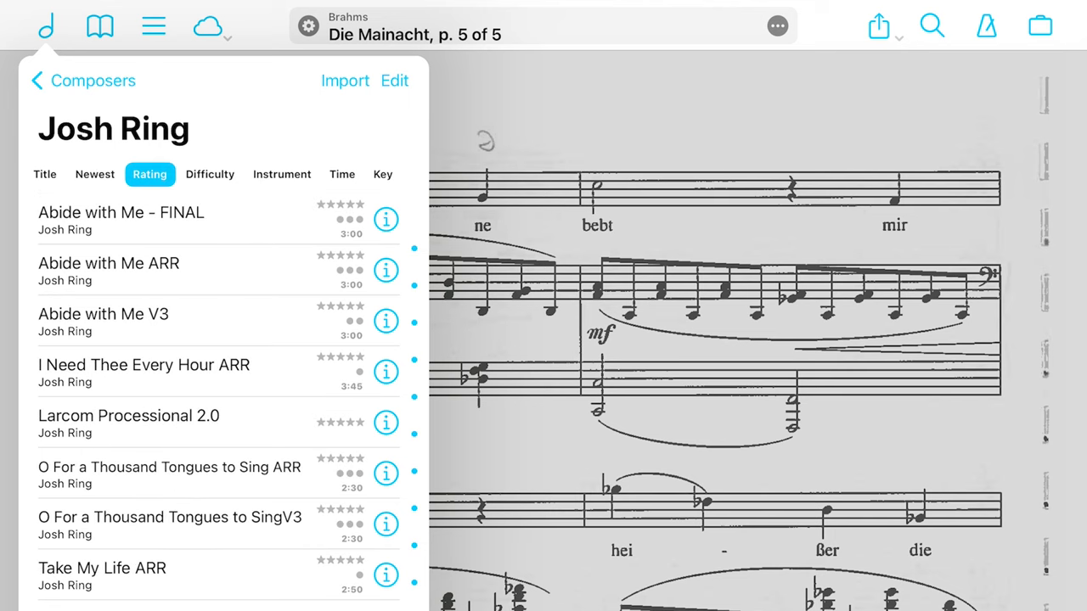
left_click(282, 173)
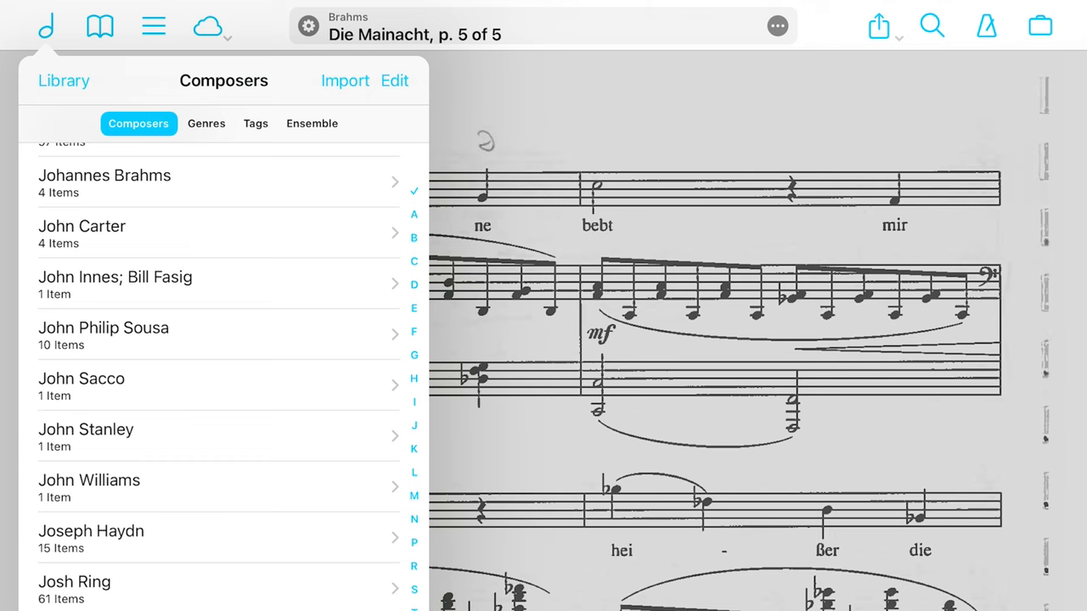
Step: Browse by genre and look through the Hymn genre's scores
left_click(312, 122)
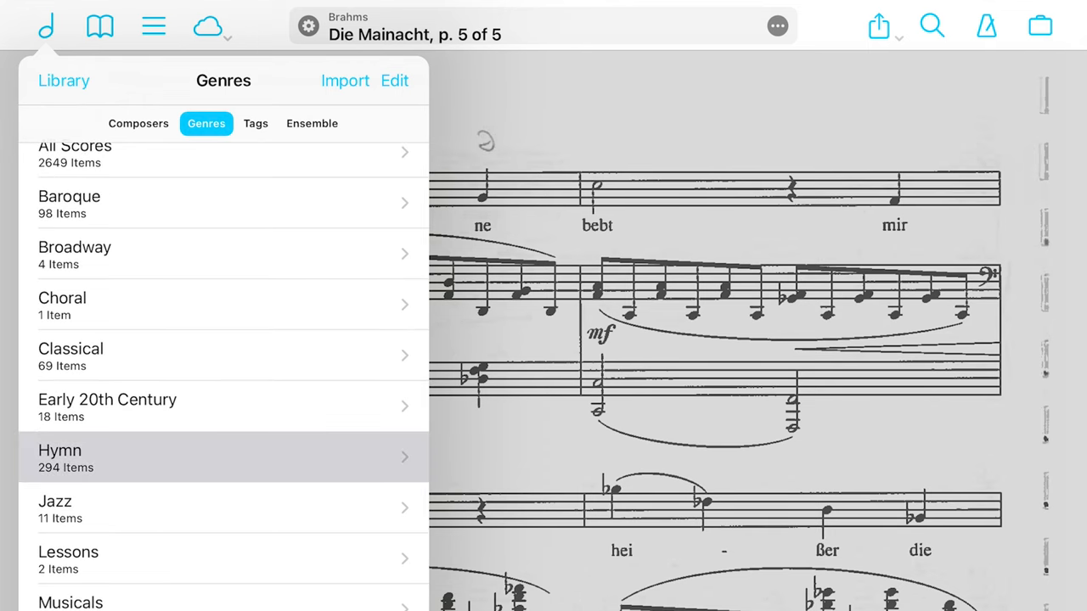
left_click(224, 459)
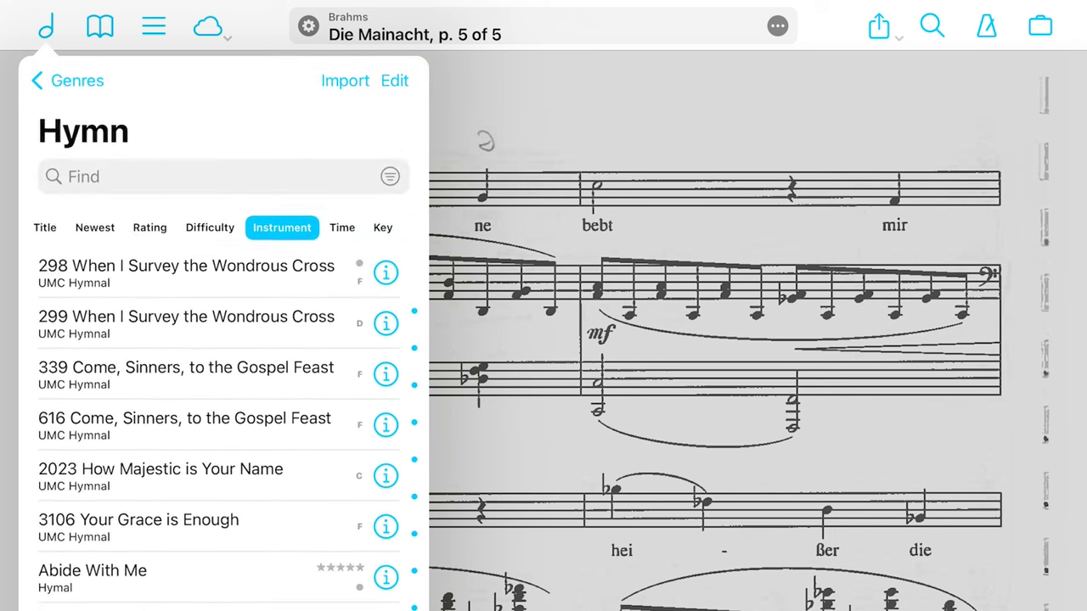
scroll("down", 3)
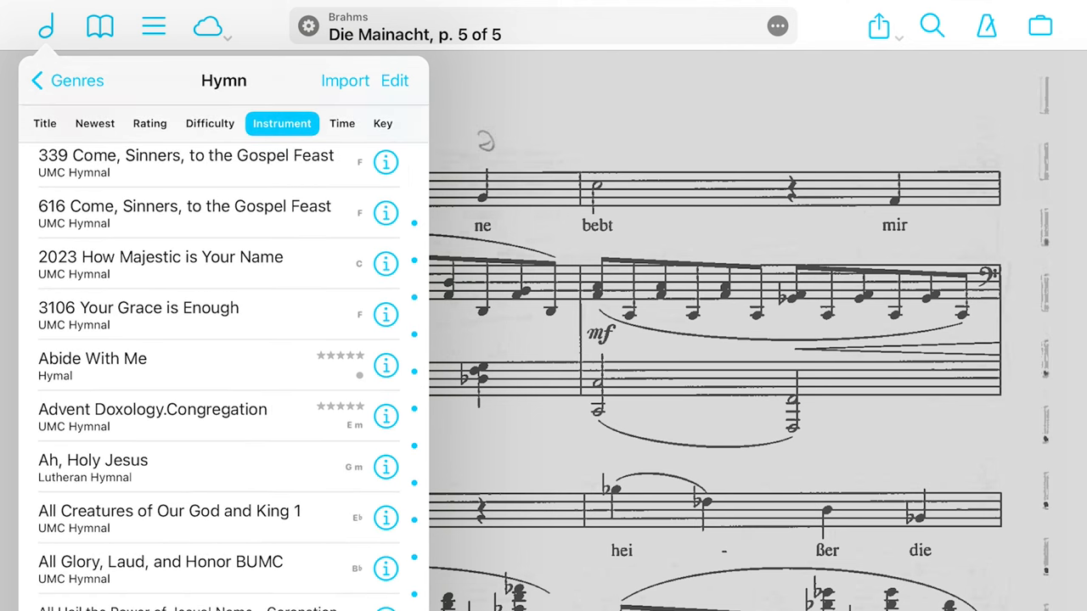
scroll("down", 3)
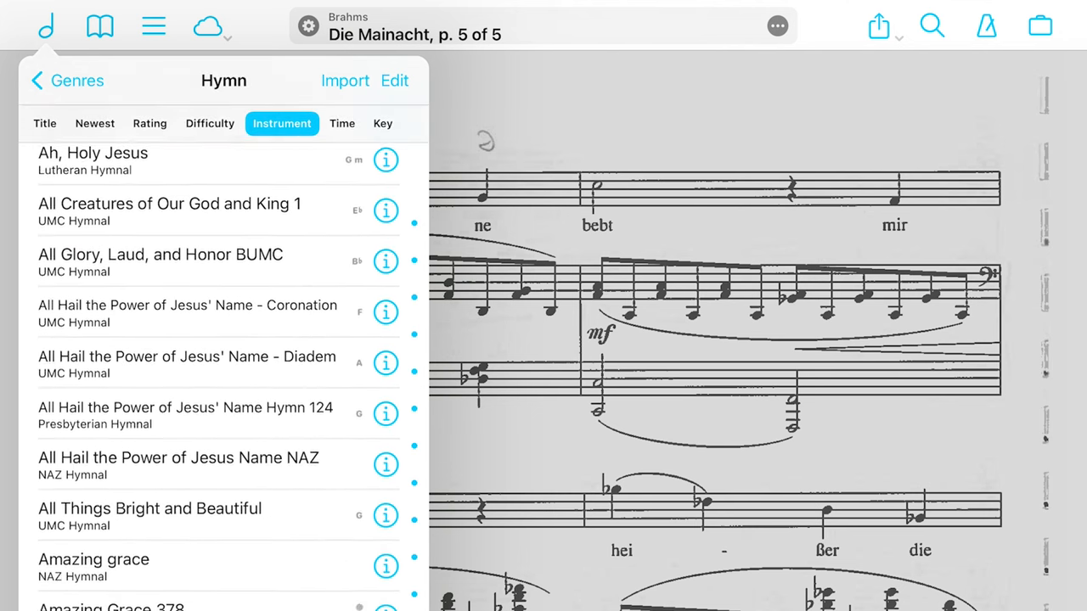
scroll("down", 3)
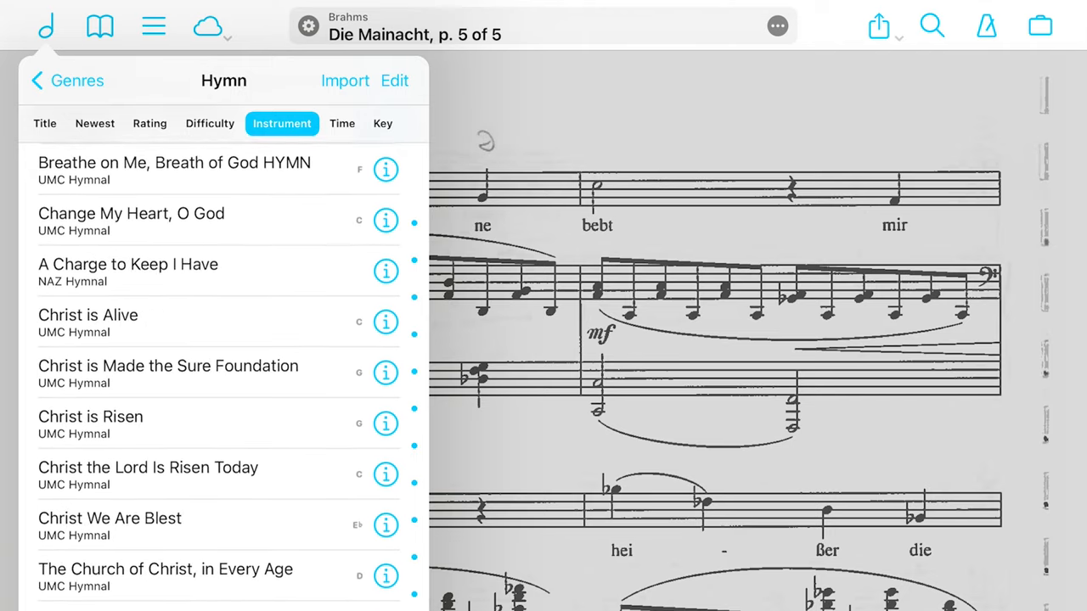
Step: View the scores tagged Xmas in instrument order
left_click(68, 80)
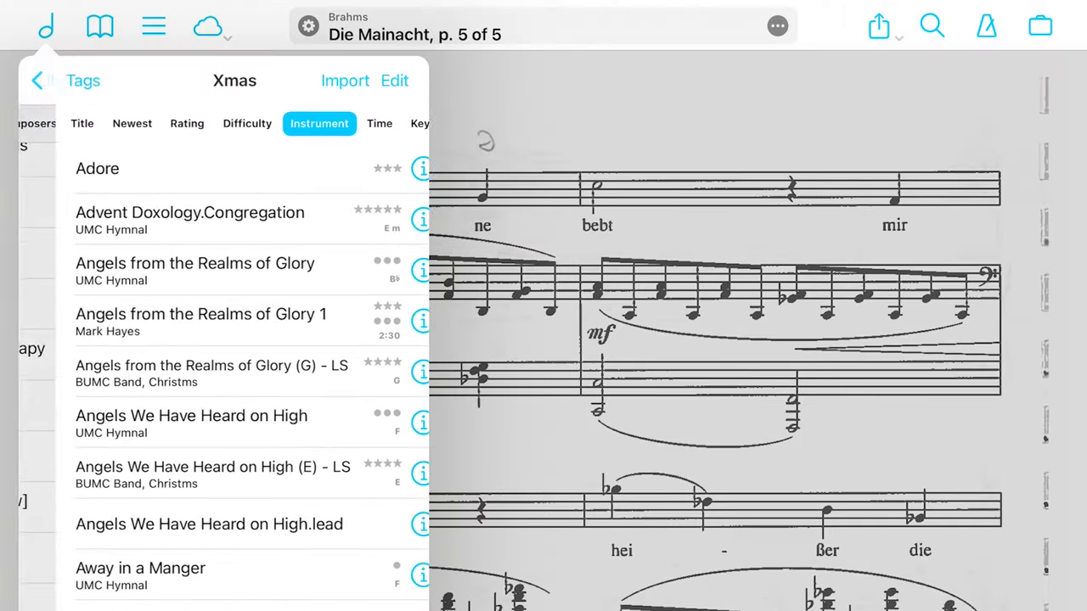
scroll("down", 3)
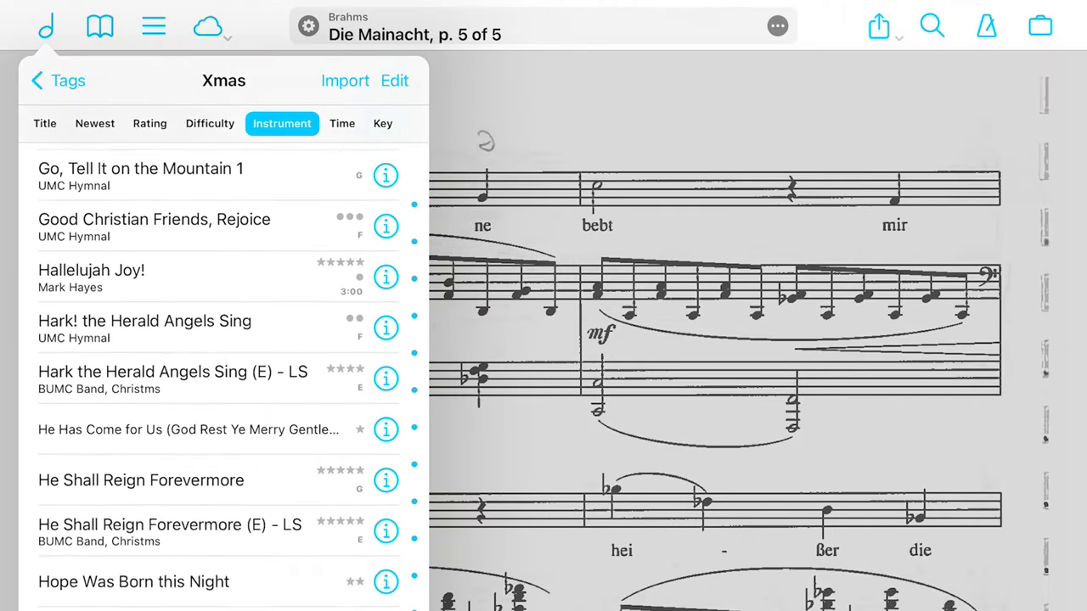
Step: Try adding a tag or composer search filter, then cancel back to plain search
left_click(58, 80)
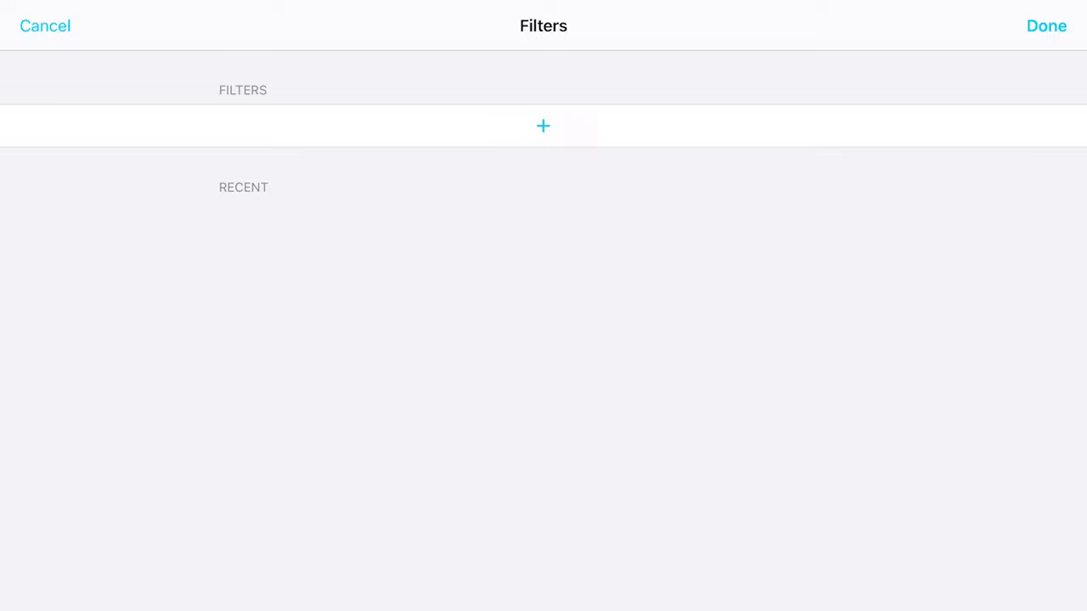
left_click(543, 126)
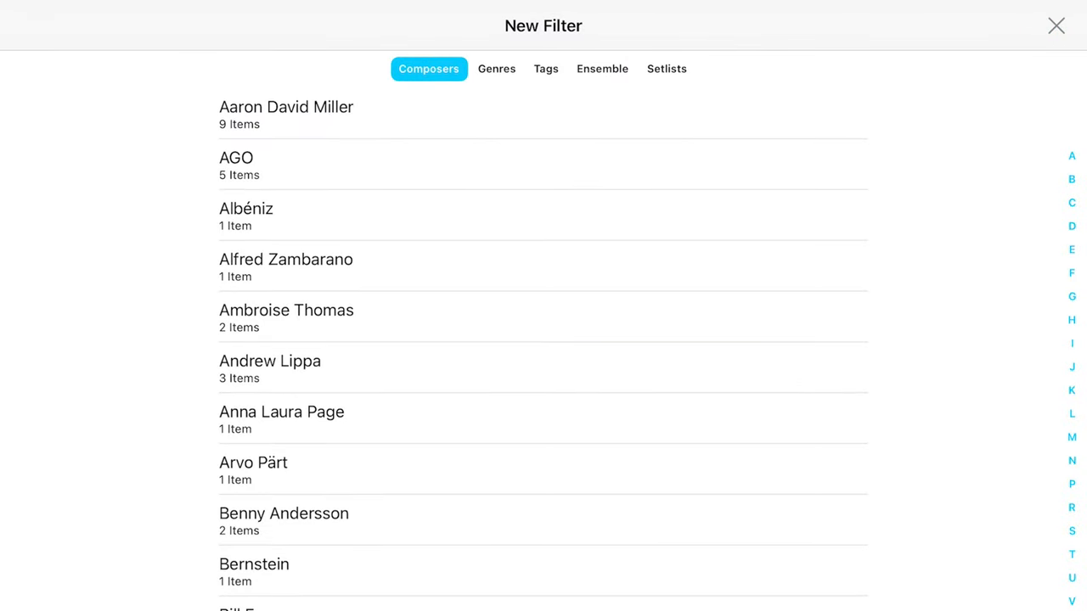
left_click(547, 68)
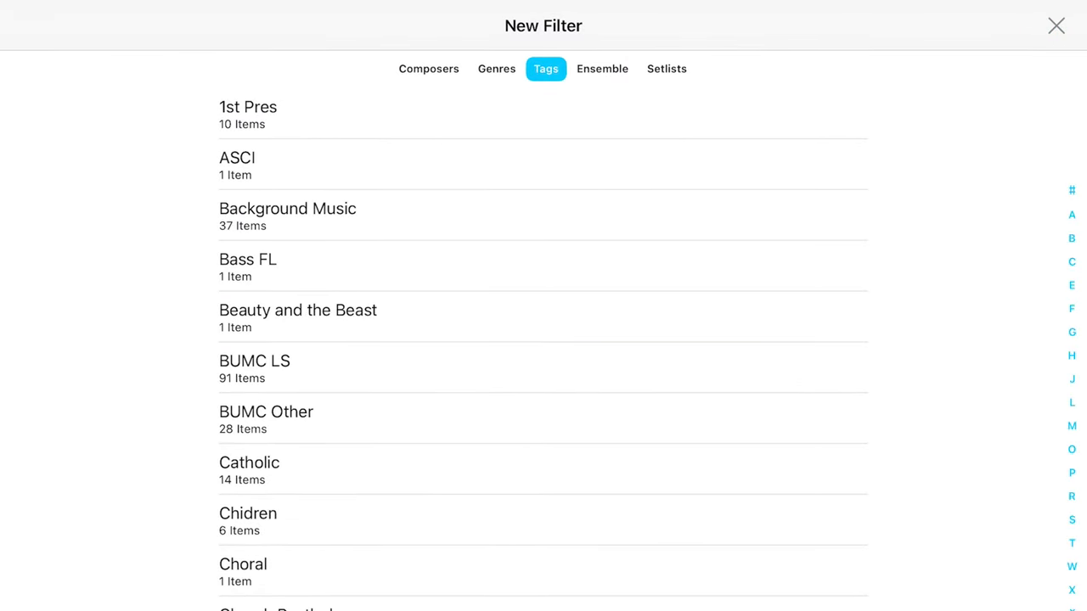
left_click(428, 68)
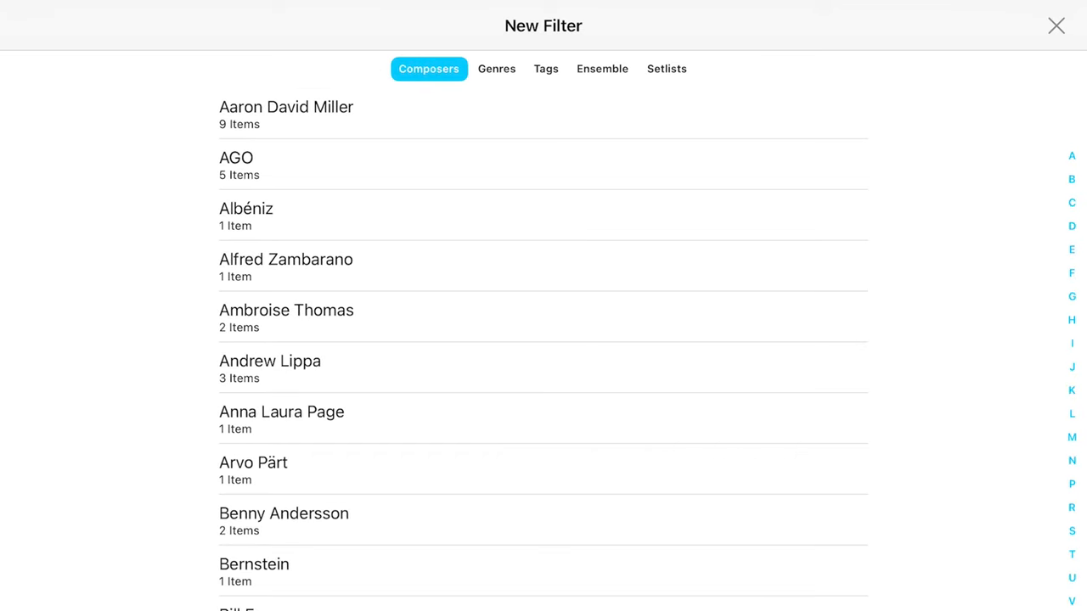
left_click(1057, 25)
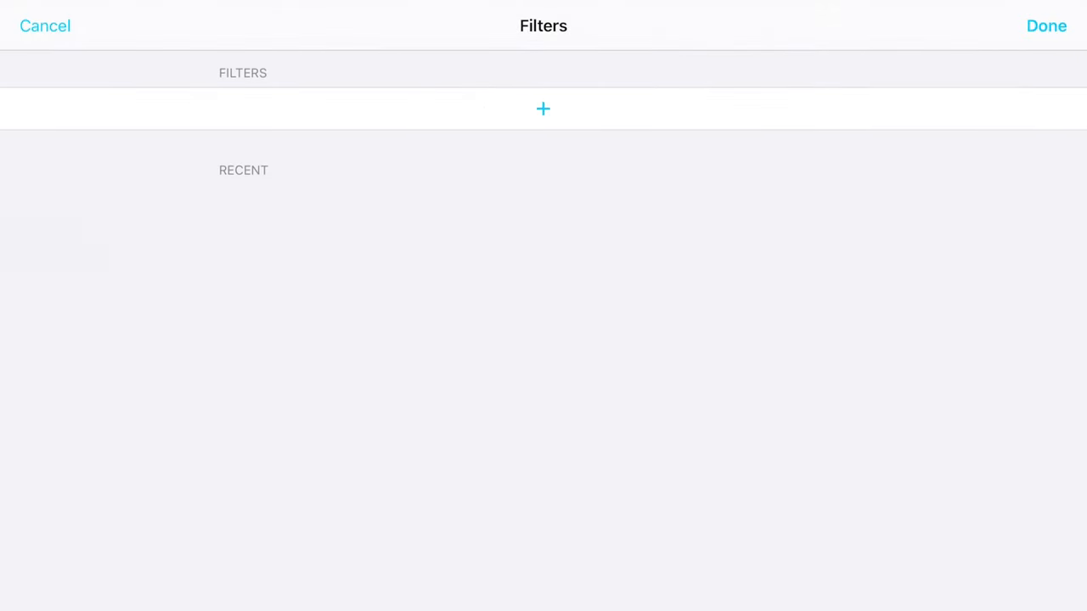
left_click(544, 109)
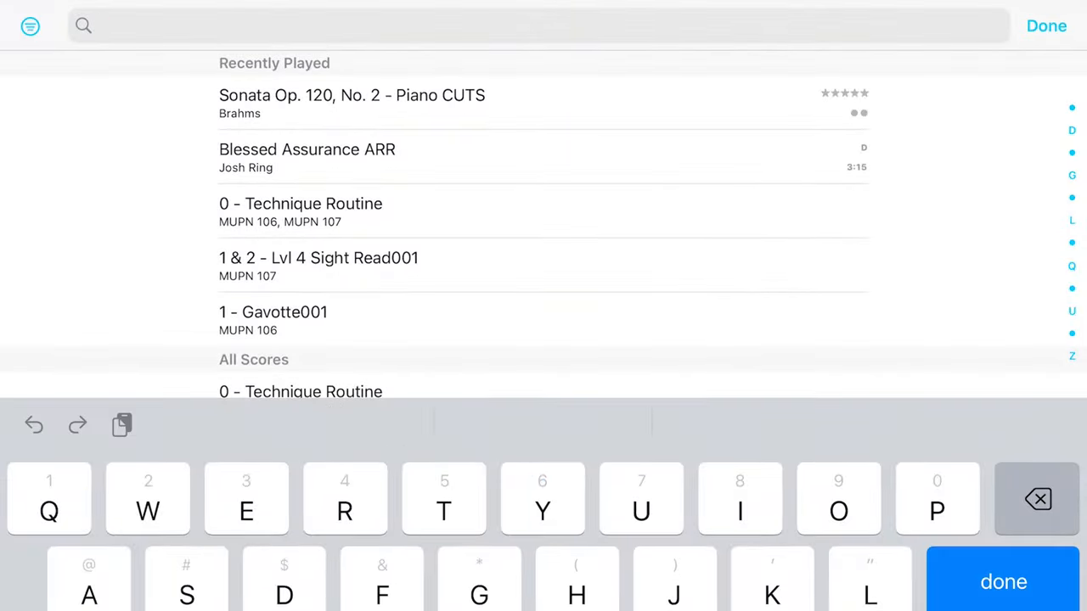
Step: Search the library for 'Classical' and review the matching results
type("Classi")
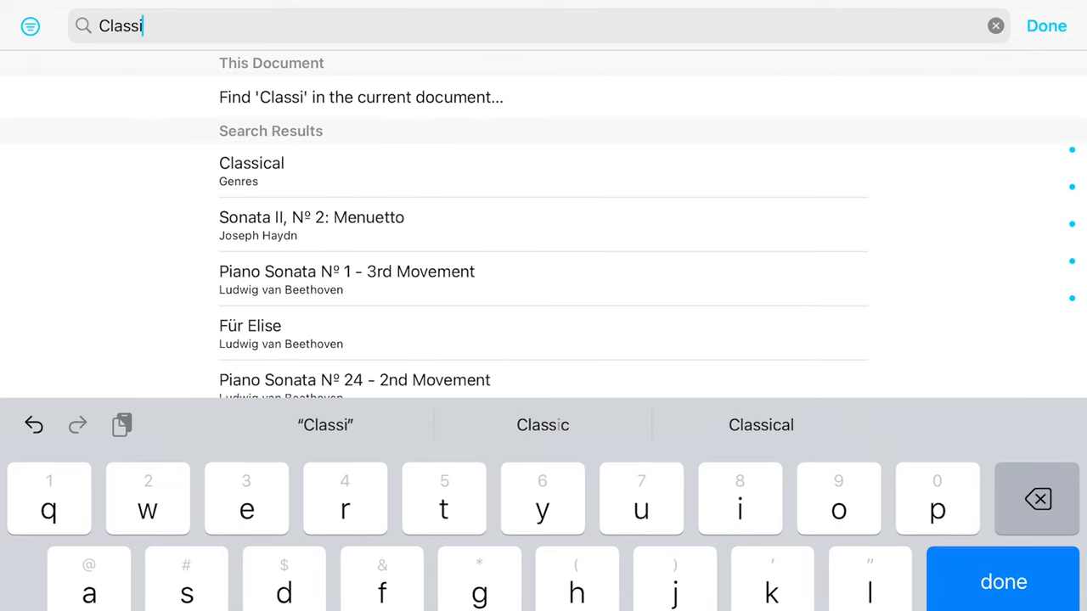
left_click(761, 425)
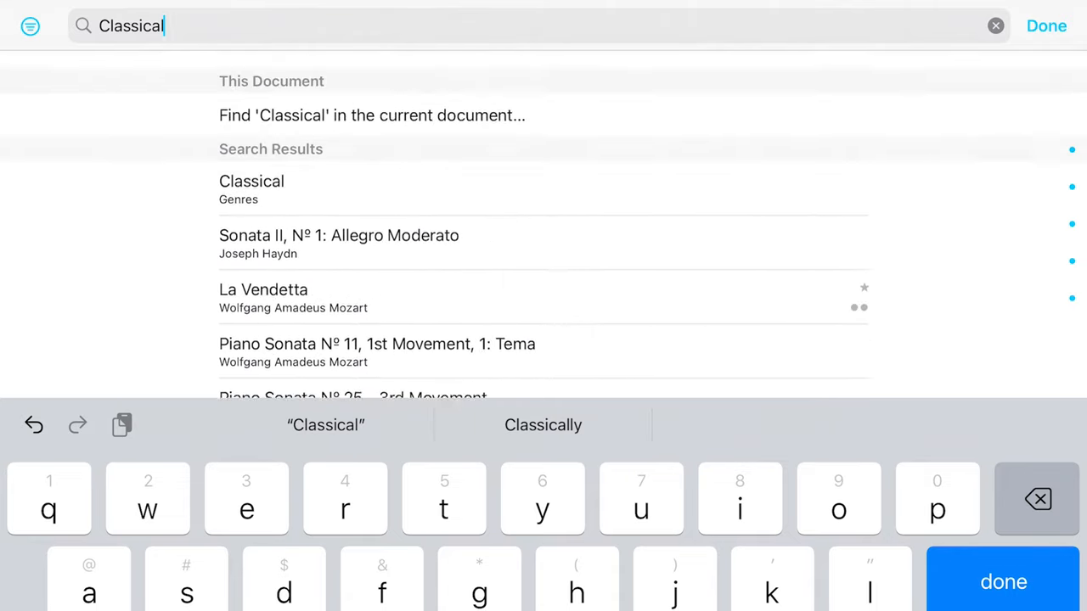
scroll("up", 3)
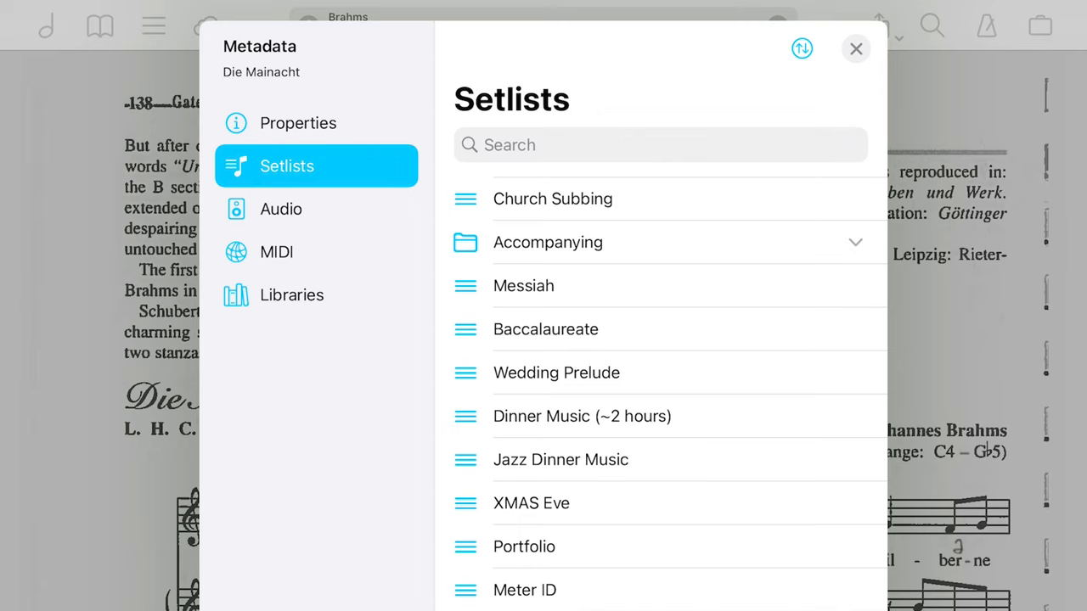
Step: Expand the Accompanying setlist group in Die Mainacht's setlists, then close the metadata
left_click(547, 241)
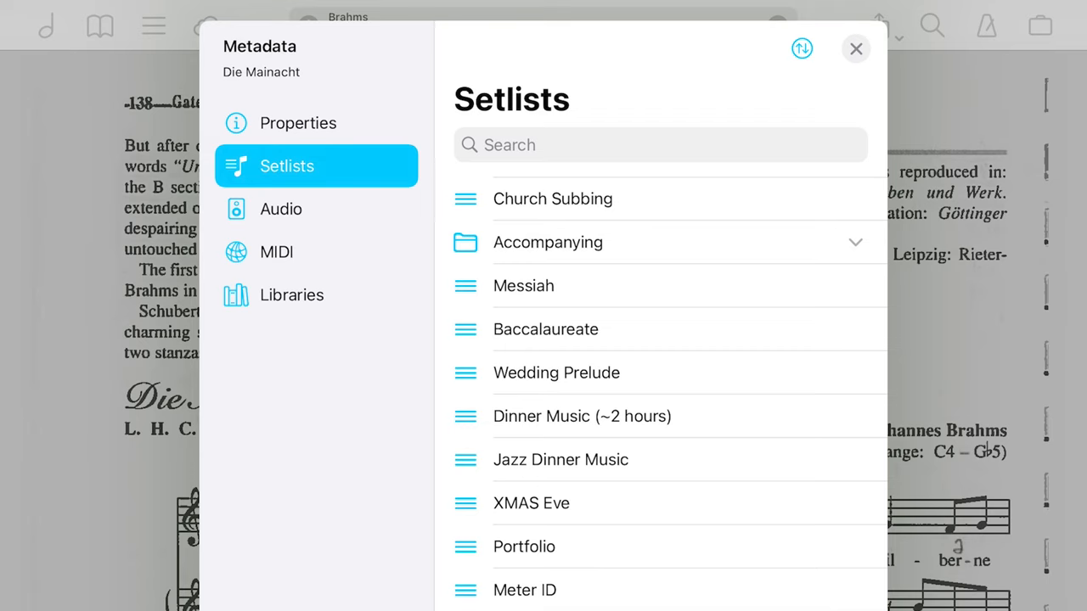
left_click(547, 242)
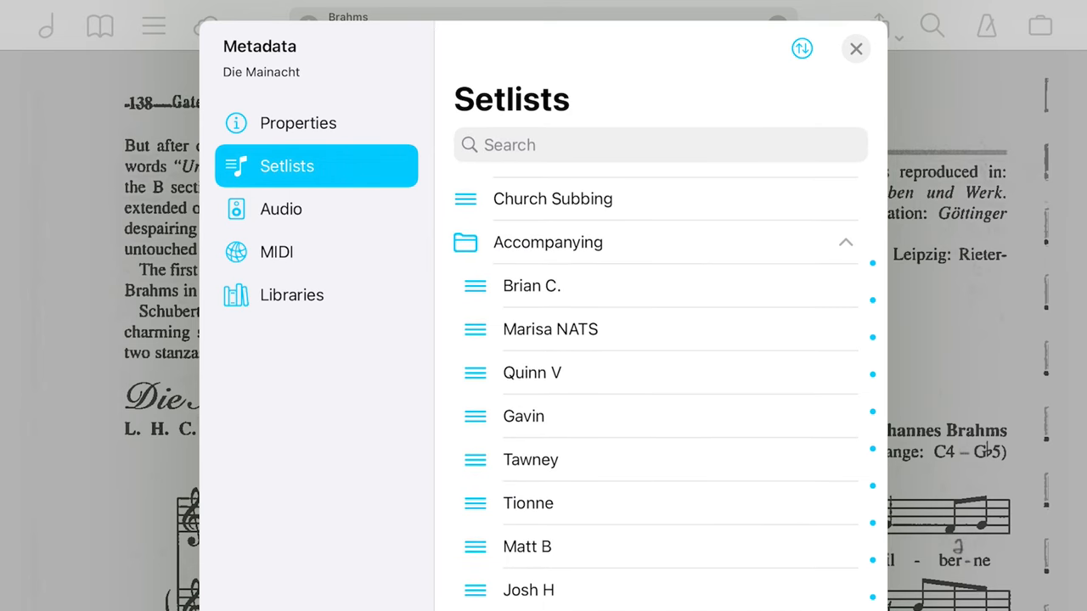
left_click(856, 48)
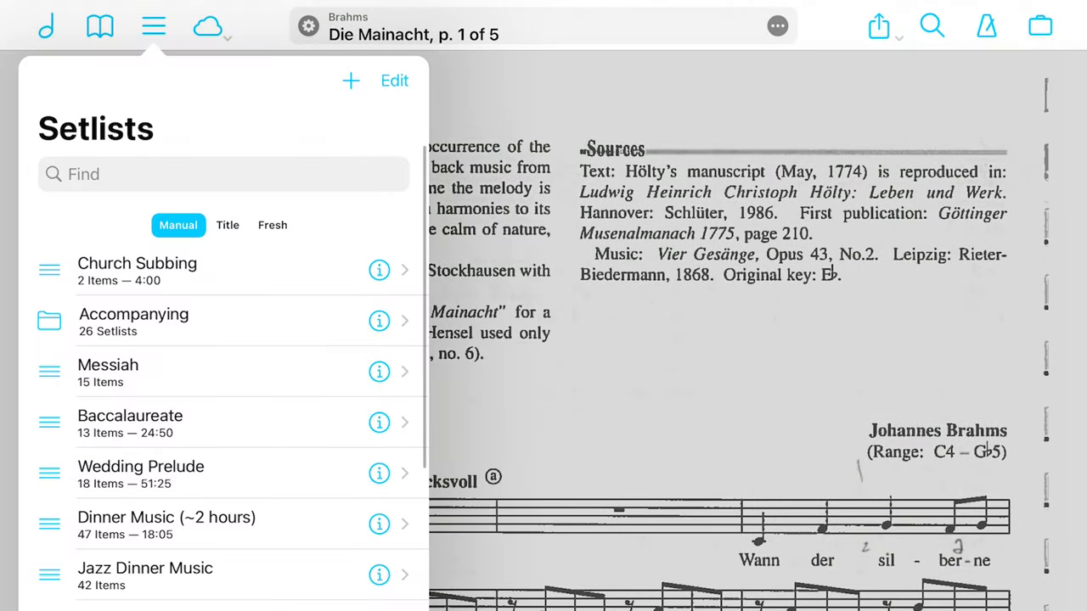
Step: Look inside the Messiah setlist's Handel items and return to the setlists list
scroll("down", 3)
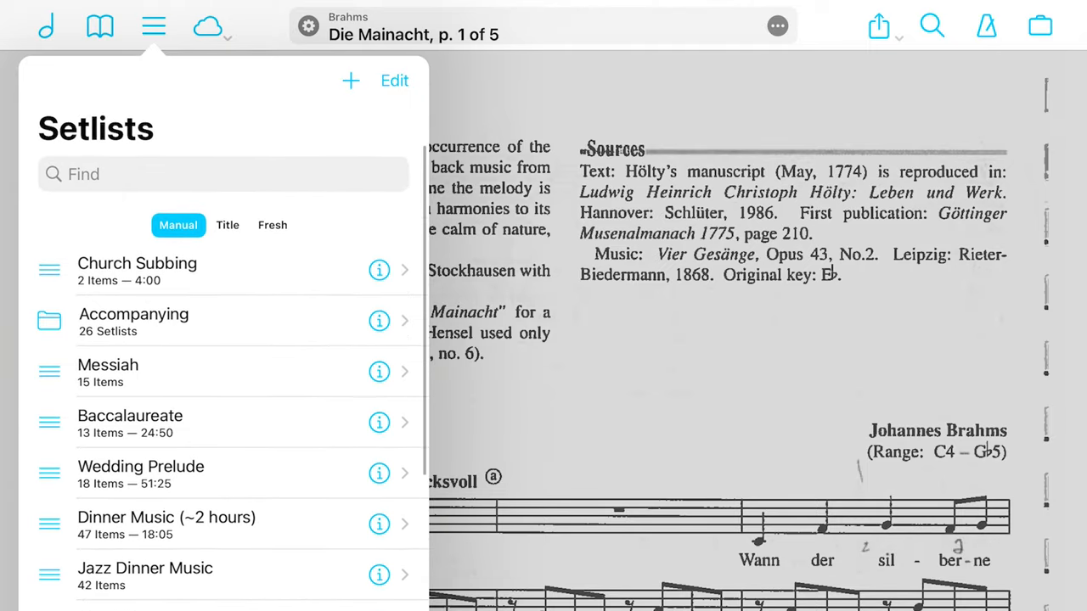
left_click(109, 363)
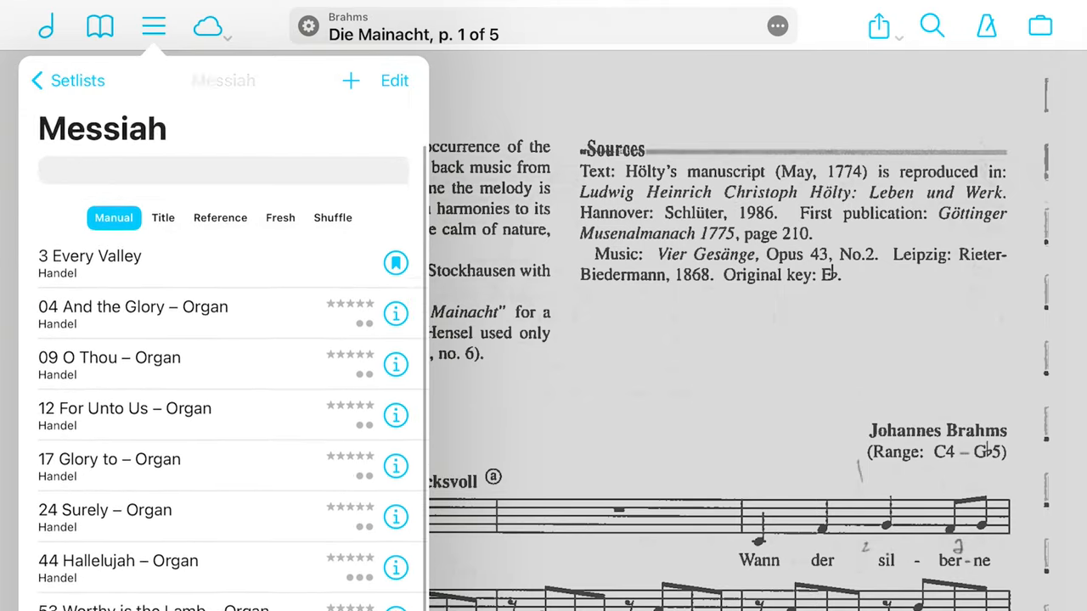
left_click(221, 170)
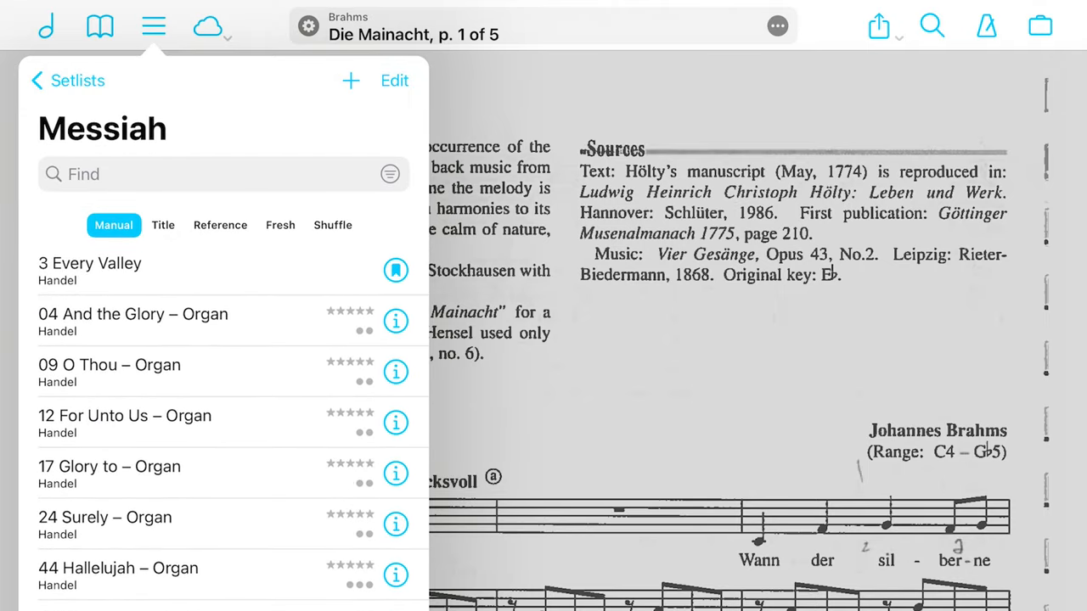
left_click(68, 80)
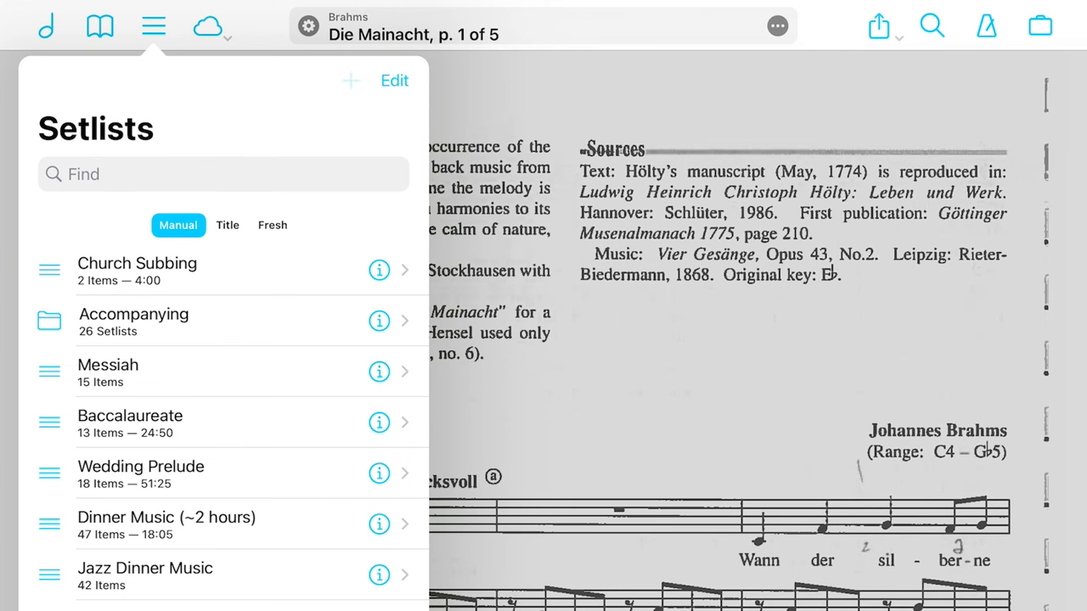
Step: Create a setlist named 'New Setlist'
left_click(350, 81)
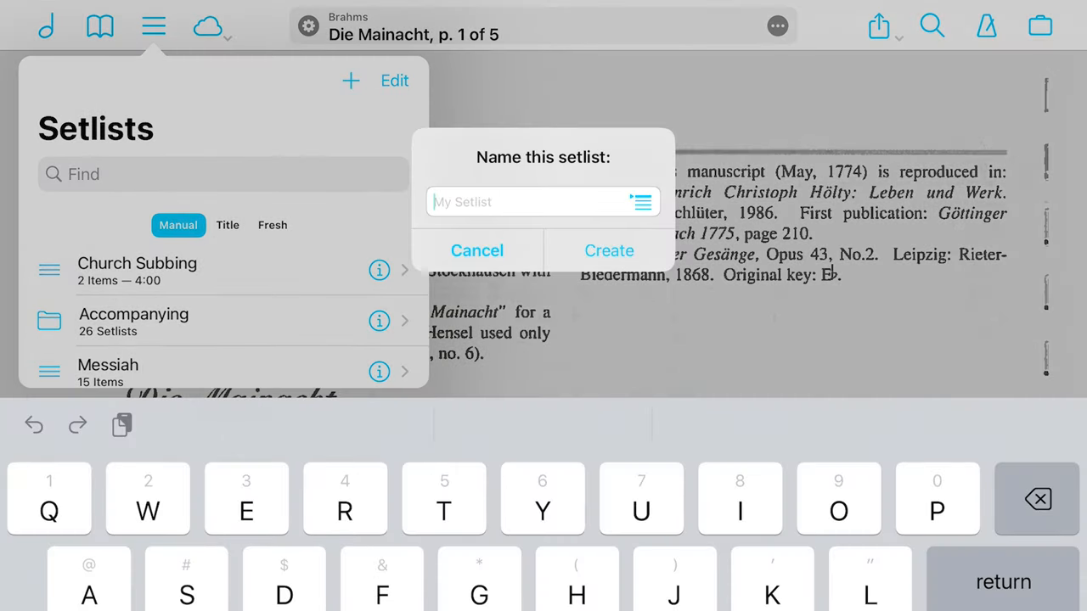
type("e")
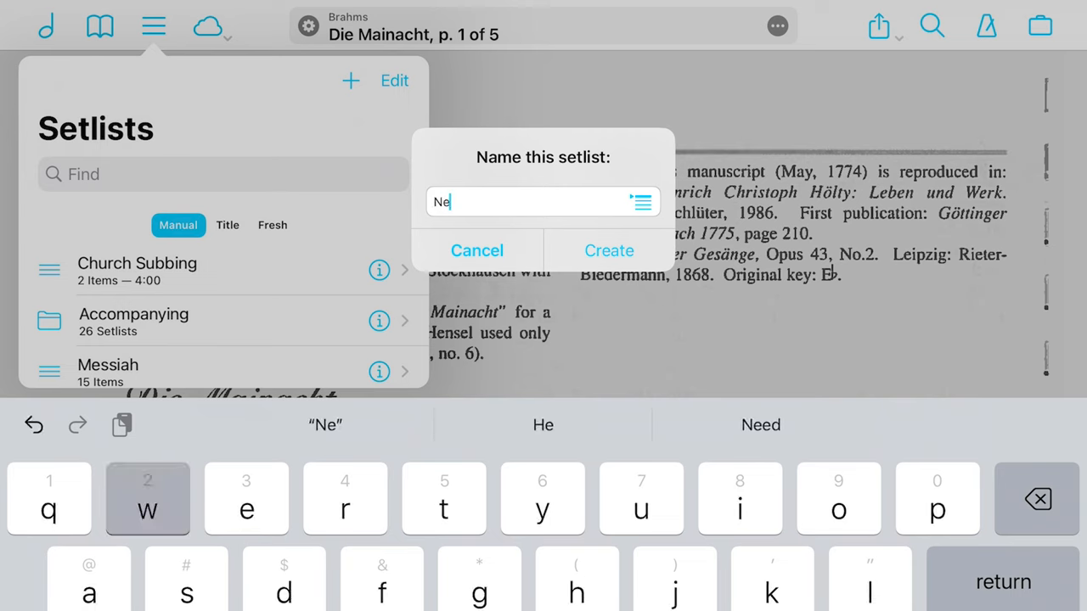
type("w Setlist")
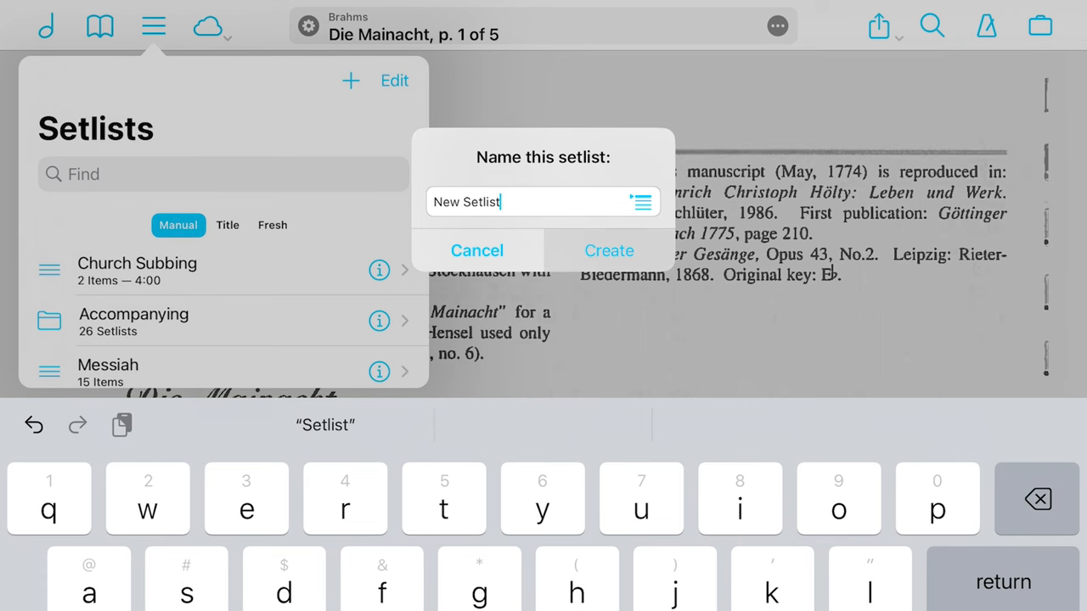
left_click(608, 251)
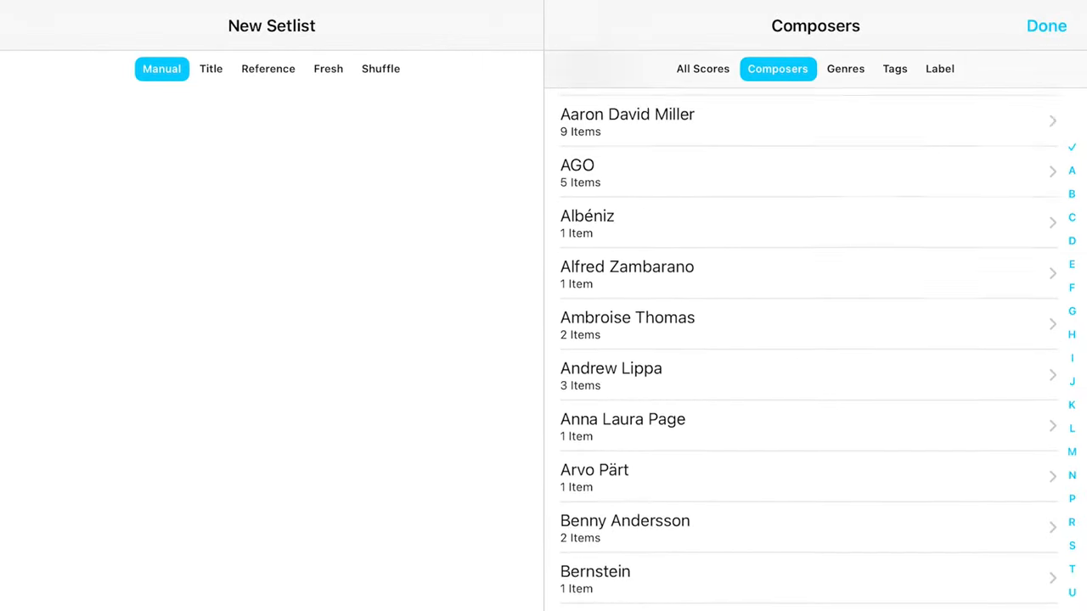
Step: Browse candidate scores to add and finish setting up the new setlist
scroll("down", 3)
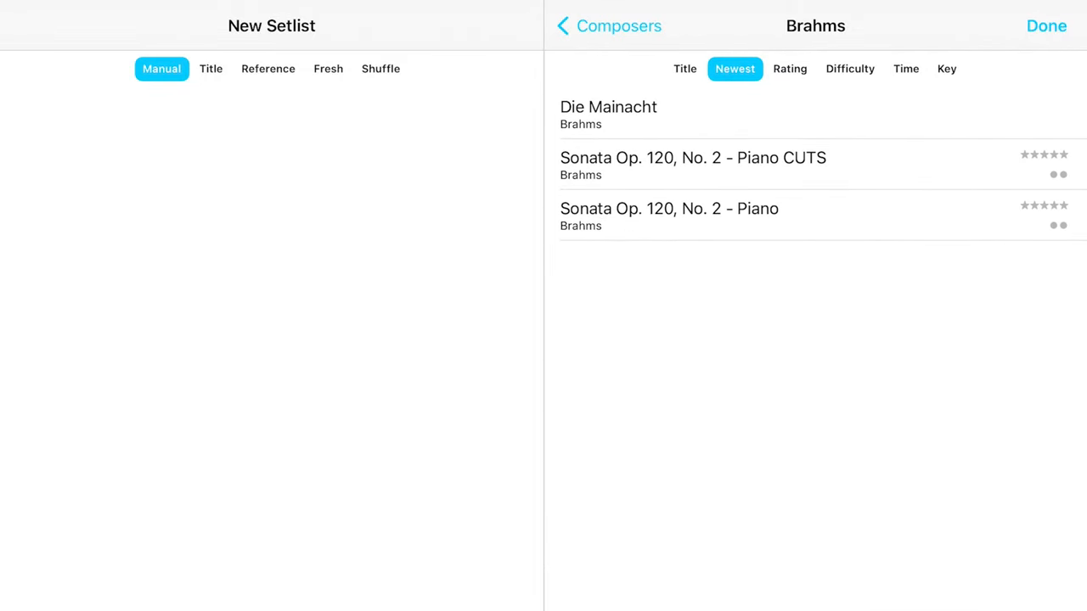
left_click(608, 116)
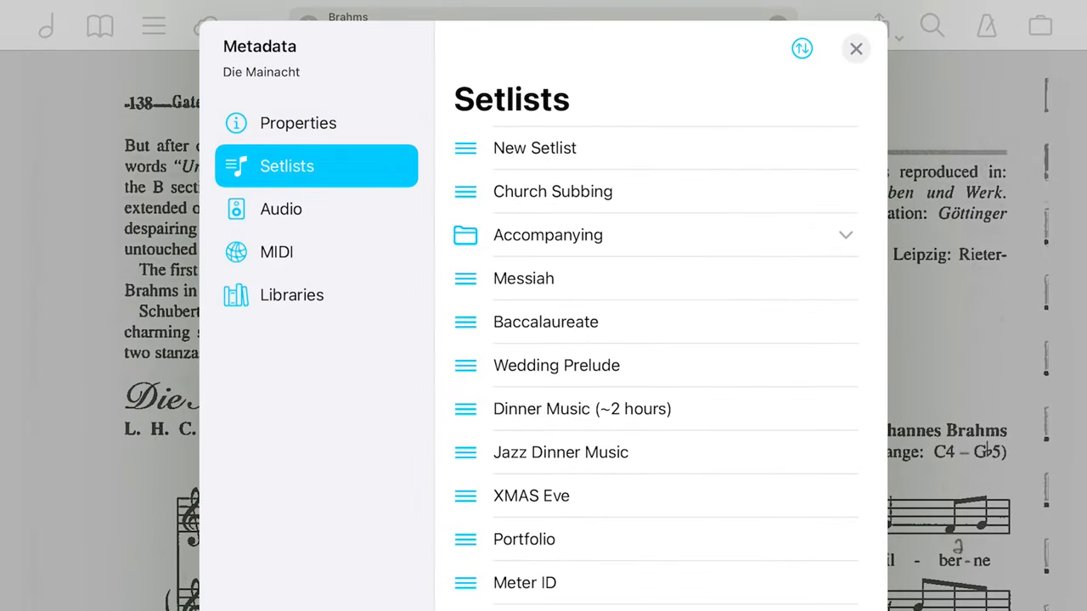
Step: Tick New Setlist for Die Mainacht in its metadata and return to the setlists list showing one item
left_click(533, 148)
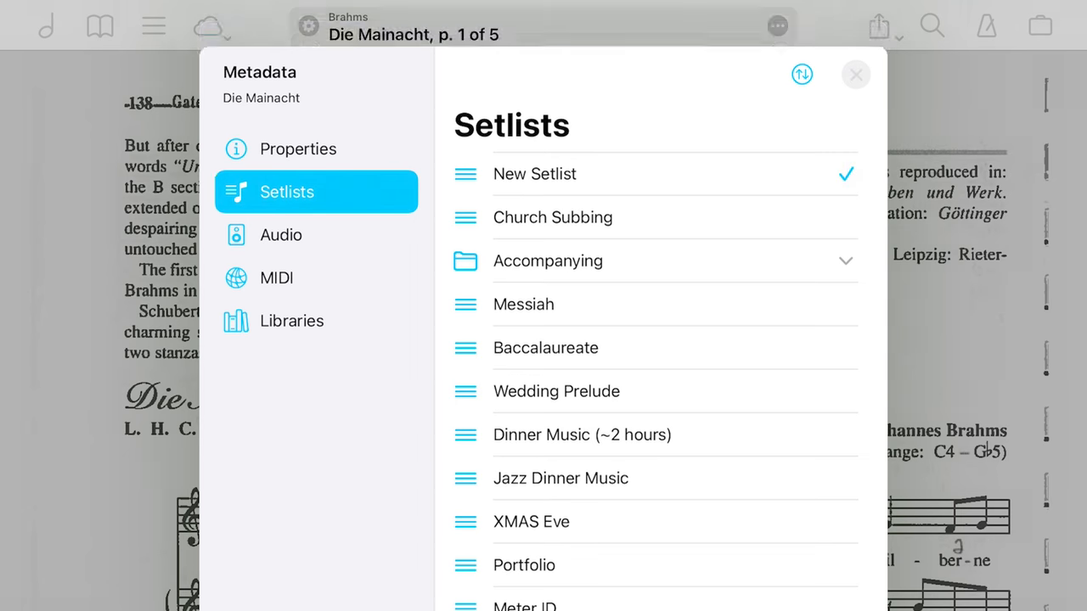
left_click(856, 75)
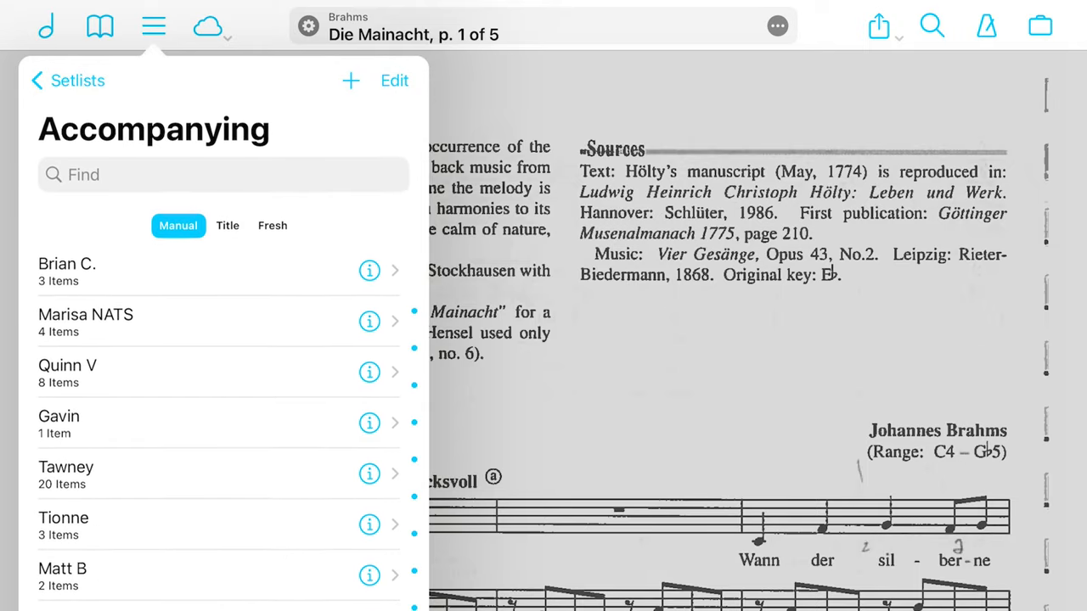
left_click(68, 80)
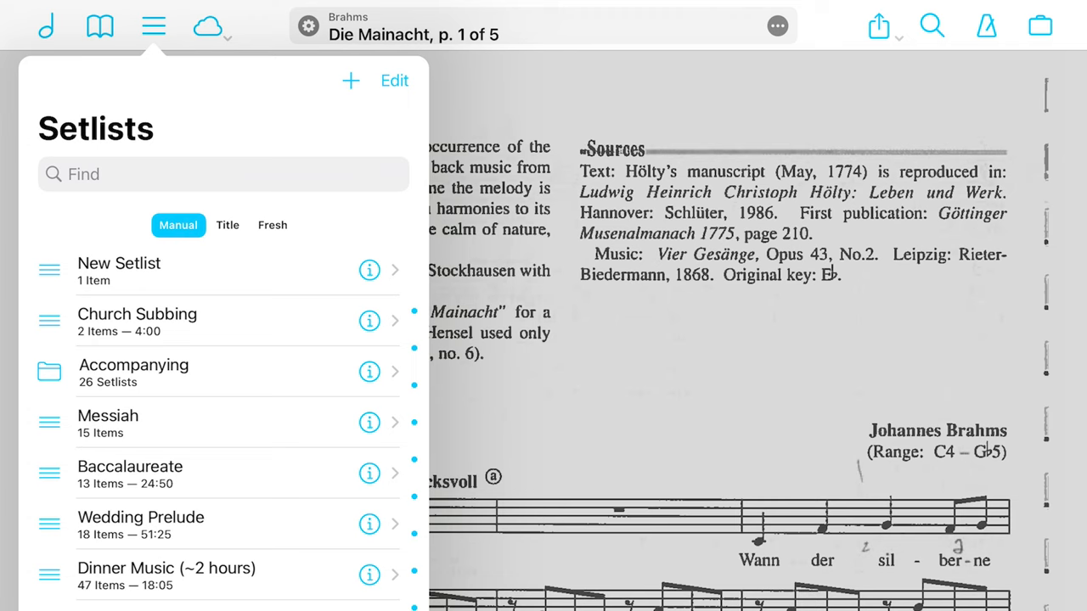
Step: Create a setlist folder named New folder and go inside it
left_click(394, 80)
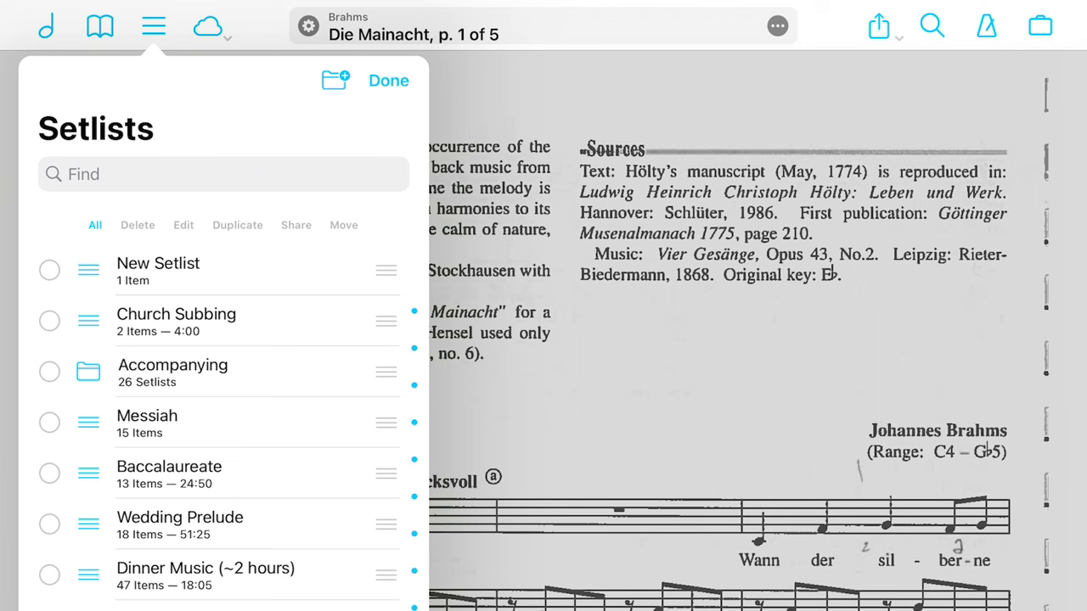
left_click(335, 80)
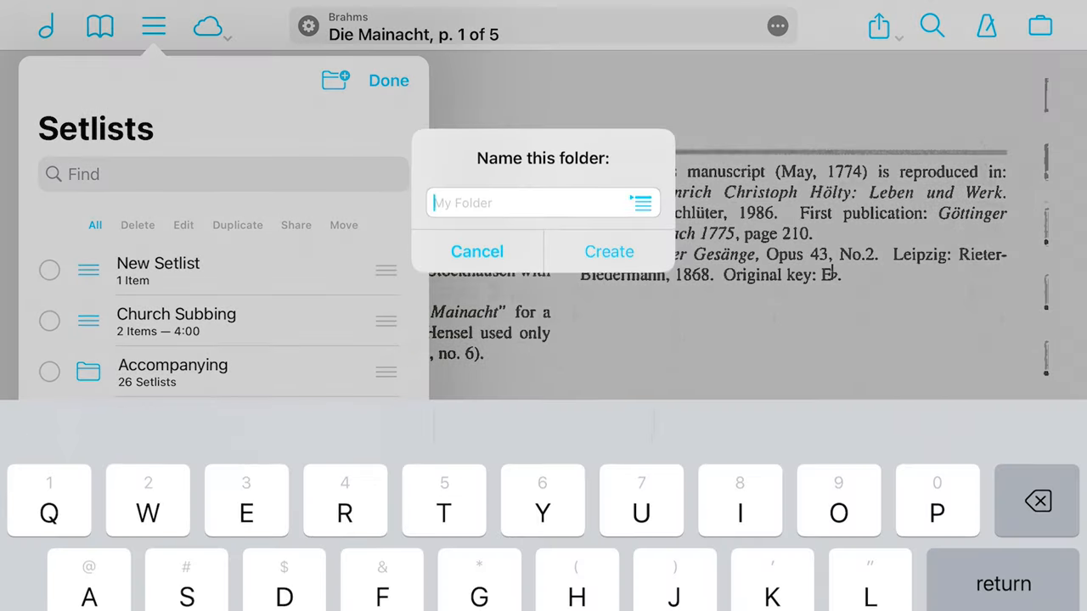
type("New")
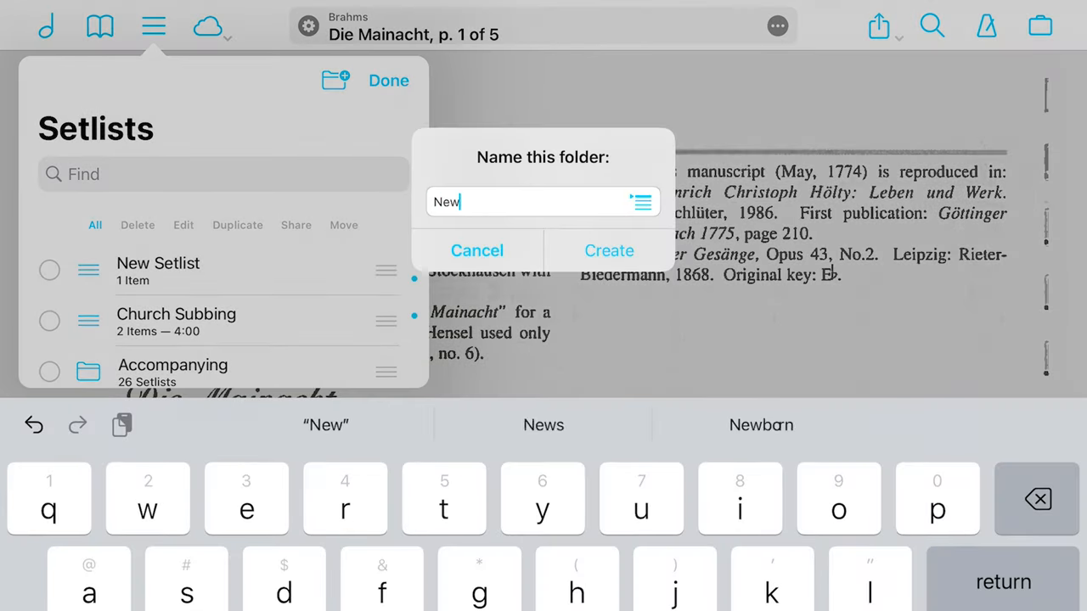
left_click(608, 250)
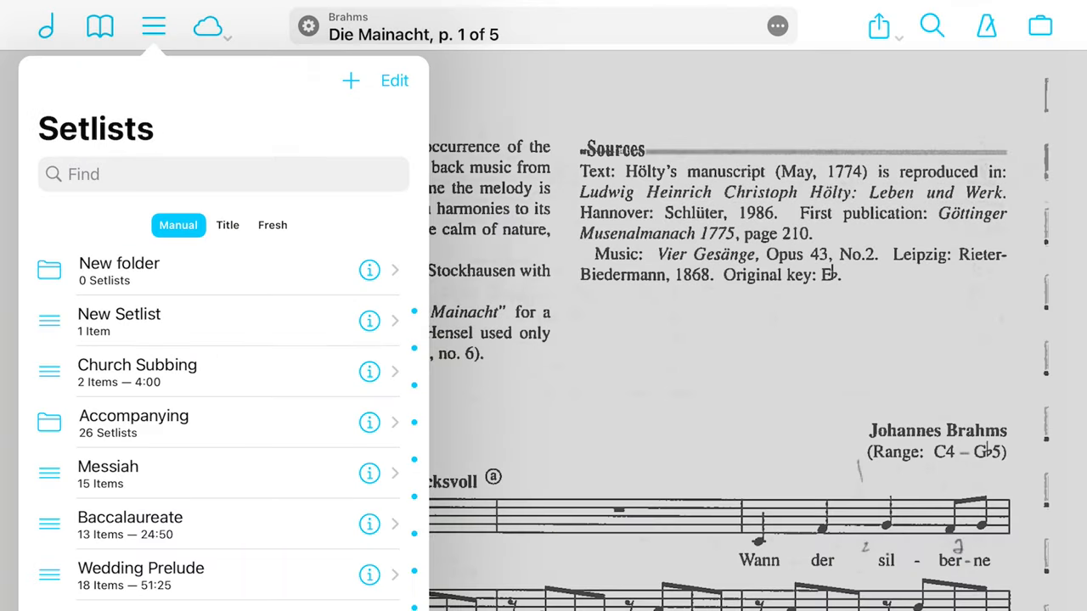
left_click(119, 270)
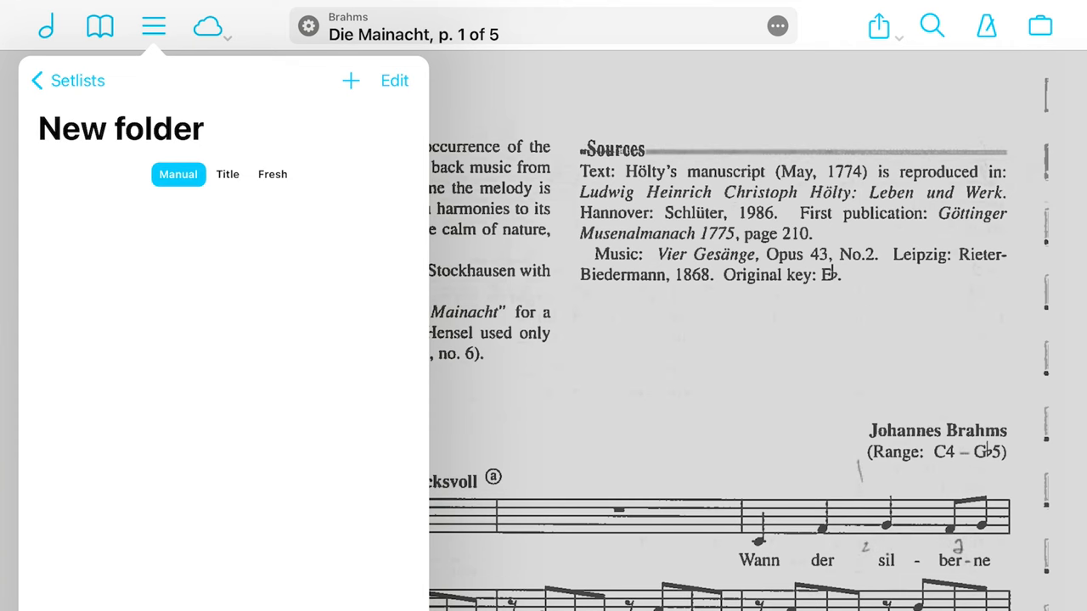
Step: Create an empty setlist called January inside New folder and return to the setlists list
left_click(350, 82)
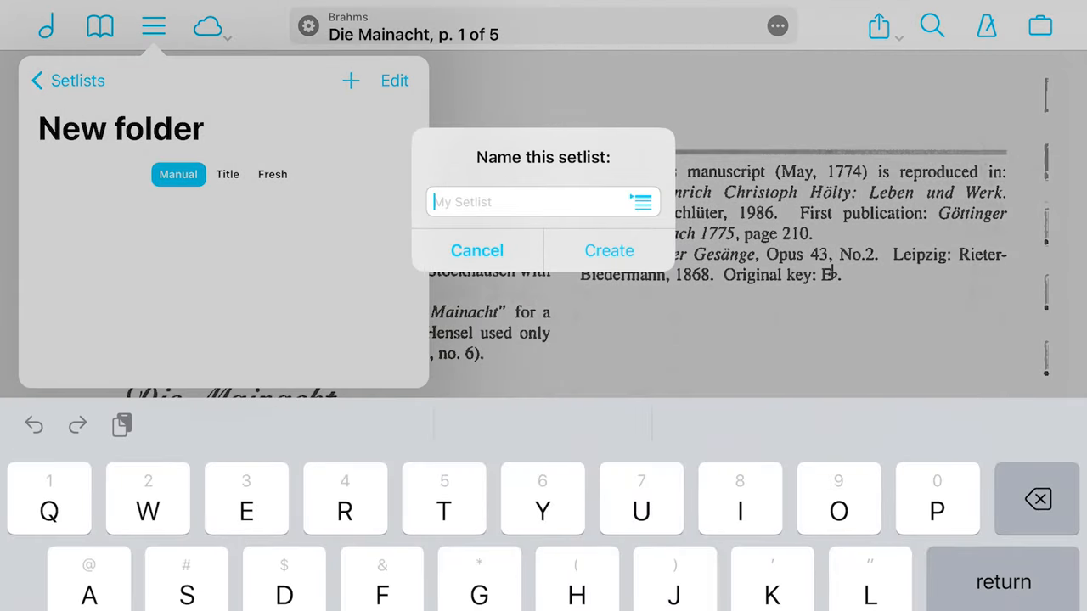
type("January")
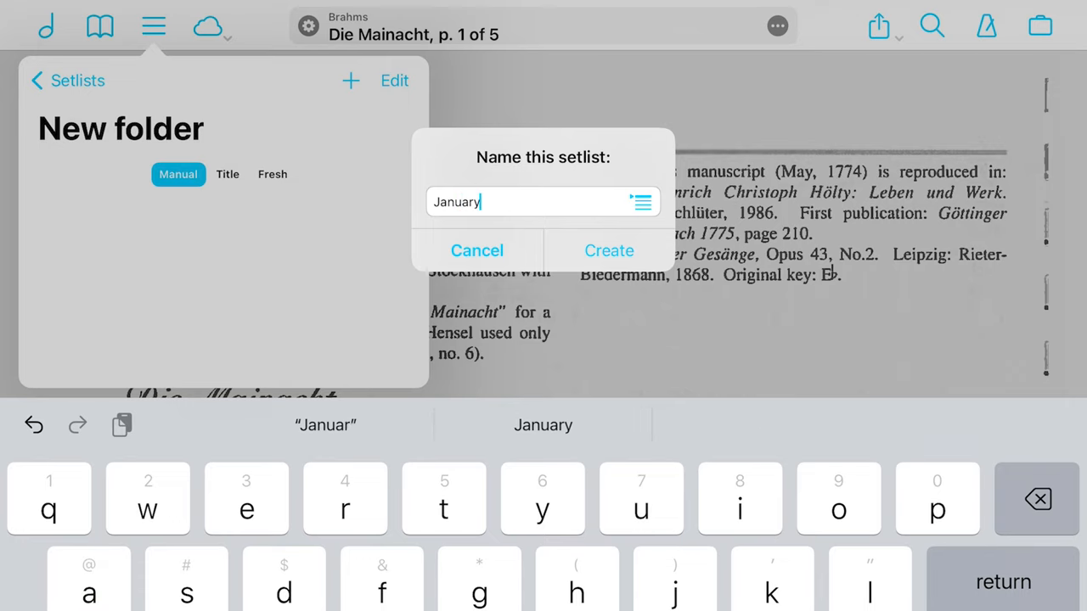
left_click(609, 250)
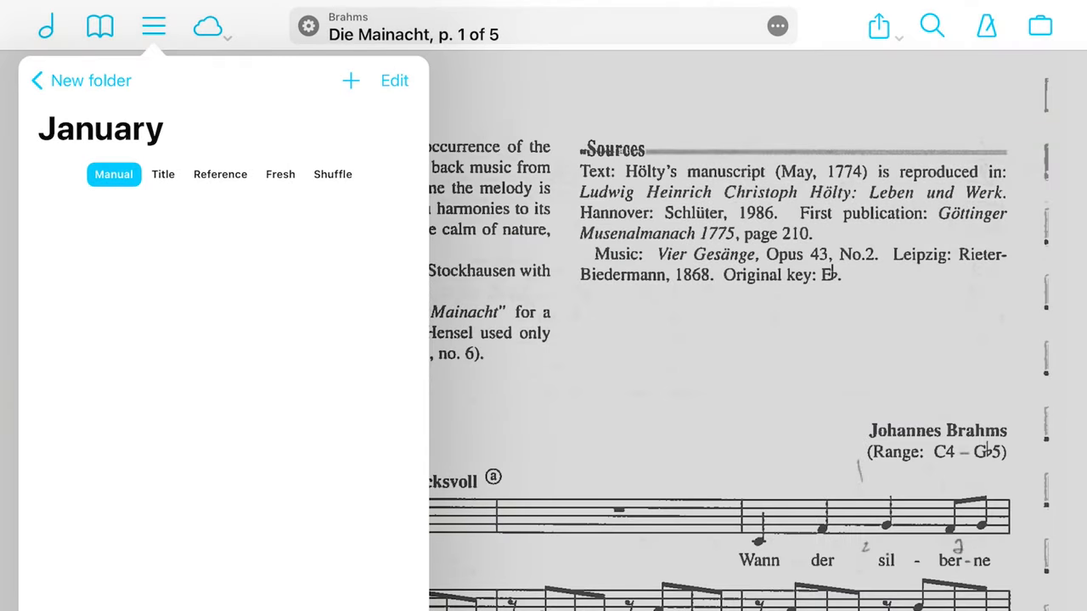
left_click(92, 81)
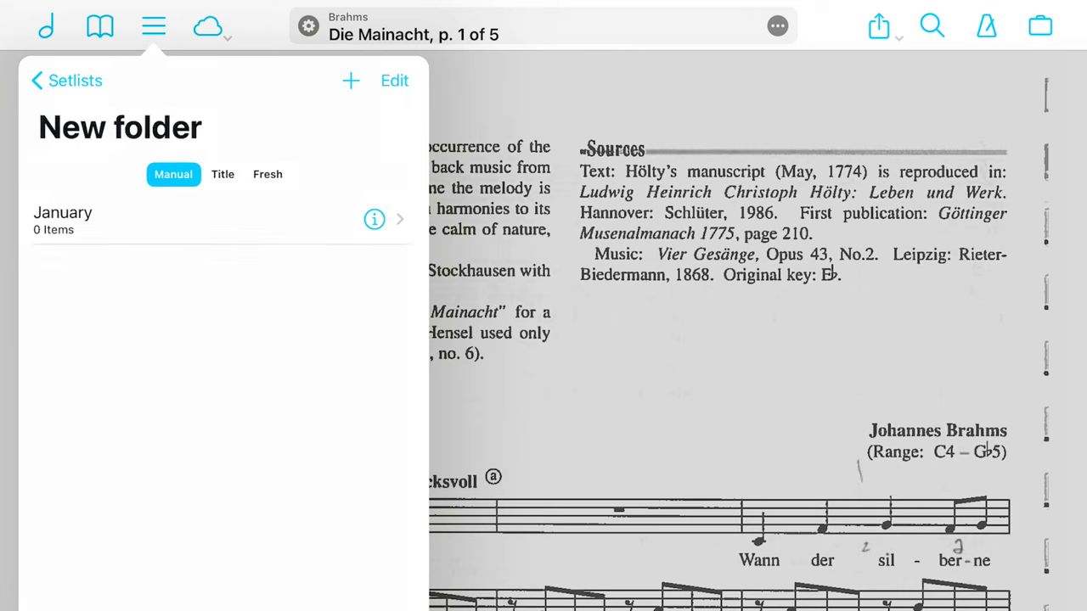
left_click(66, 80)
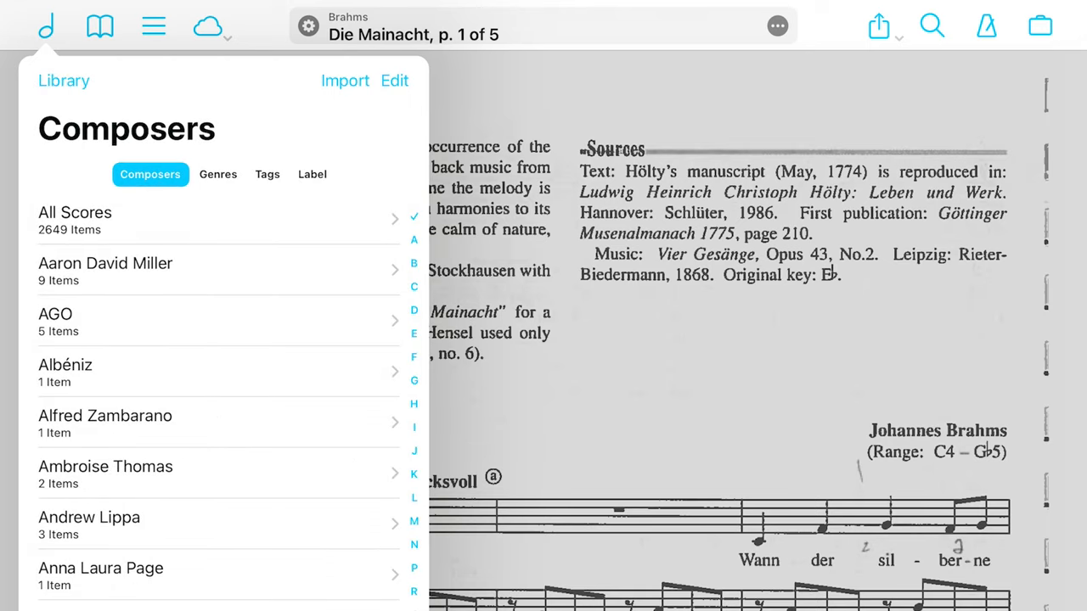
Step: Choose Organ from the library list so only its 19 scores are listed by composer
scroll("up", 3)
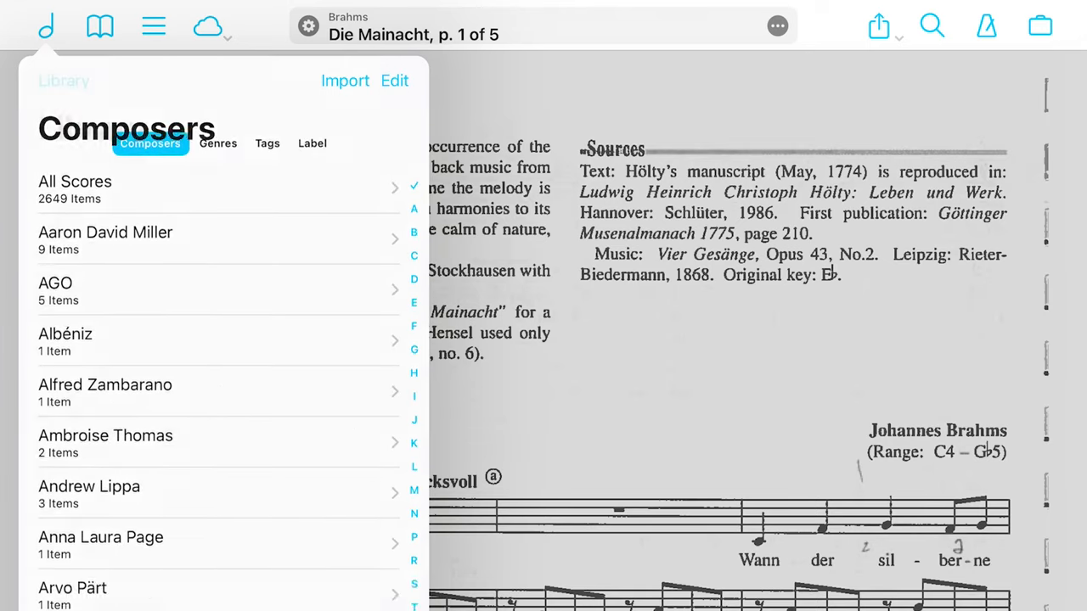
left_click(62, 80)
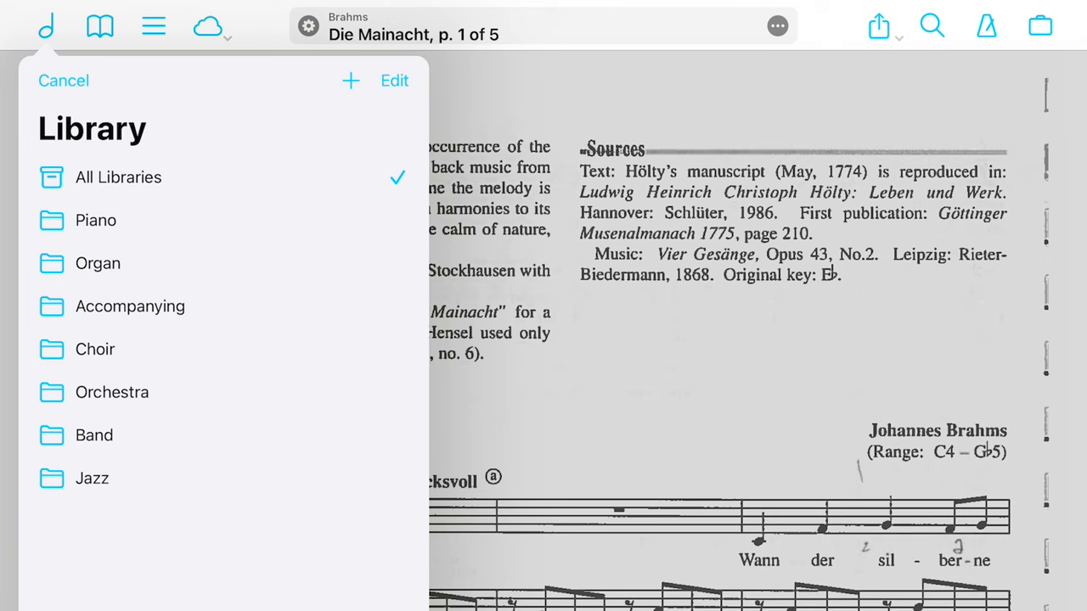
left_click(98, 264)
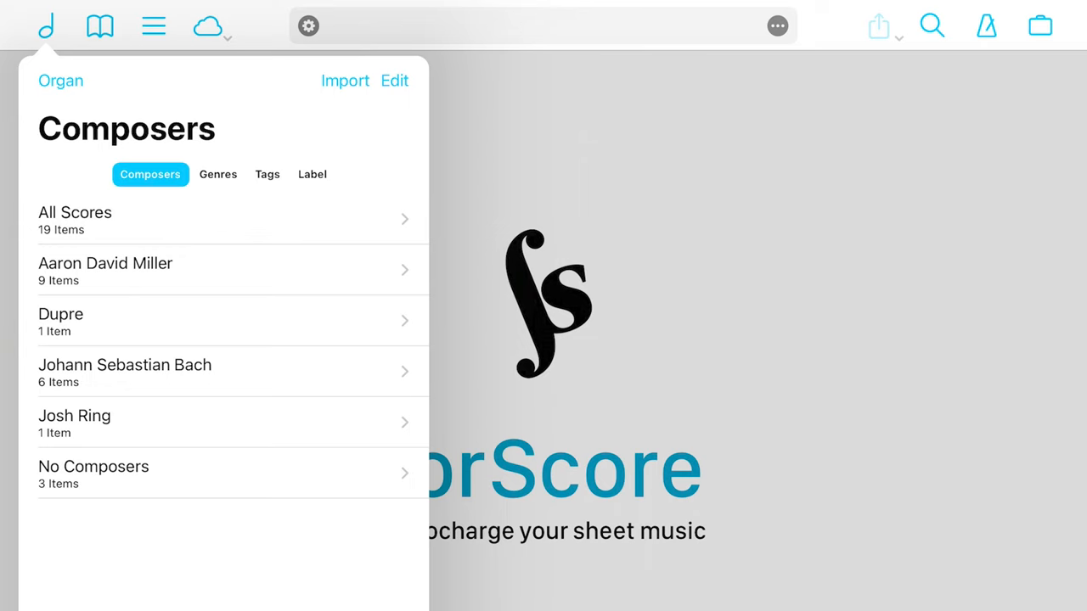
left_click(61, 80)
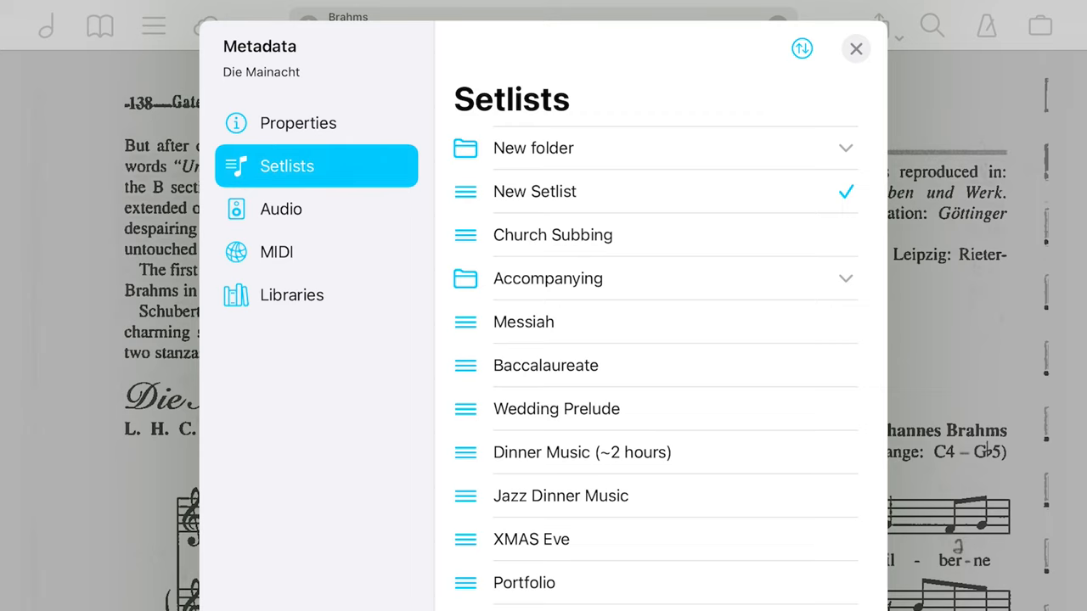
Step: Tick Accompanying in Die Mainacht's Libraries metadata so it belongs to Piano and Accompanying
left_click(292, 295)
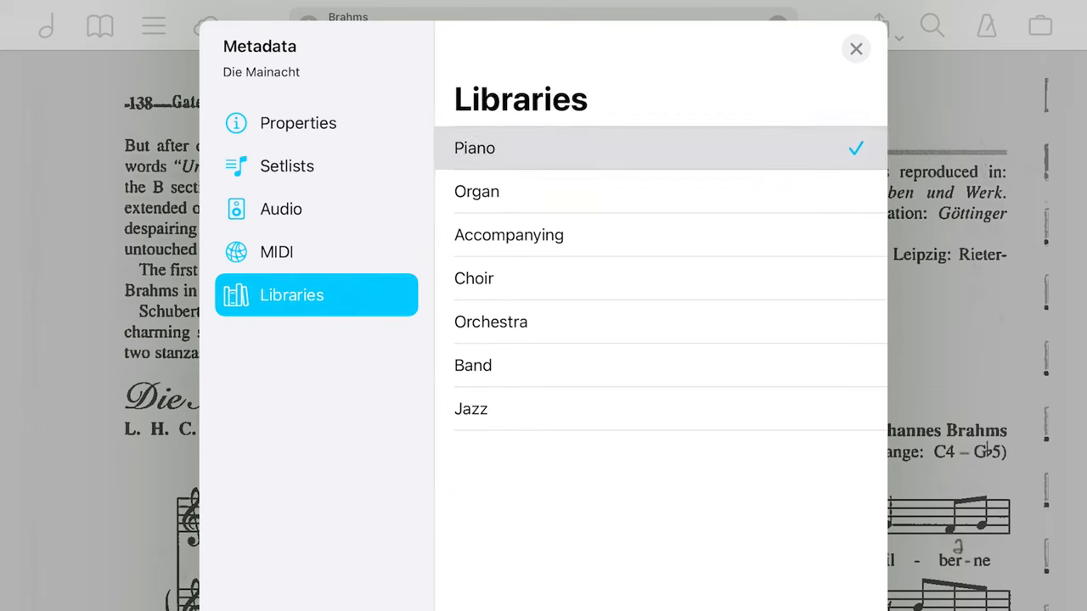
left_click(669, 234)
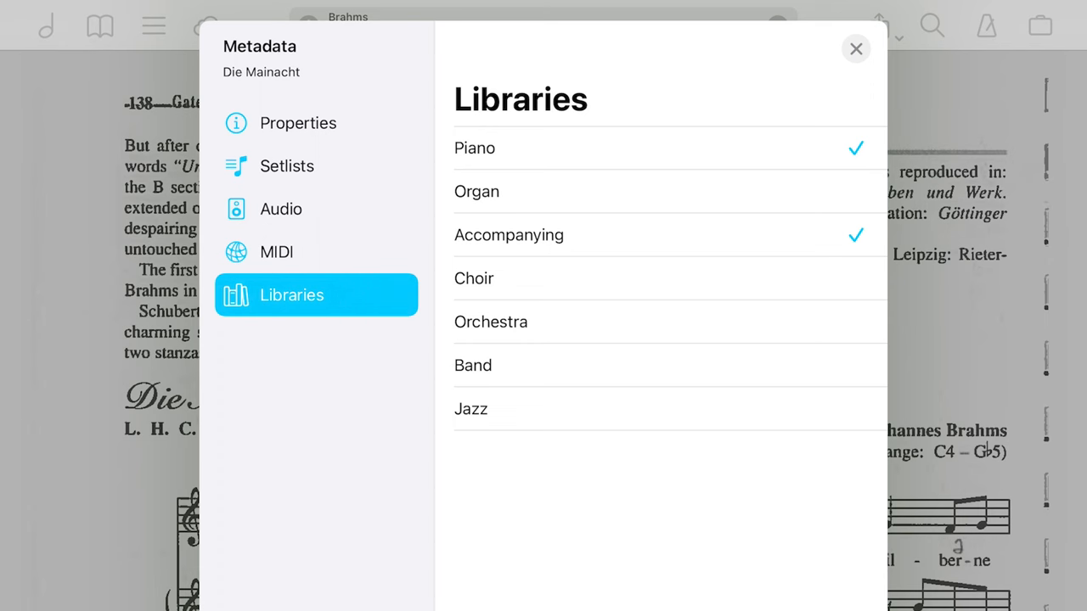
left_click(856, 48)
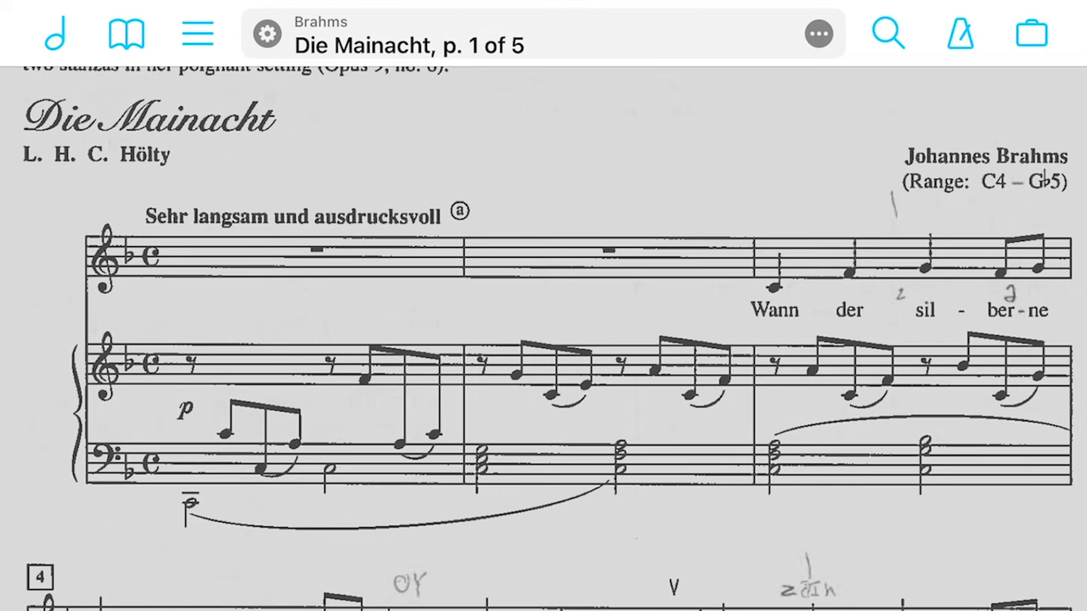
left_click(266, 34)
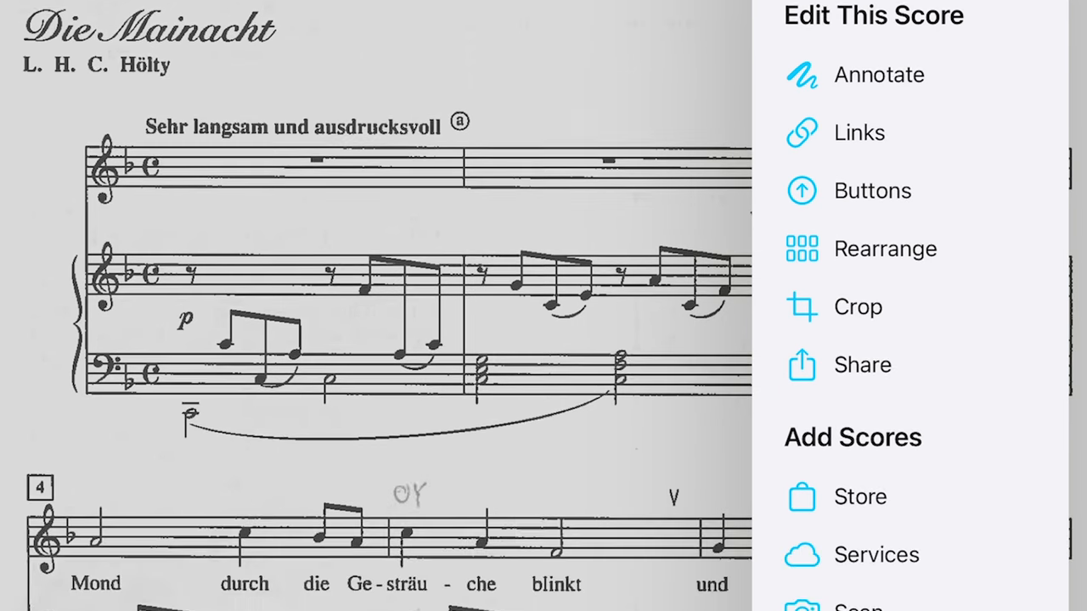
left_click(862, 365)
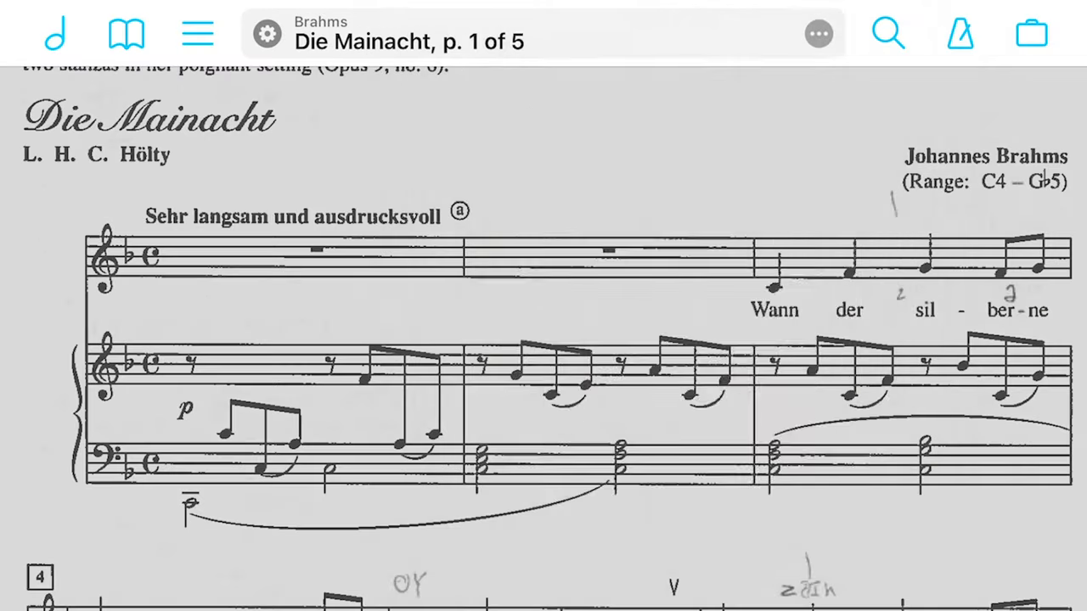
left_click(818, 34)
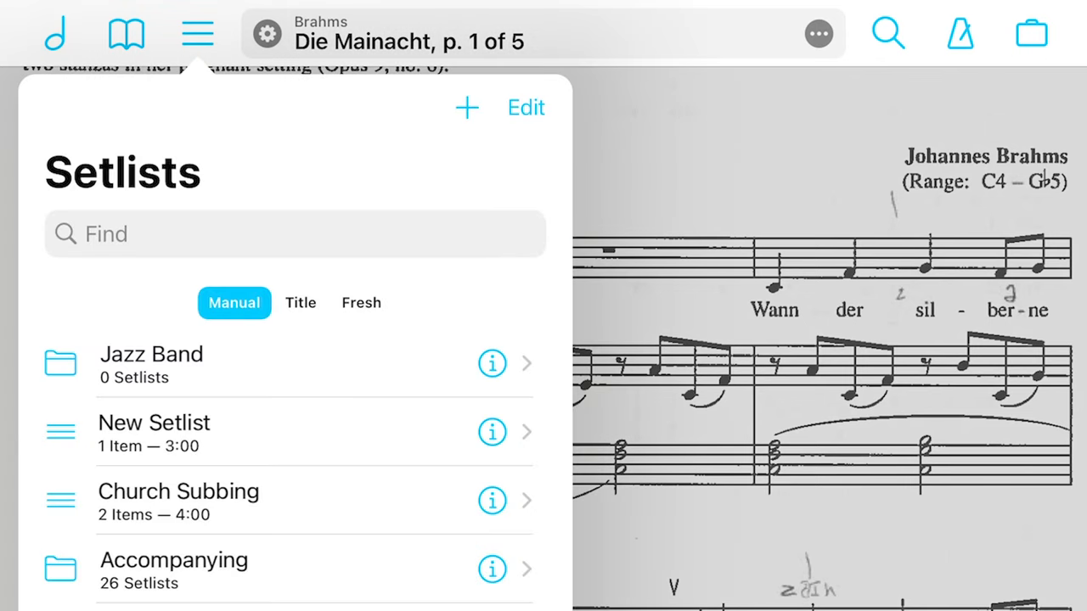
Step: View the Share export formats for the whole New Setlist from setlist editing mode
left_click(526, 109)
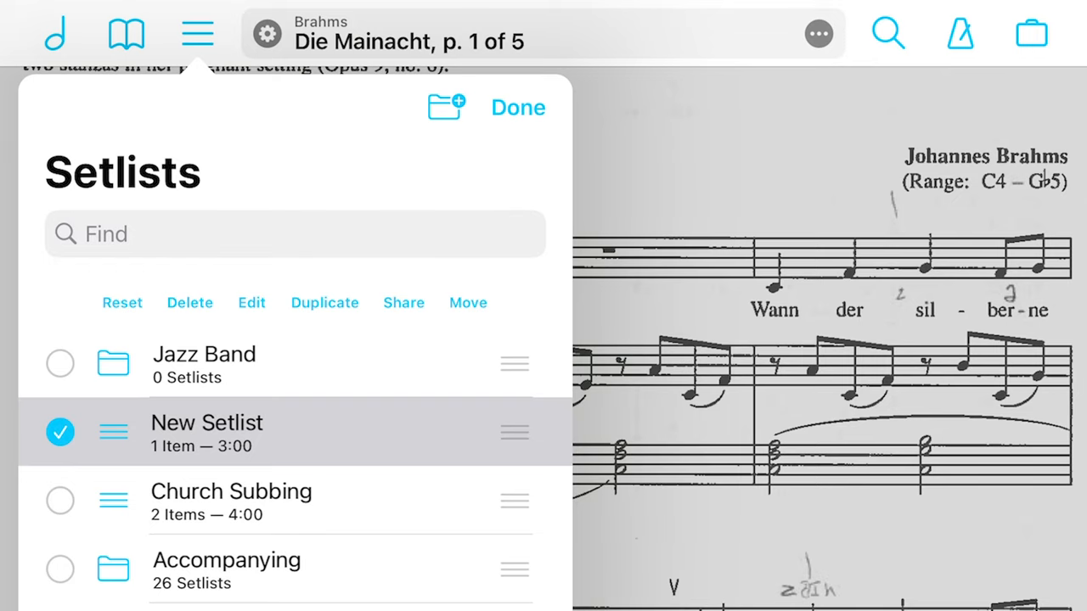
left_click(404, 303)
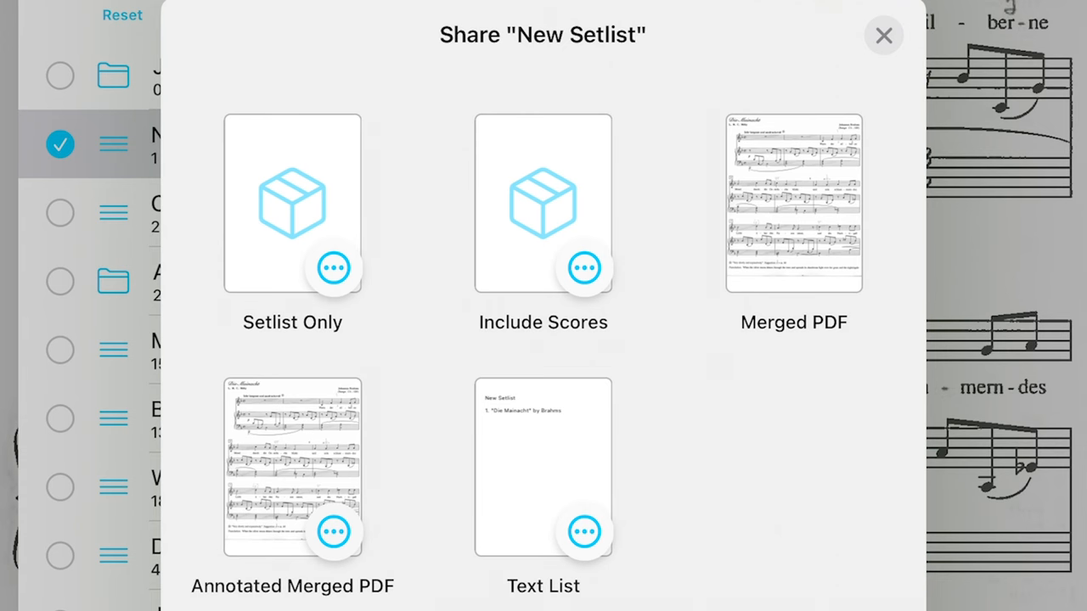
left_click(884, 34)
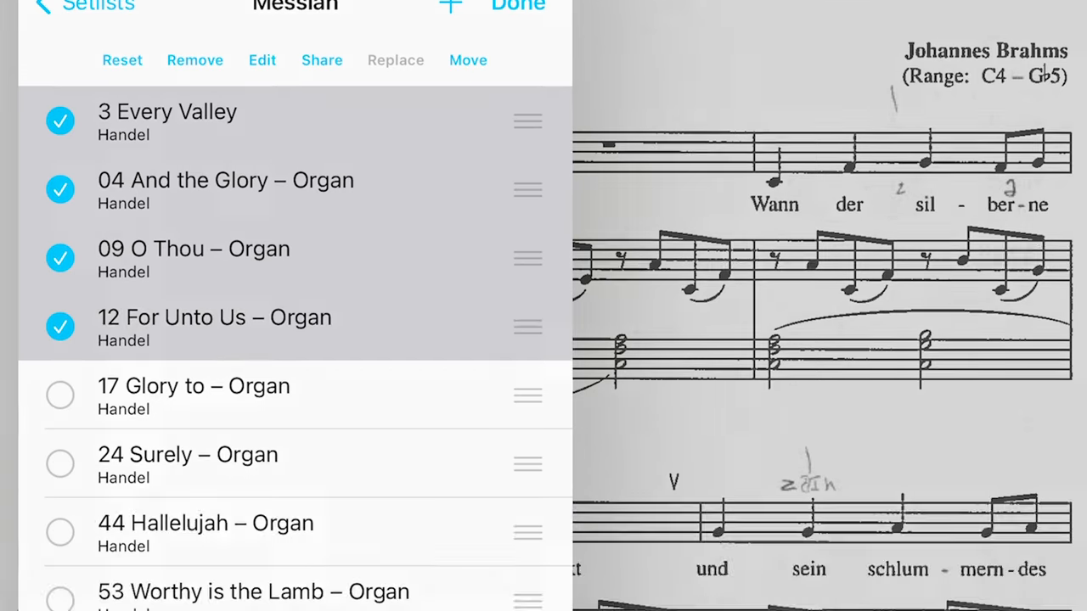
Step: View the Share export formats for the four selected Messiah pieces
left_click(323, 59)
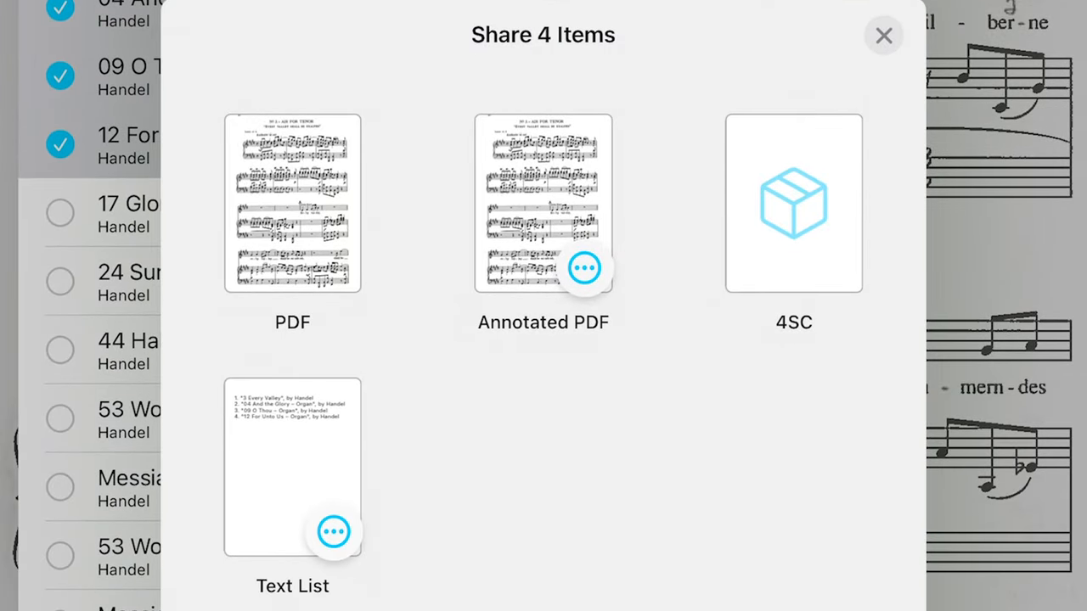
left_click(884, 34)
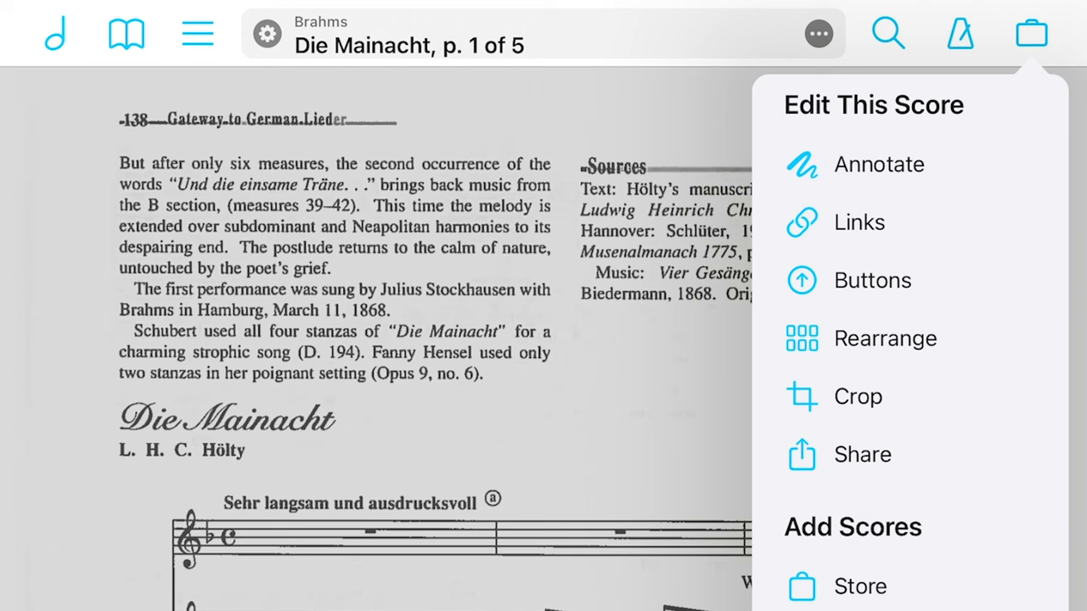
mouse_move(858, 398)
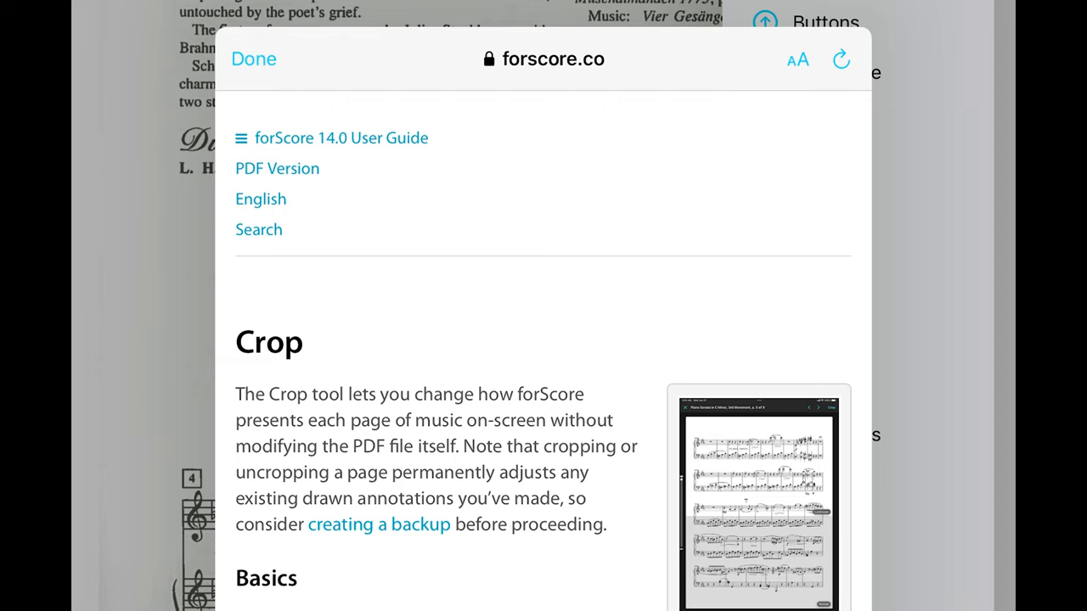
Step: Step through Die Mainacht's crop editor page by page, tightening the margins on each
left_click(253, 57)
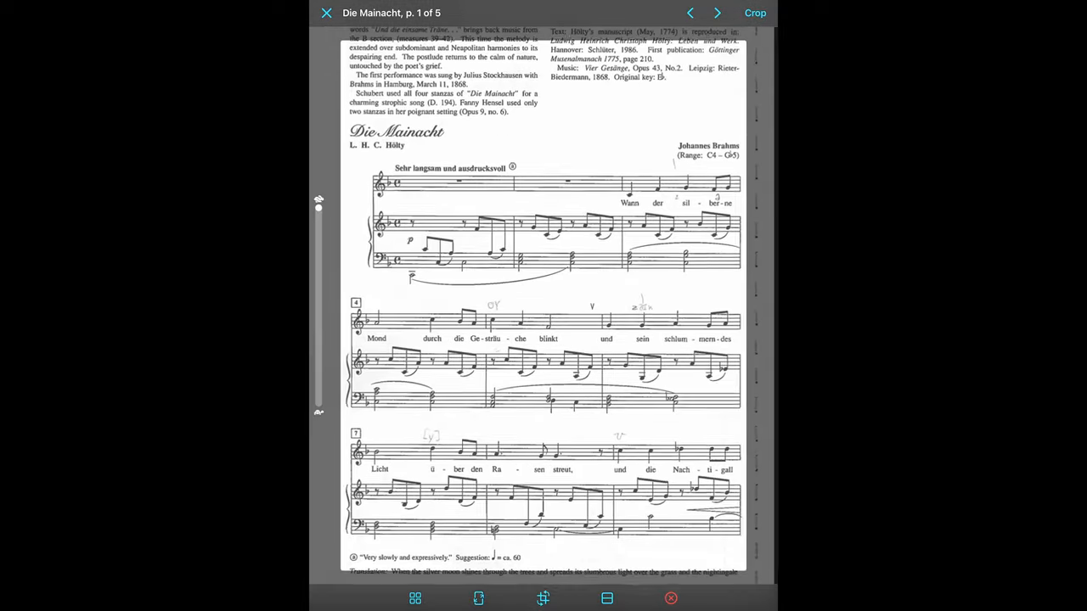
scroll("up", 3)
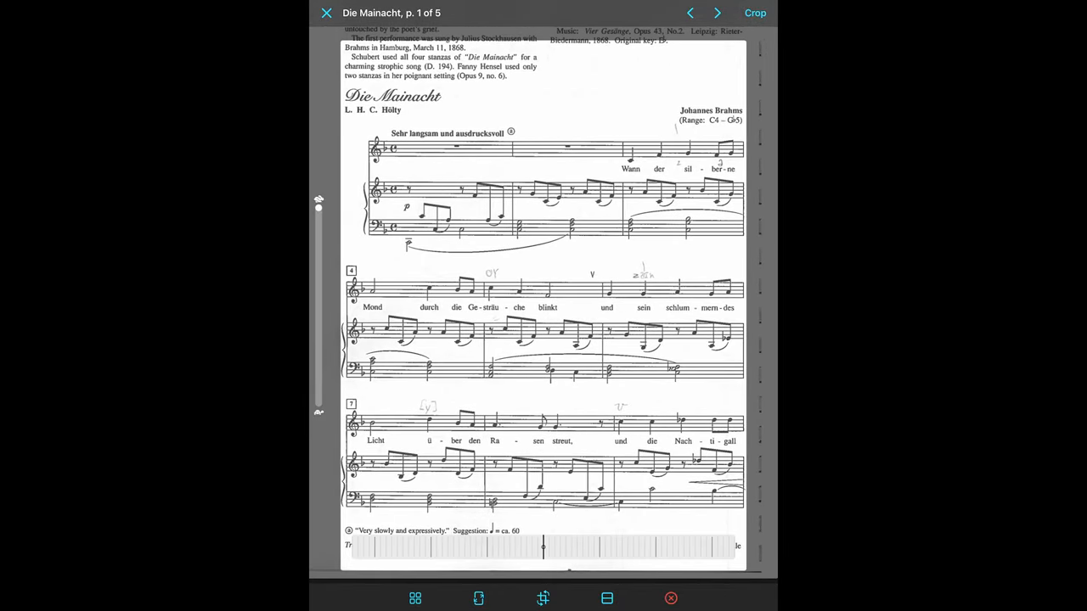
scroll("down", 3)
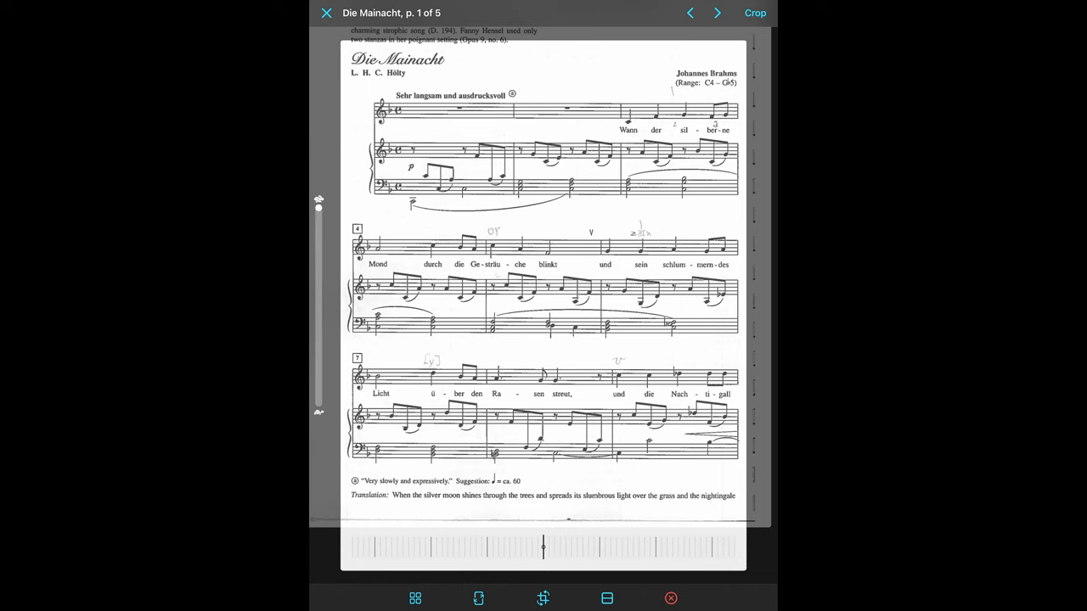
left_click(717, 14)
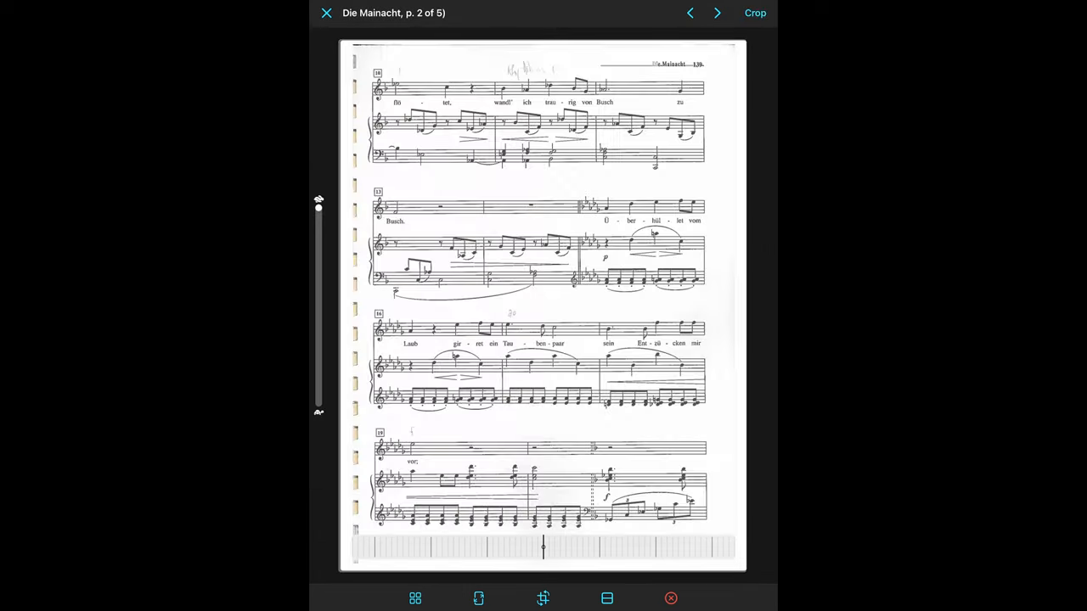
scroll("up", 3)
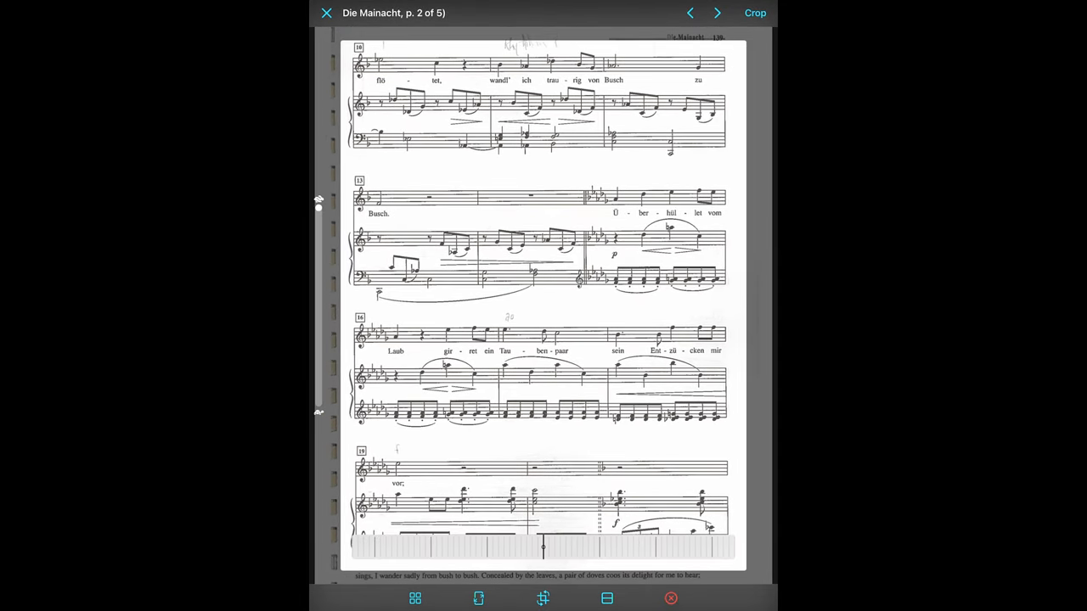
left_click(717, 14)
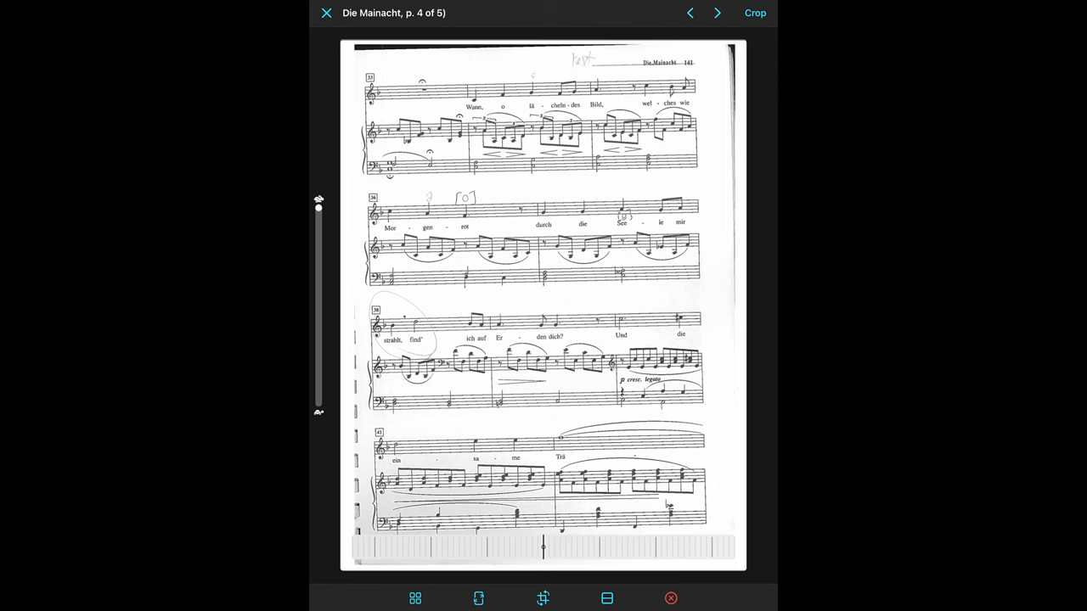
scroll("up", 3)
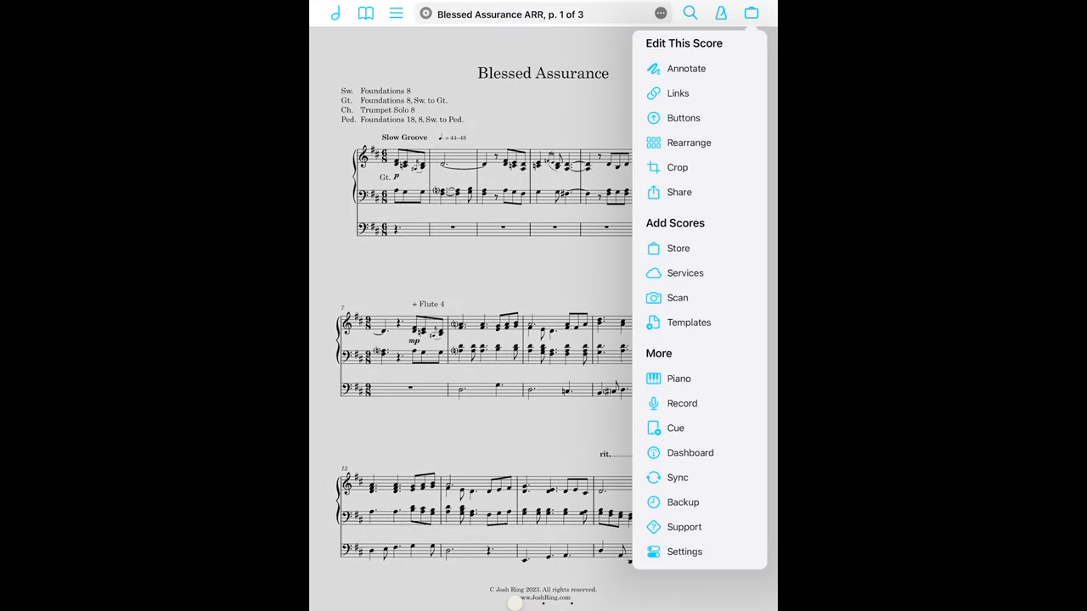
Step: Run Crop All Pages Automatically on Blessed Assurance and confirm the crop
left_click(676, 166)
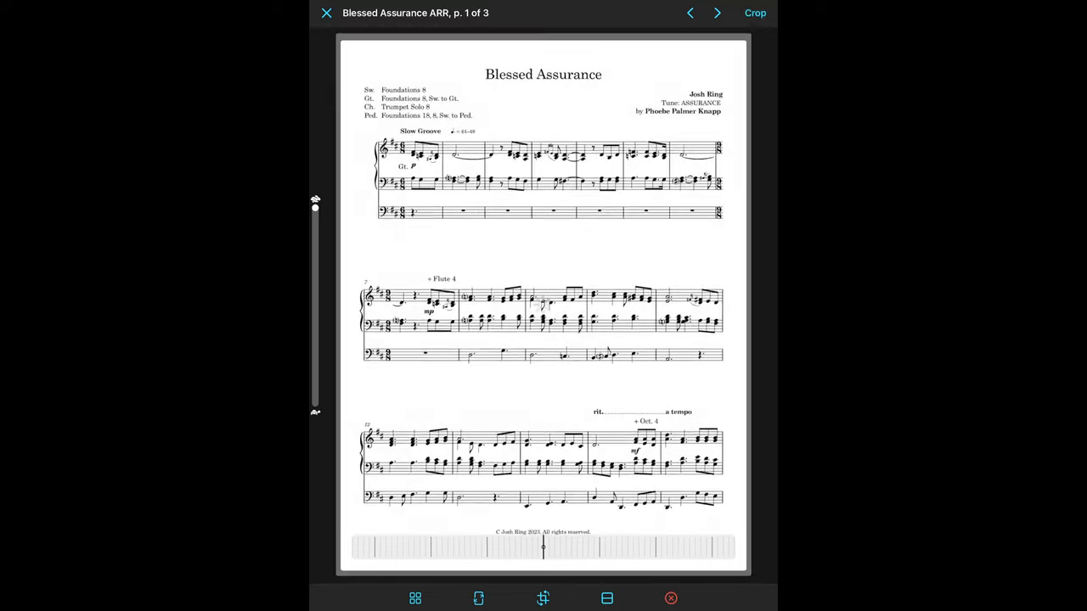
left_click(754, 14)
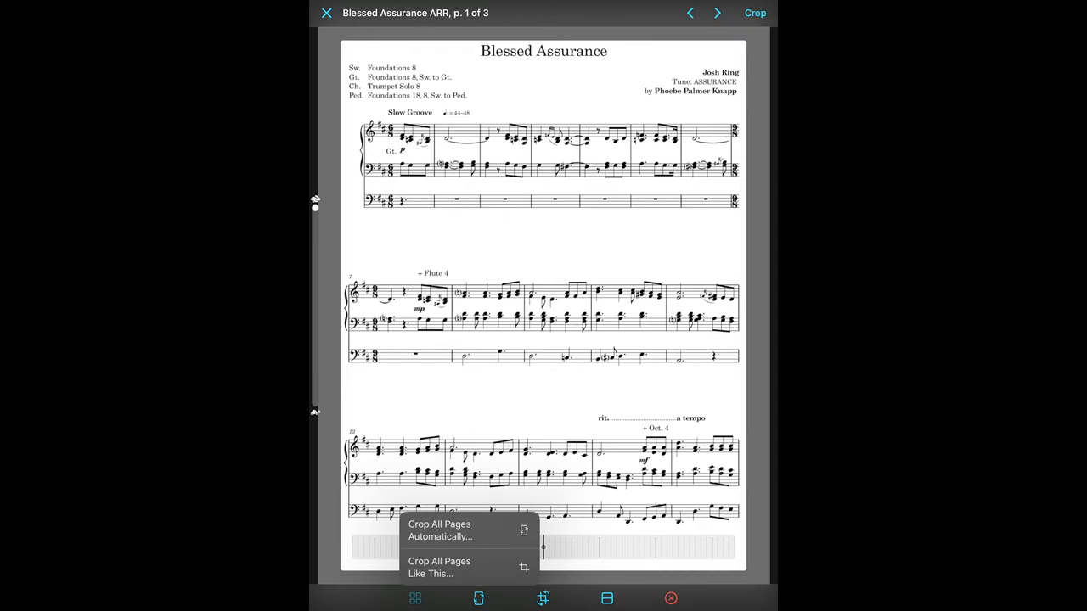
left_click(438, 530)
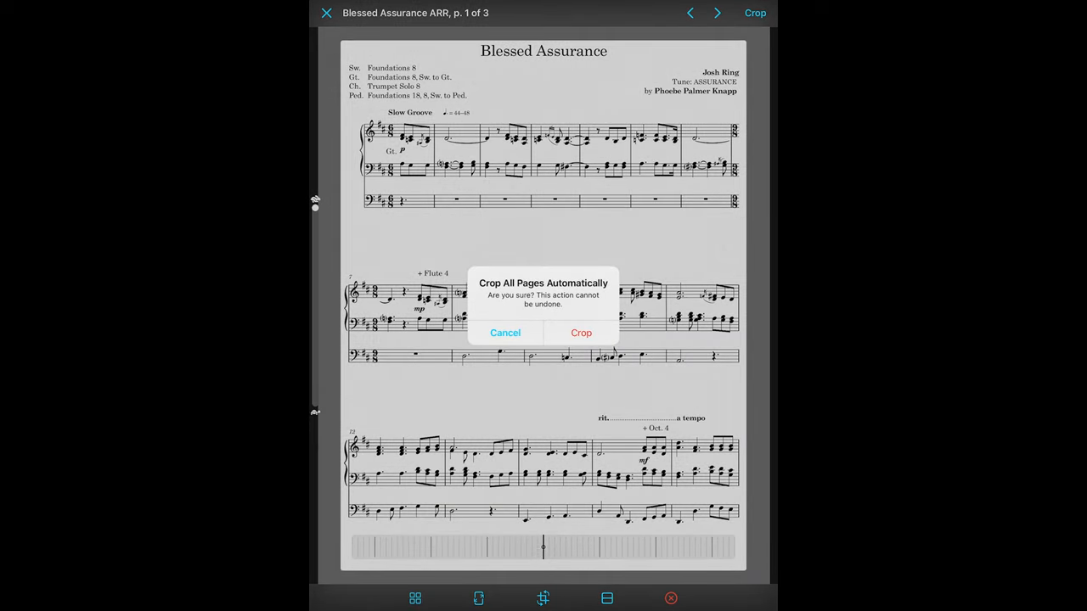
left_click(581, 331)
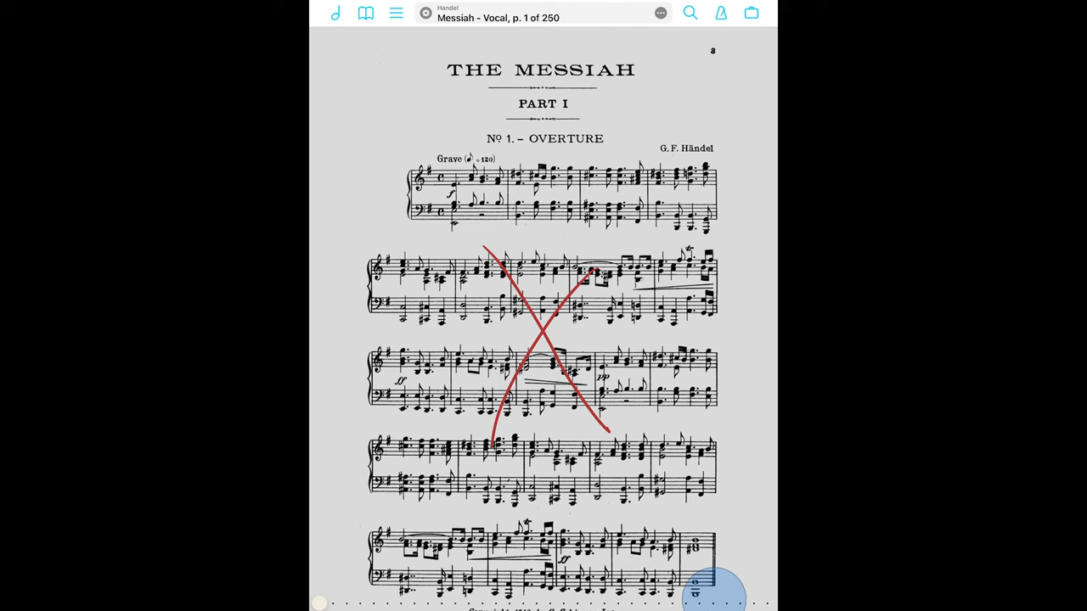
Step: Start a new Messiah bookmark at page 8 titled '3 Every Valley'
left_click(367, 13)
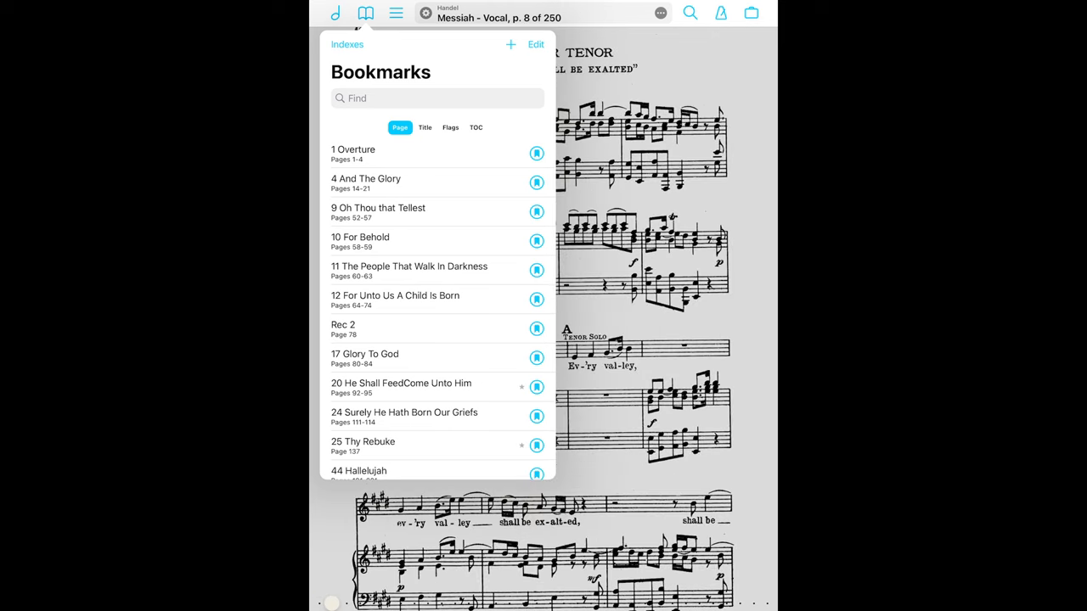
left_click(510, 44)
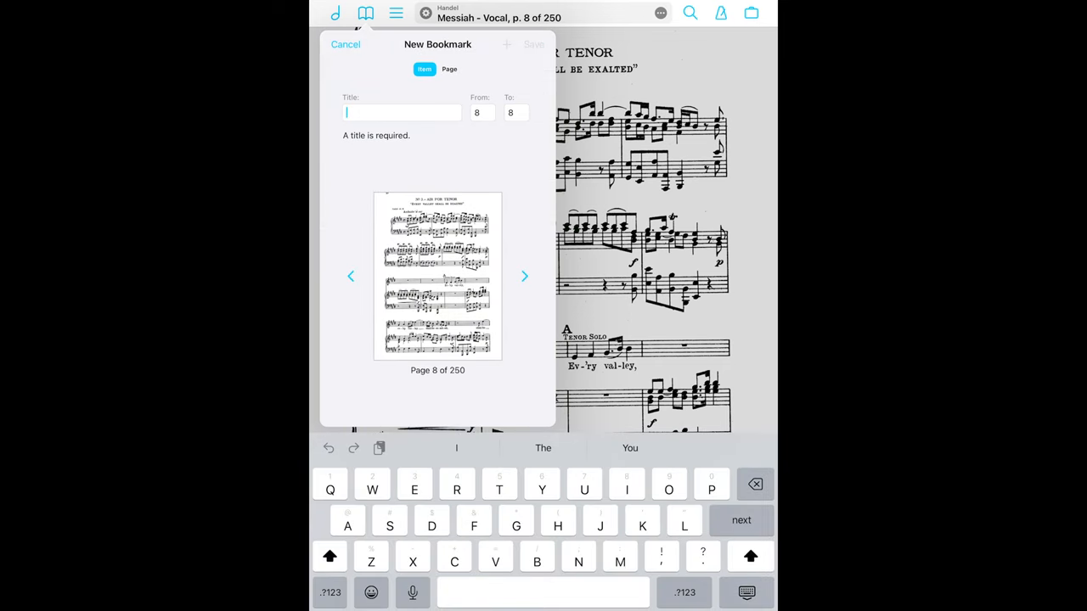
type("3")
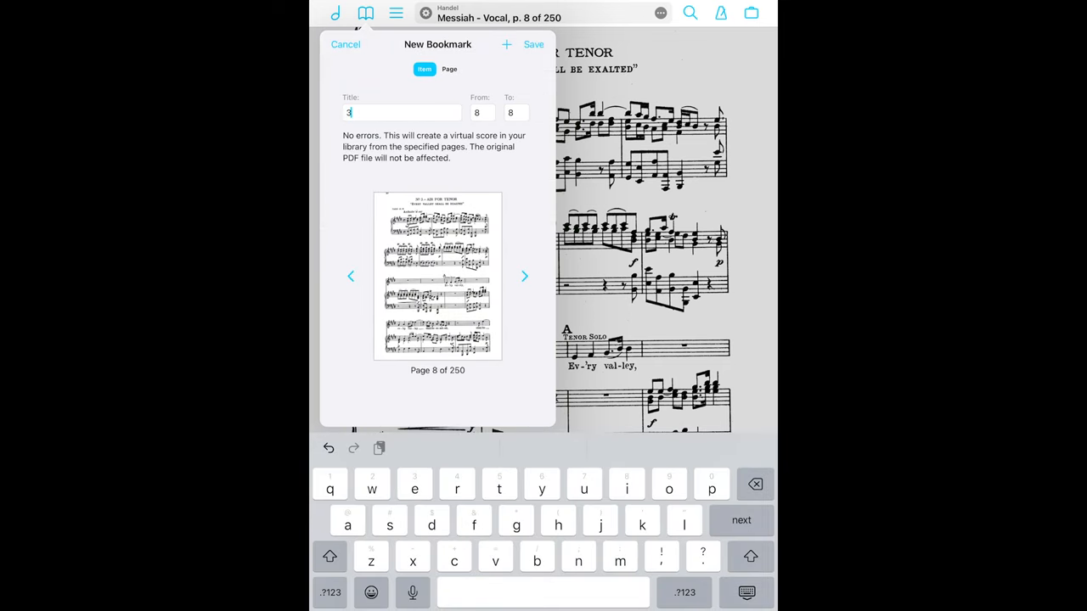
type("Every valley")
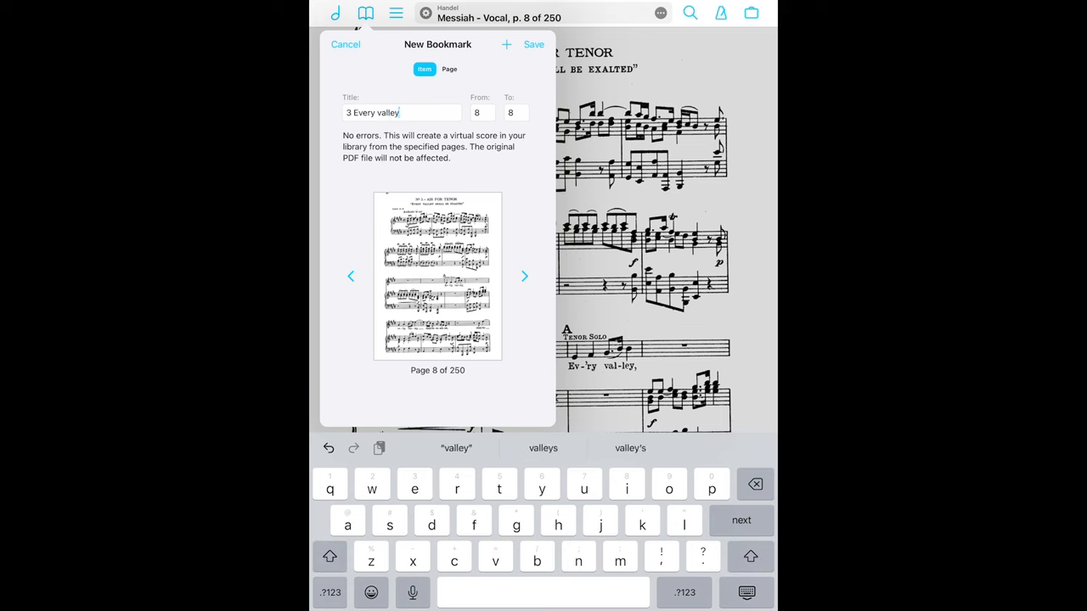
left_click(455, 449)
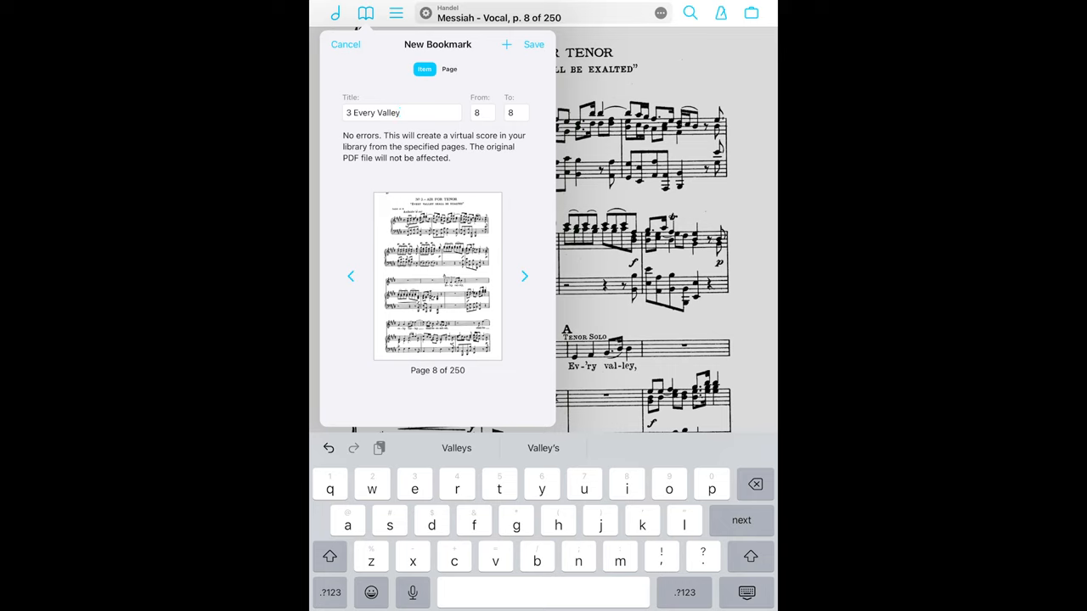
Step: Set the bookmark's last page to 13 with the page arrows and save it
left_click(523, 275)
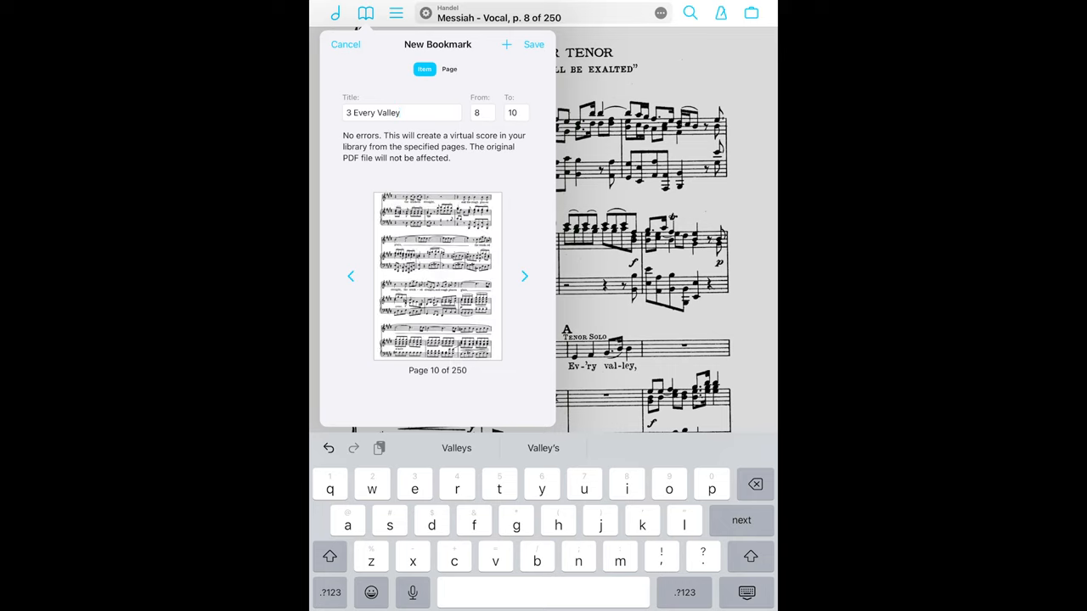
left_click(523, 275)
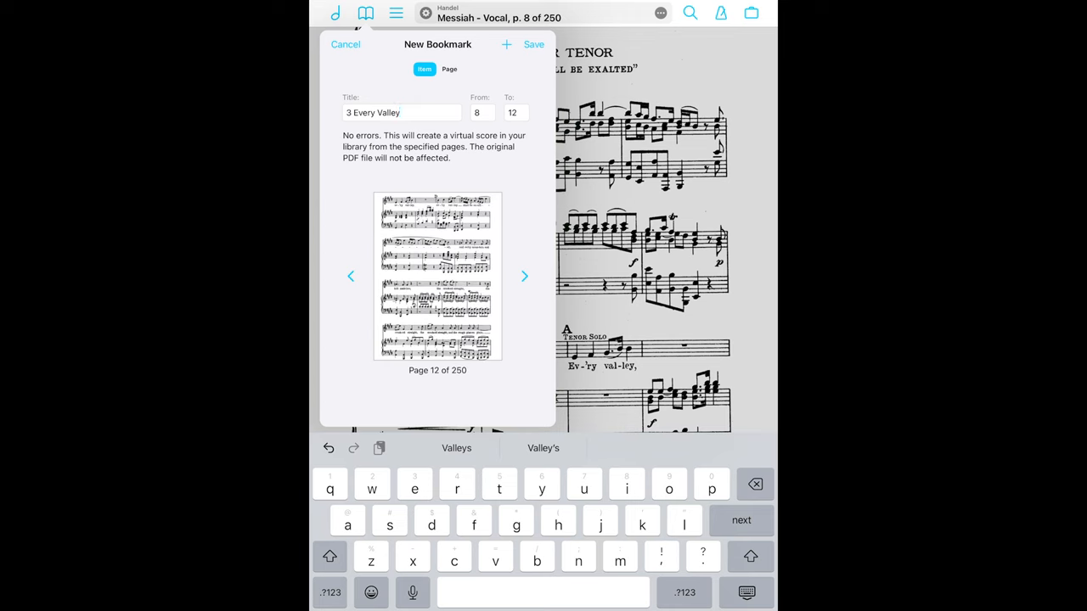
left_click(523, 275)
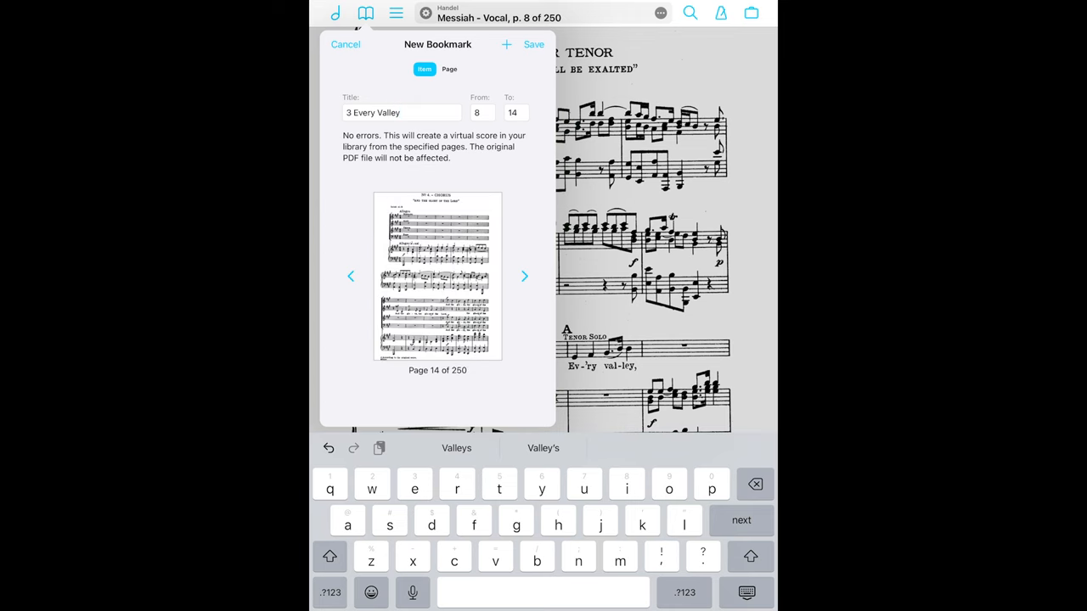
left_click(350, 275)
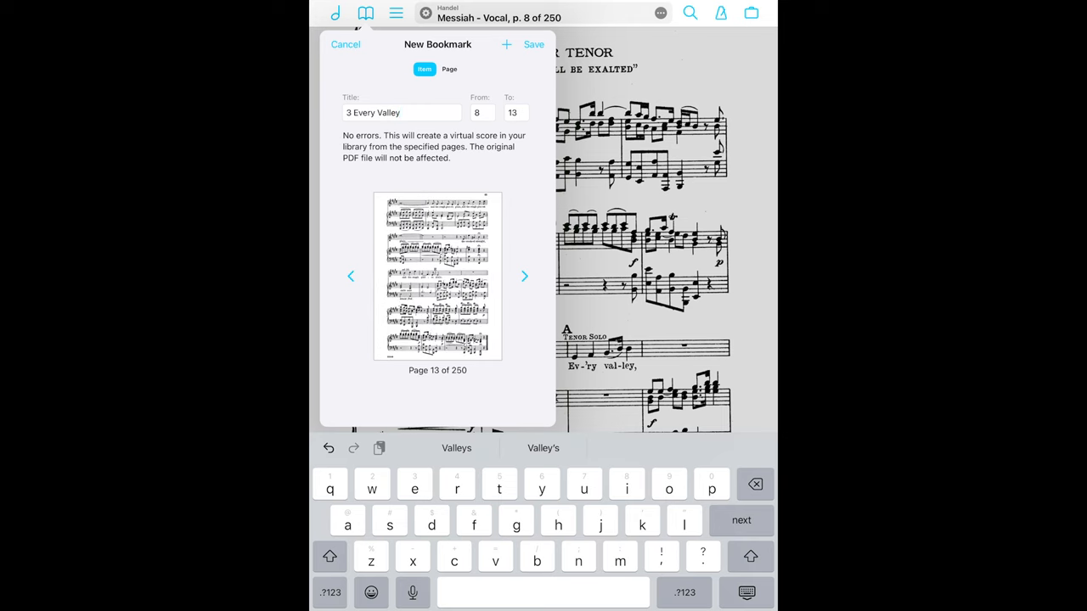
left_click(523, 275)
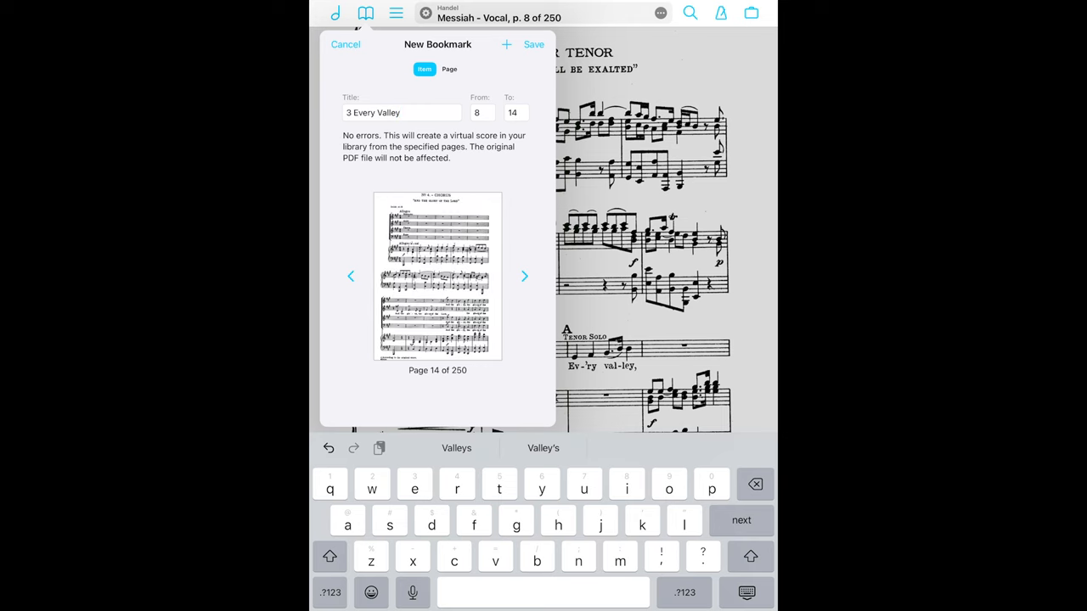
left_click(350, 276)
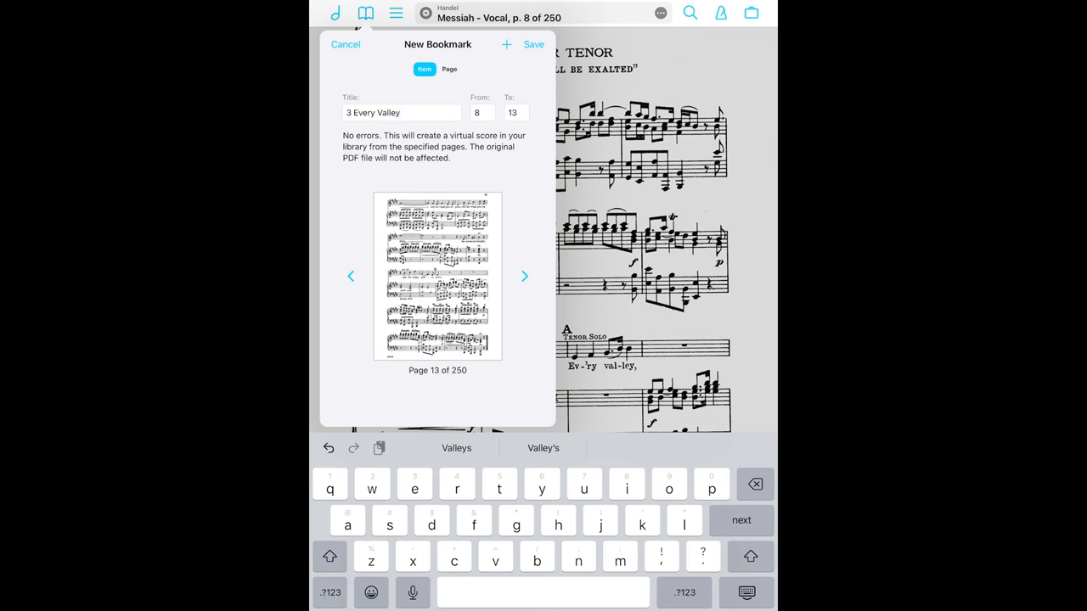
left_click(533, 44)
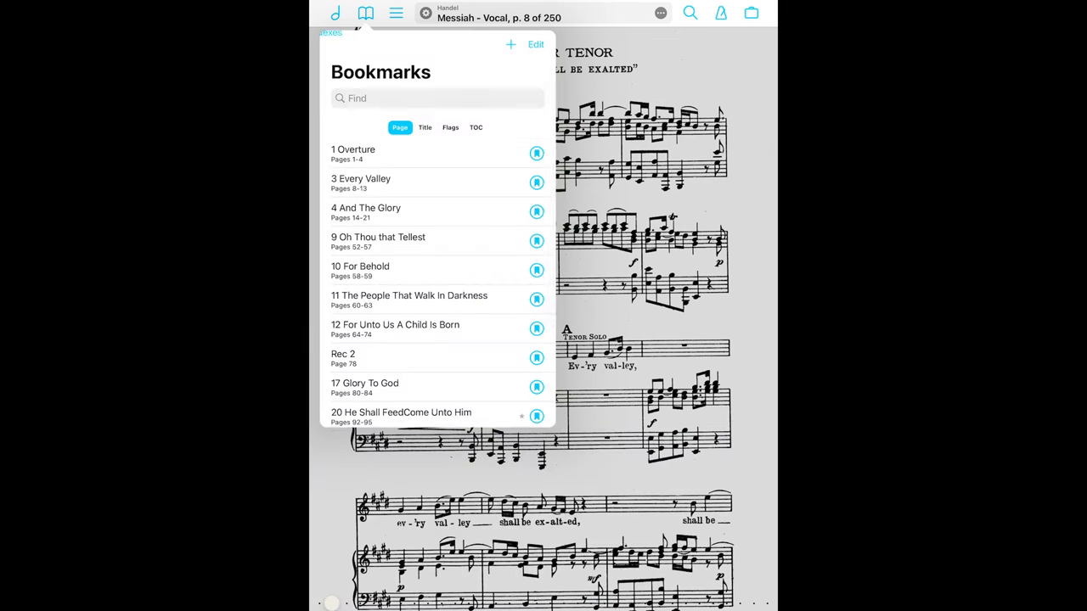
Step: Search the library for '3 every' and open the 3 Every Valley bookmark on its own
scroll("down", 3)
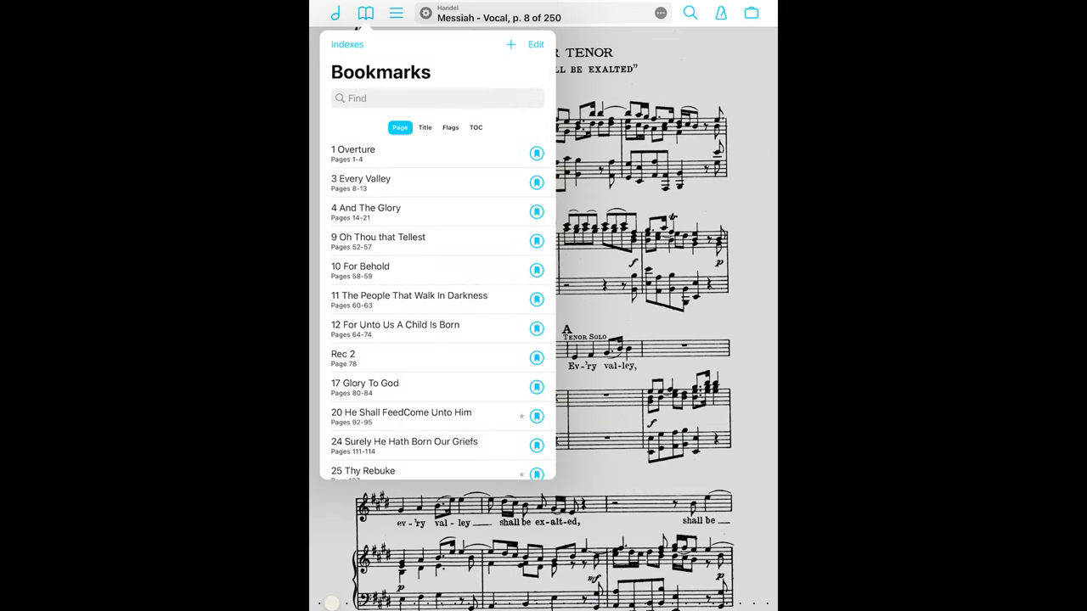
left_click(689, 12)
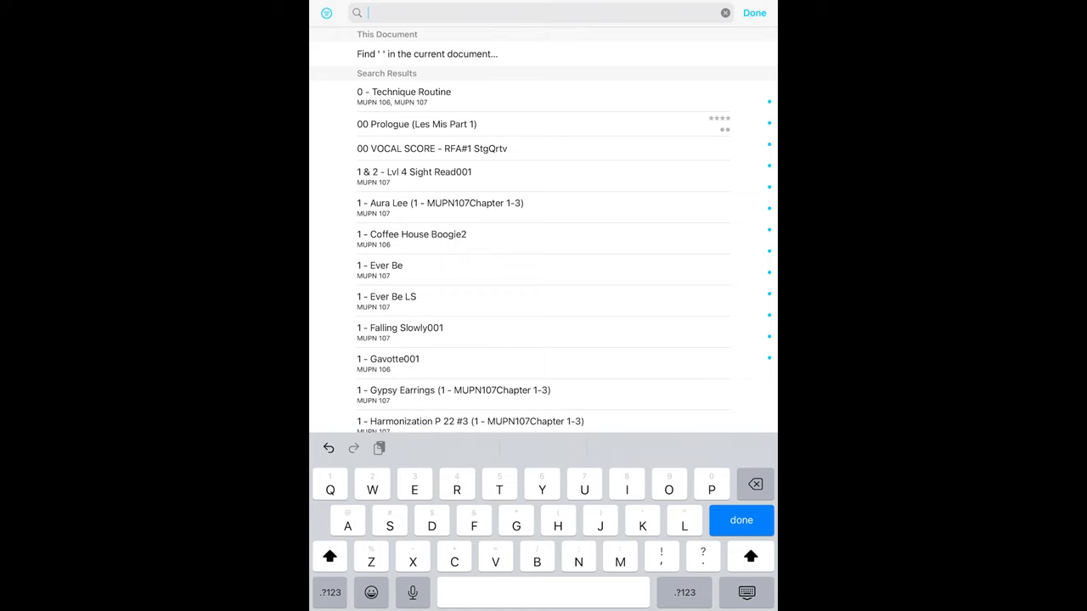
type("3")
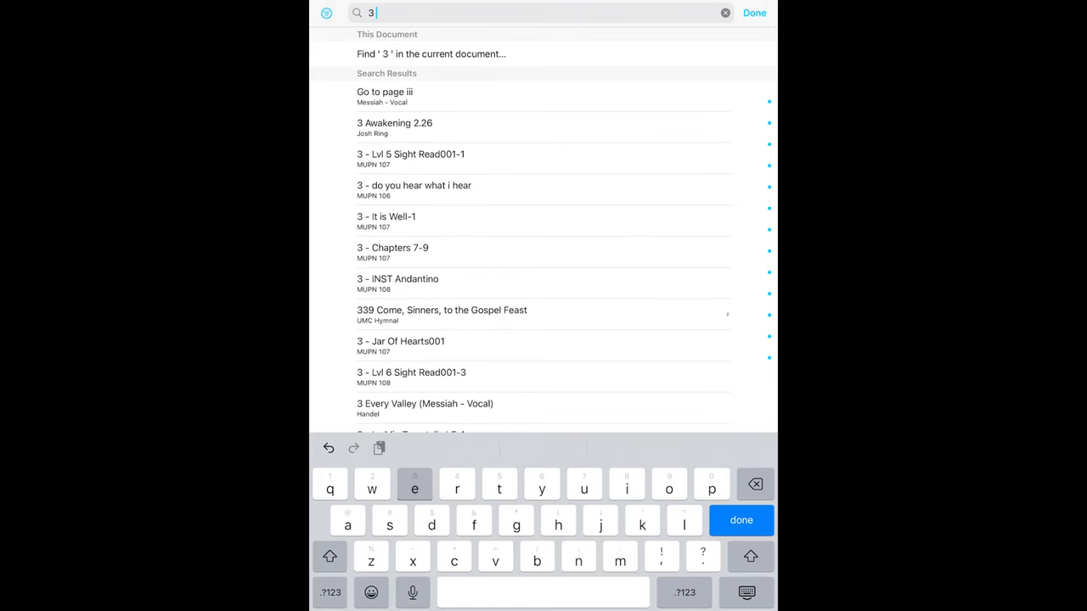
type("every")
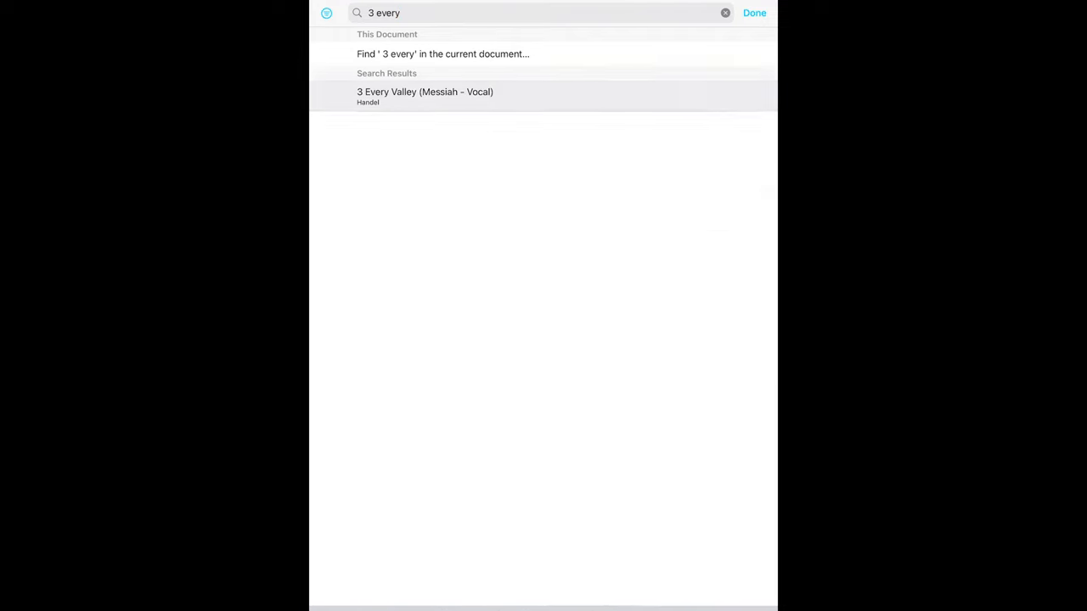
left_click(425, 92)
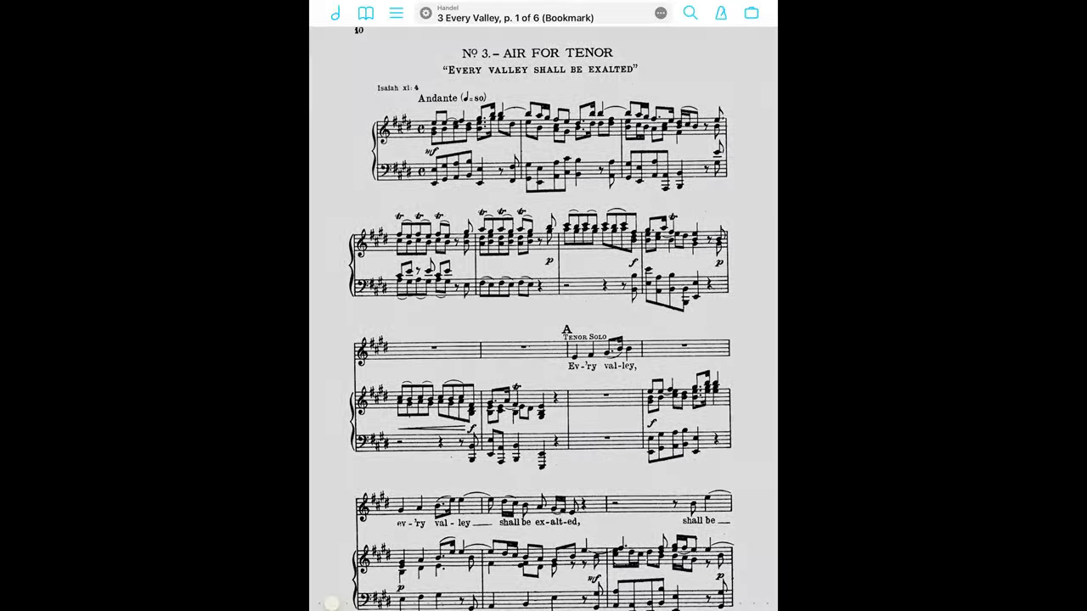
Step: Tick Messiah in the bookmark's Setlists metadata so it joins the Messiah setlist
left_click(660, 14)
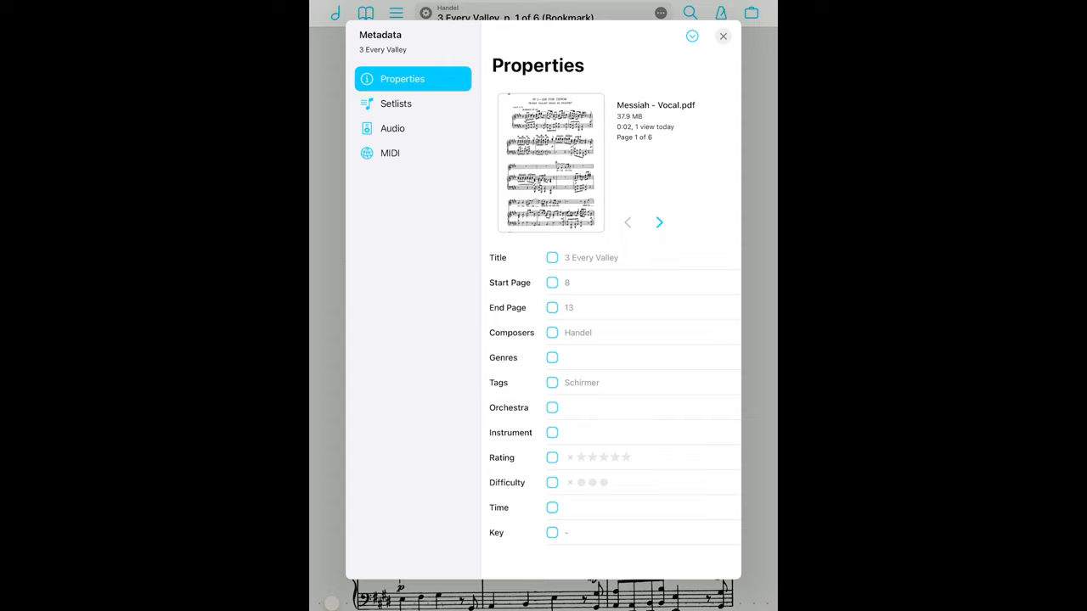
left_click(396, 104)
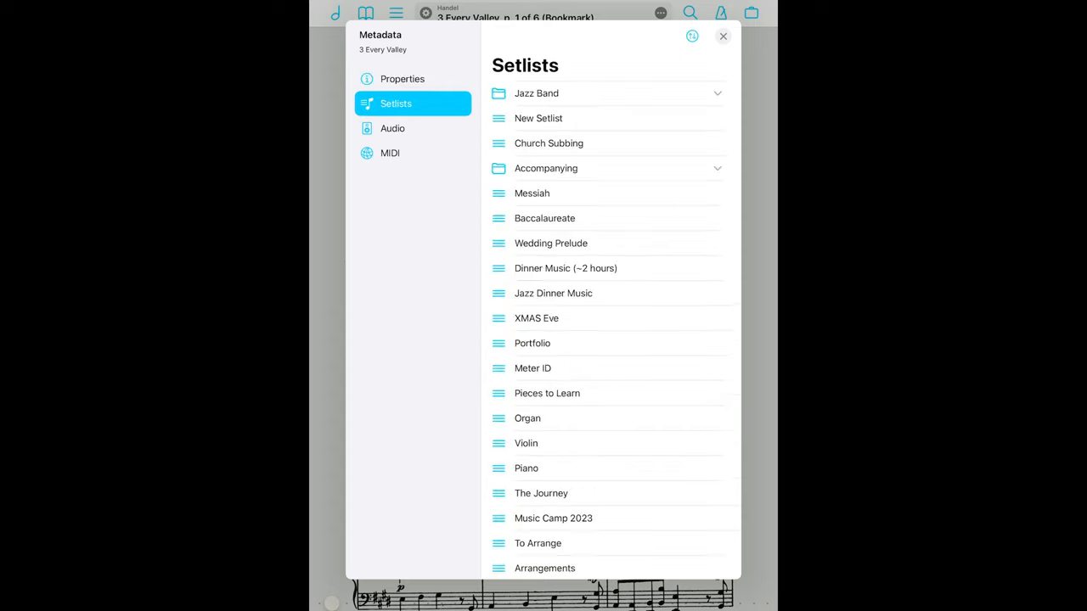
left_click(534, 194)
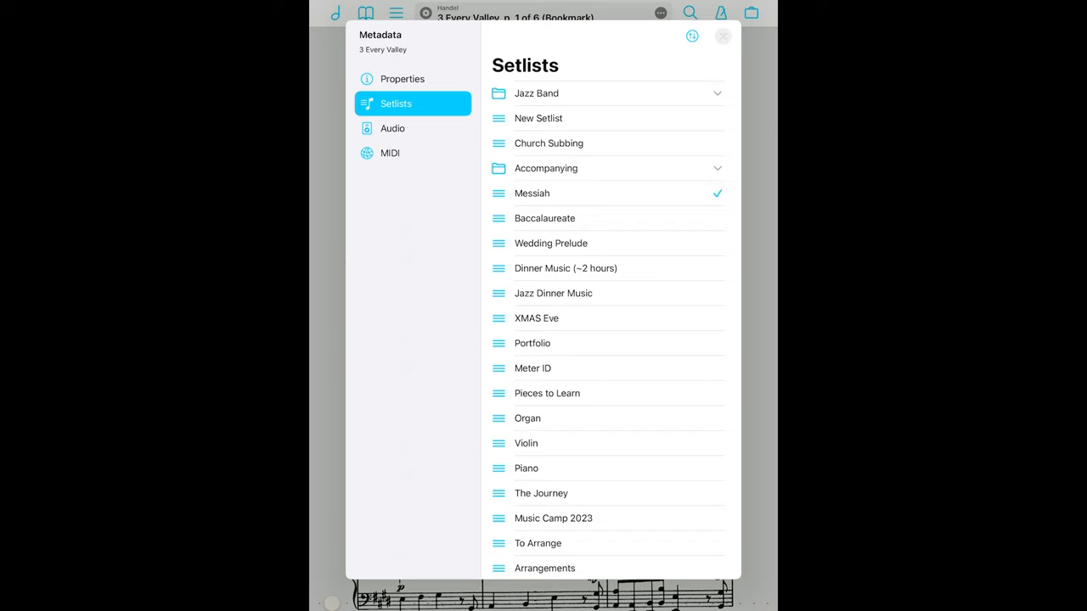
left_click(723, 36)
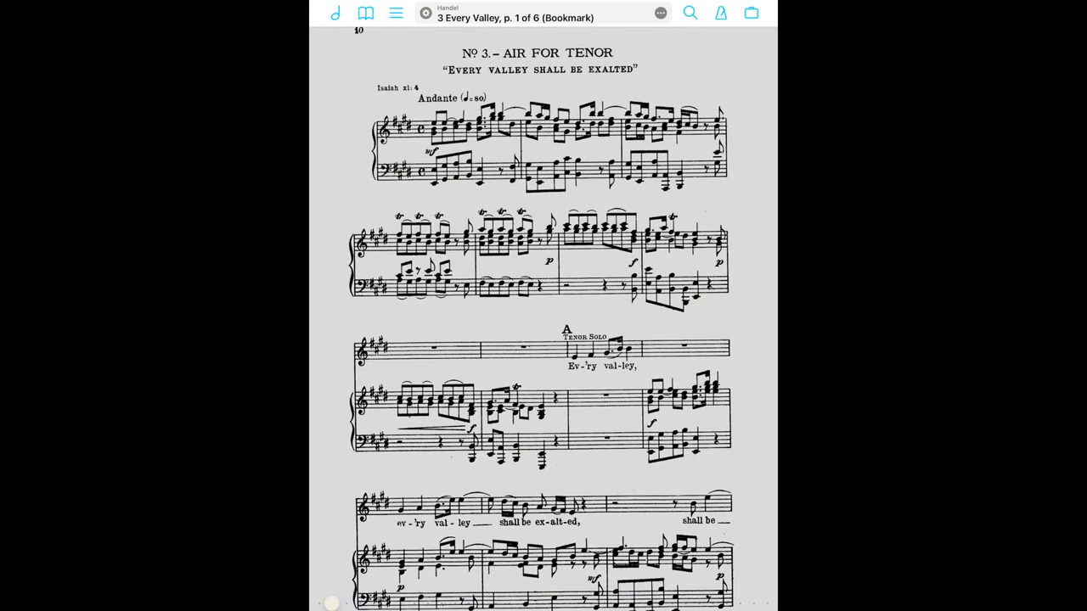
Step: Move 3 Every Valley to a new position in the Messiah setlist, then show another annotated score
left_click(366, 13)
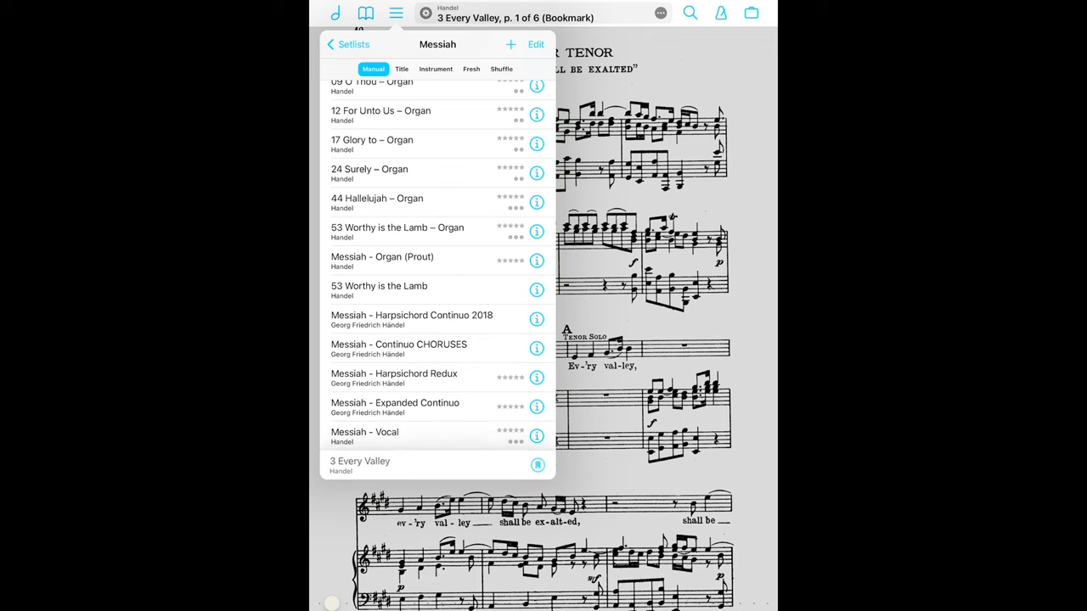
left_click(537, 44)
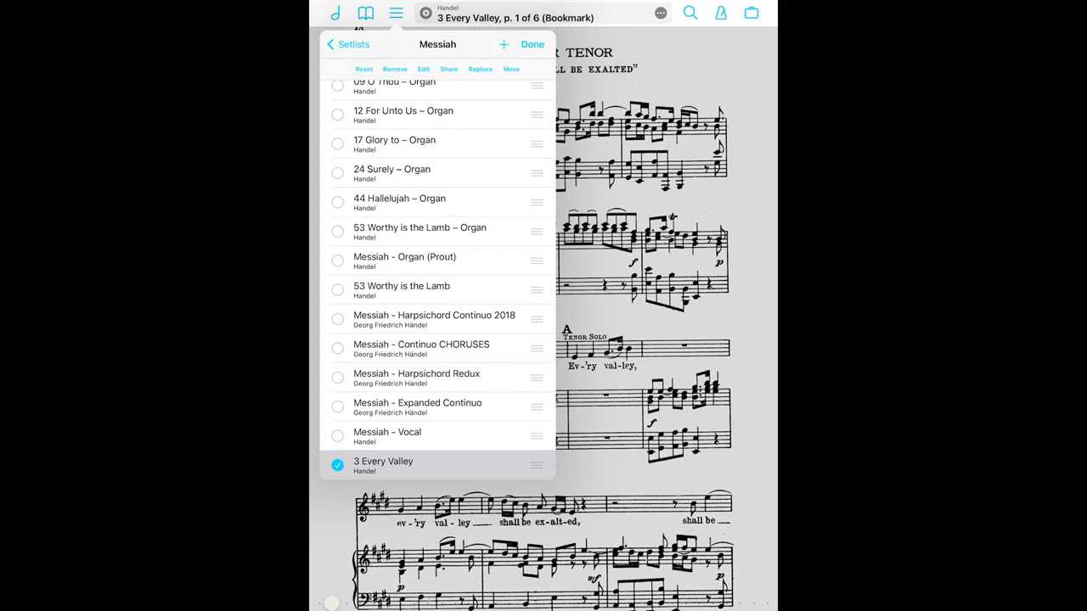
left_click(510, 68)
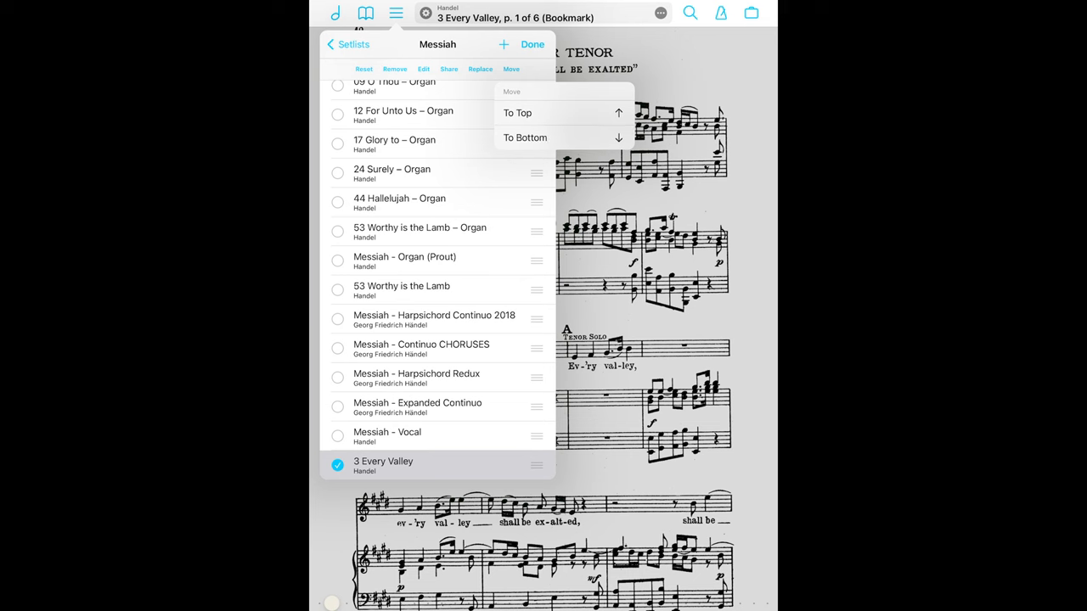
left_click(517, 112)
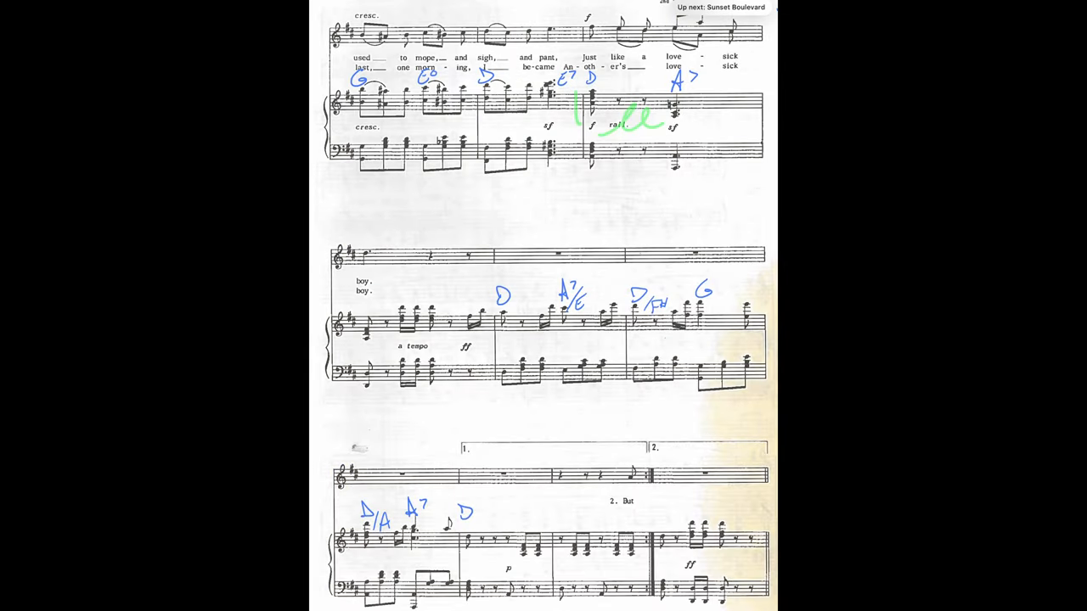
Step: View the Links editor for When First My Old, then return to page 3 in annotation mode
left_click(661, 14)
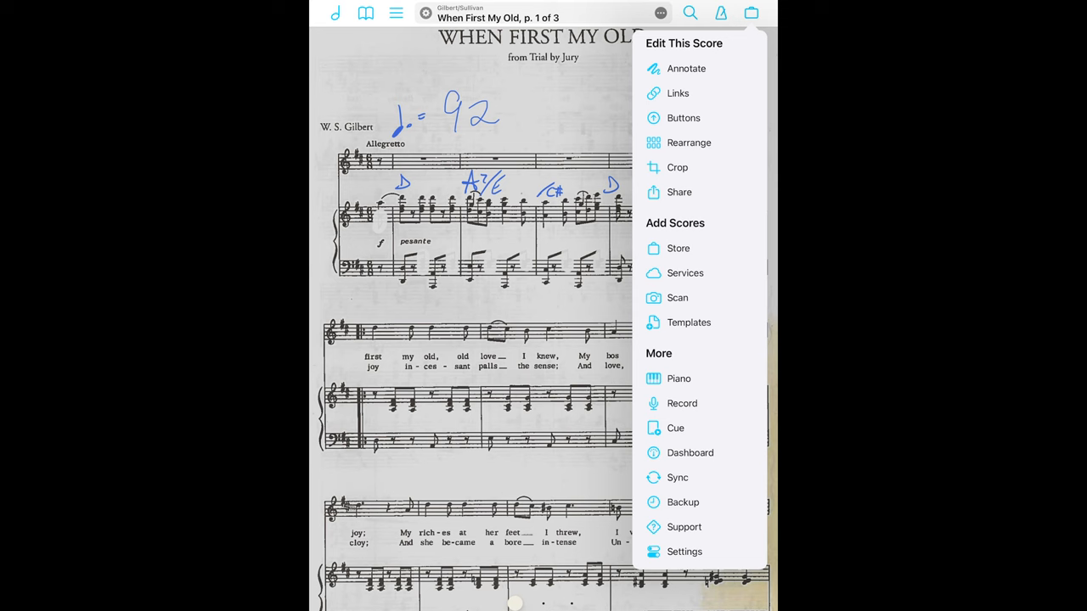
left_click(678, 91)
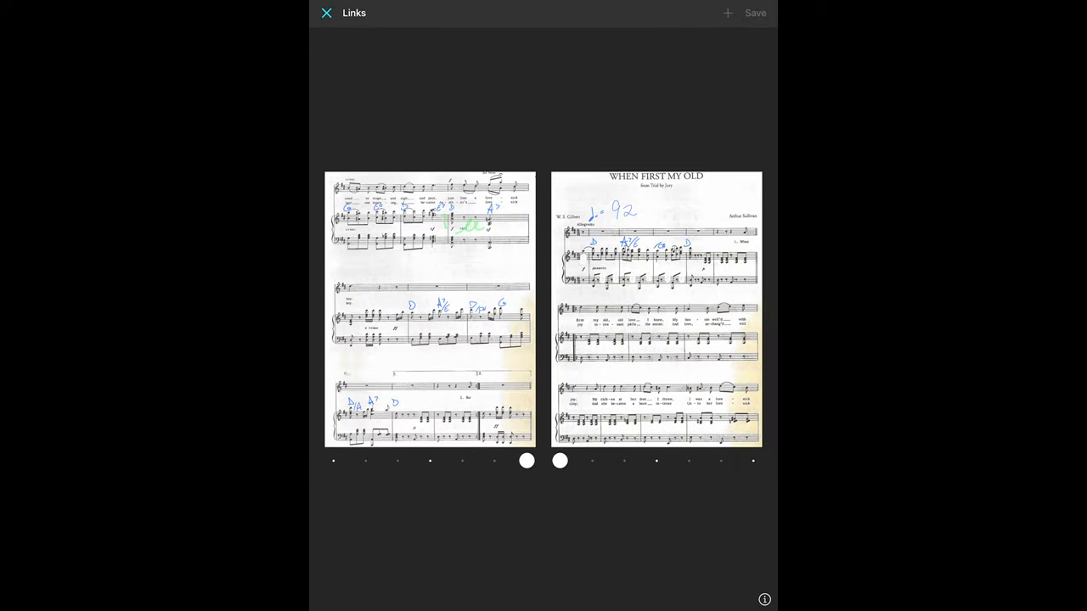
left_click(470, 397)
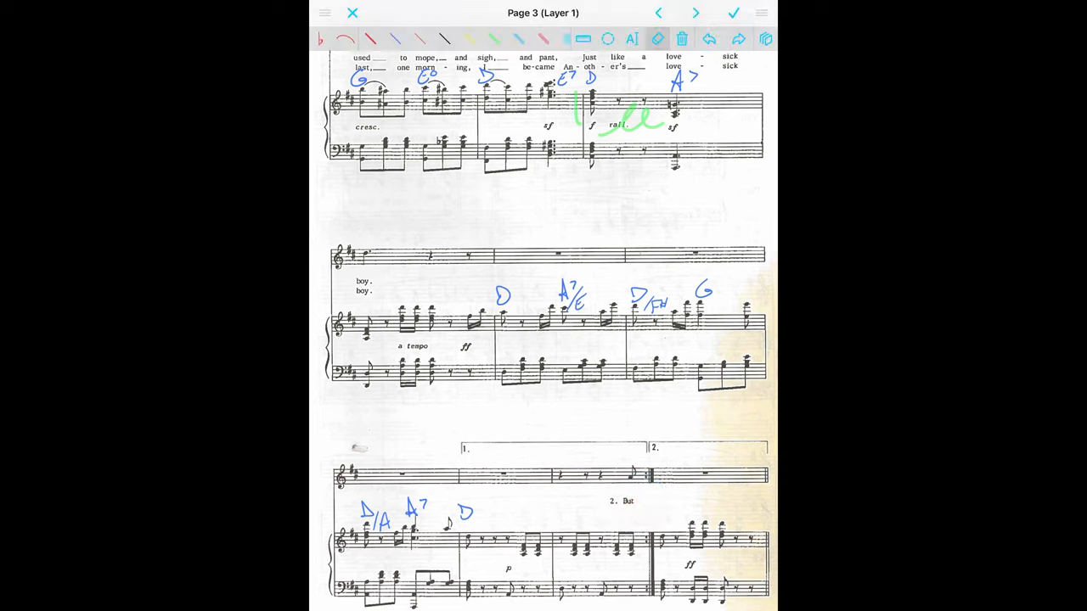
Step: Rearrange the three pages into a six-page layout and attempt saving over the original, hitting the overwrite warning
scroll("up", 3)
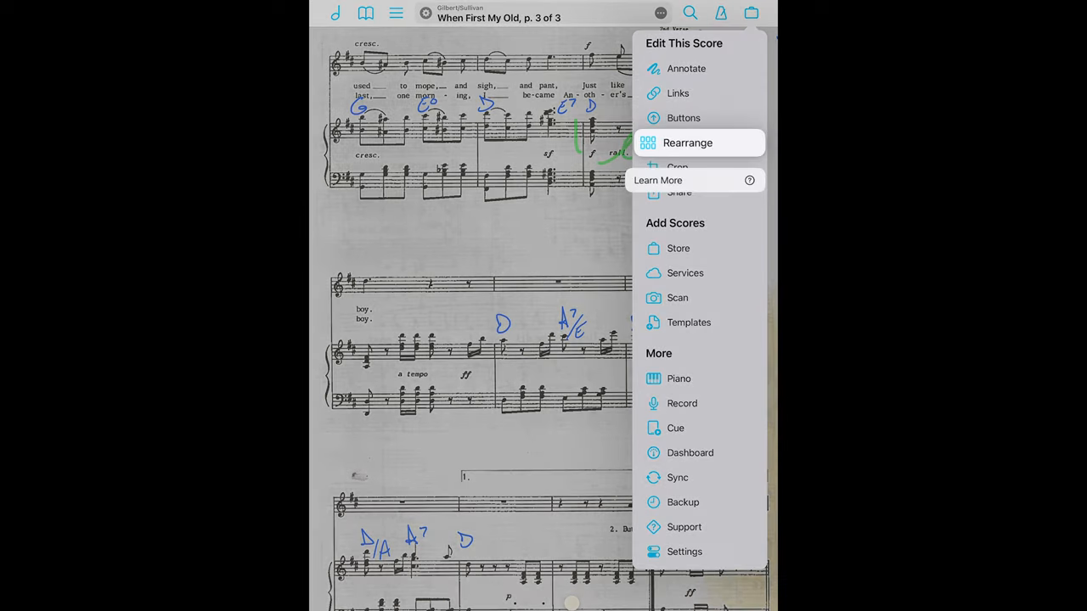
left_click(688, 143)
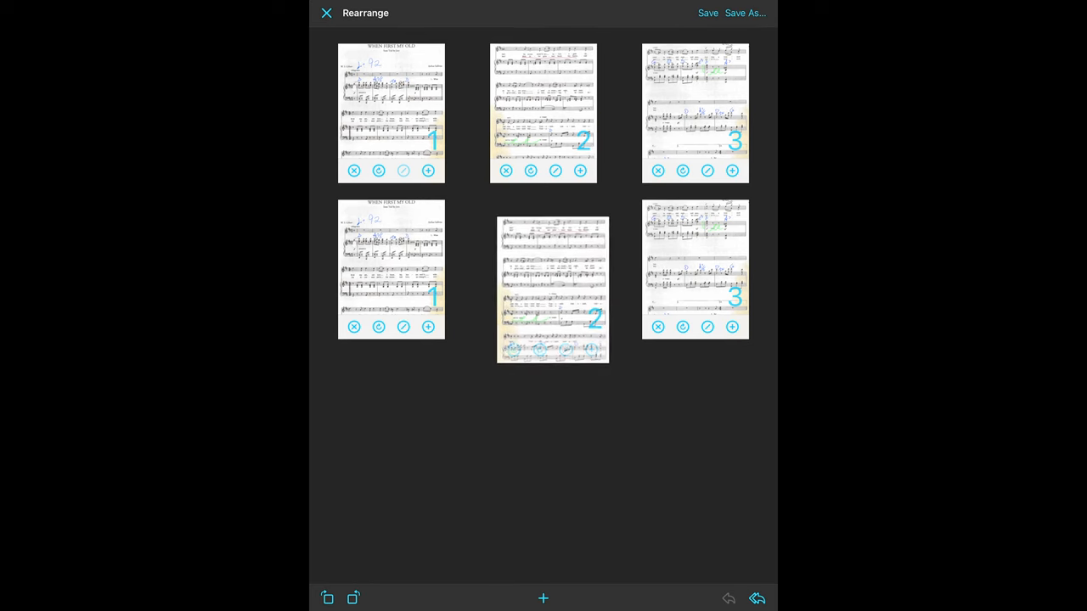
left_click(707, 14)
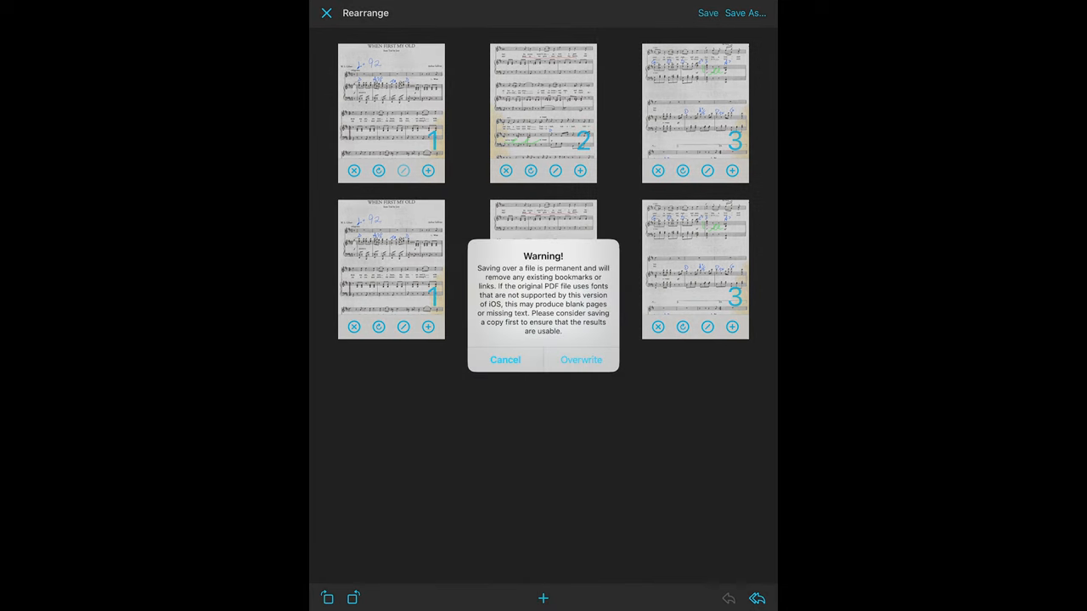
left_click(581, 360)
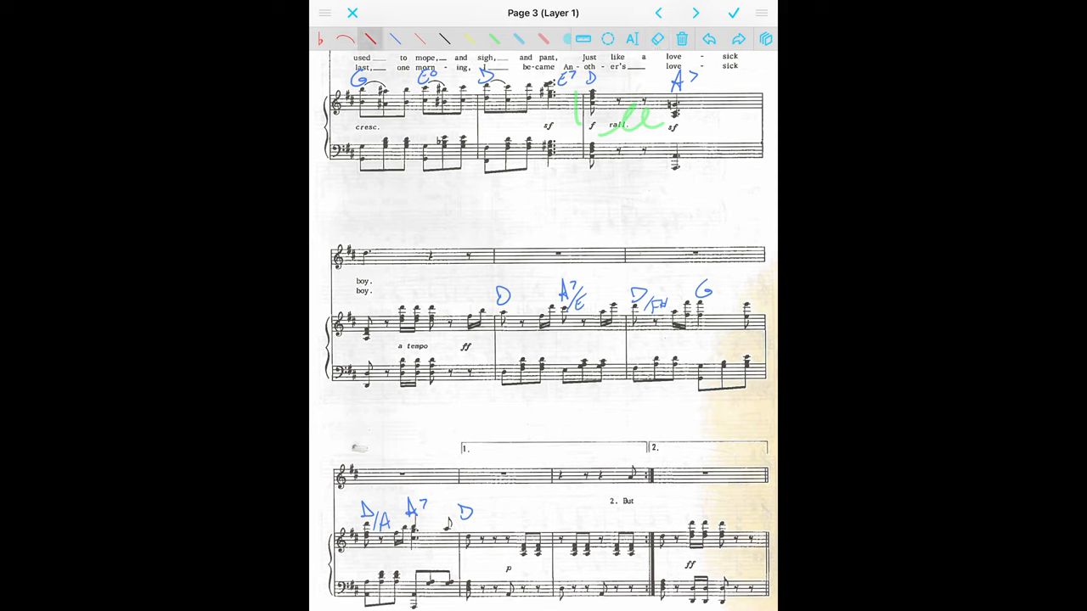
Step: Strike out the second ending on page 3 in red with an arrow back over the first ending
left_click_drag(666, 462, 665, 603)
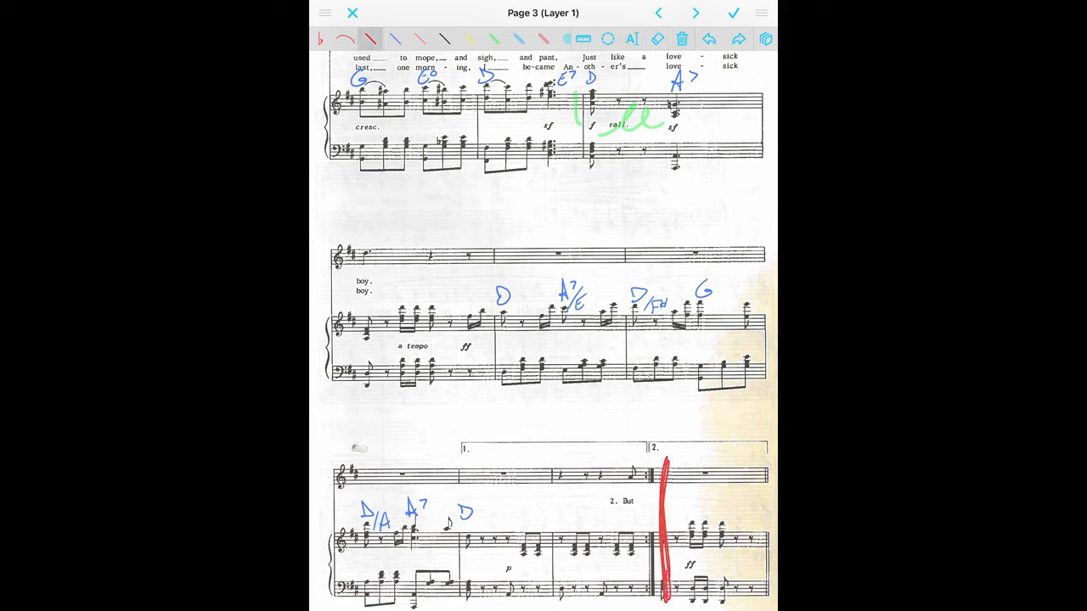
left_click_drag(670, 462, 772, 460)
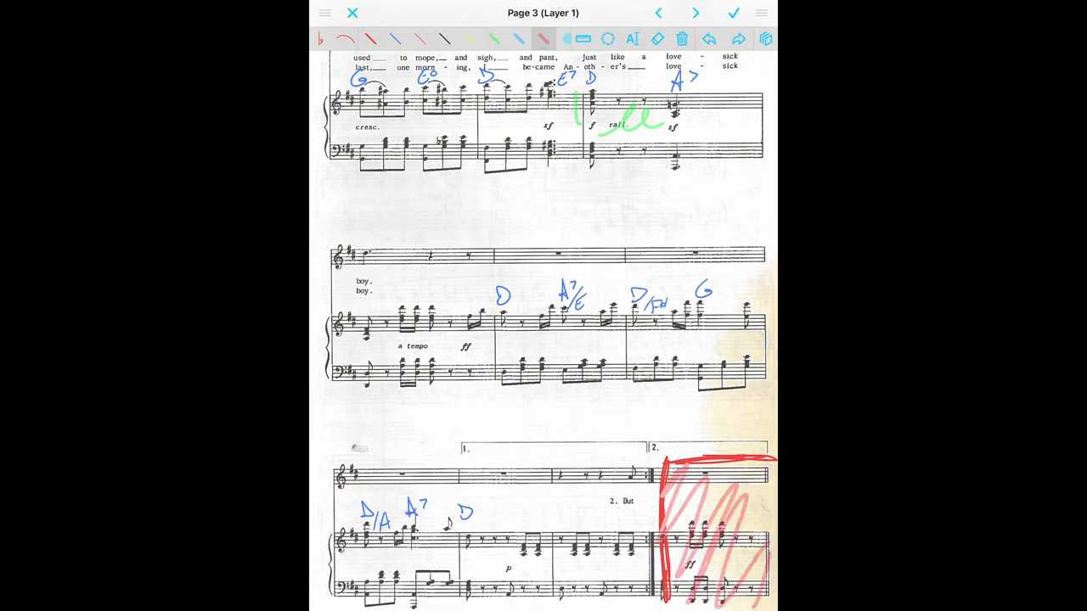
left_click_drag(458, 448, 625, 449)
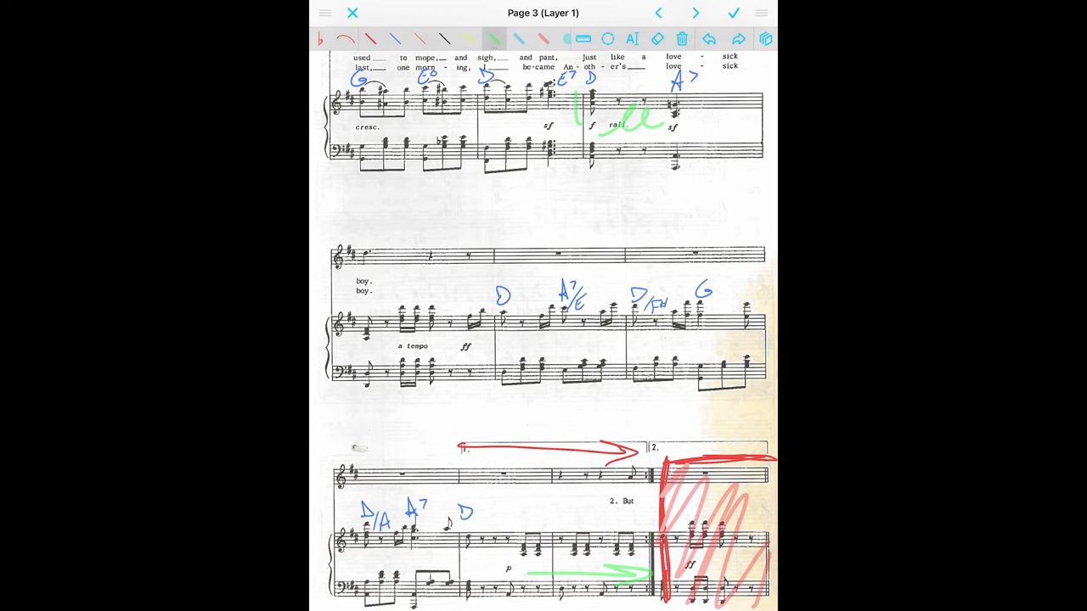
Step: Cross out the opening system on page 4 with red strokes
left_click(696, 13)
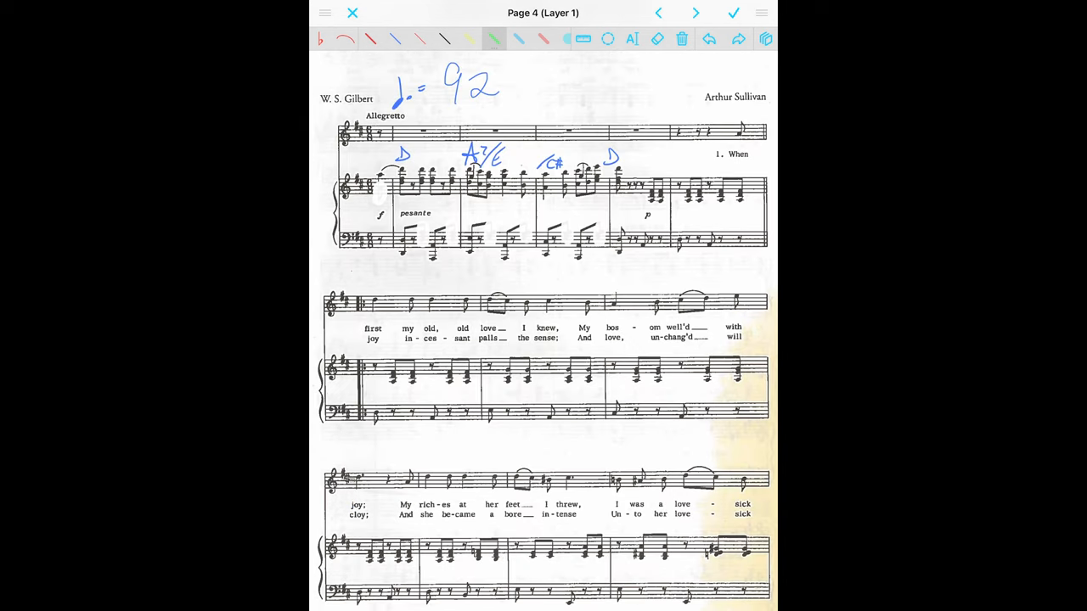
left_click_drag(365, 136, 353, 238)
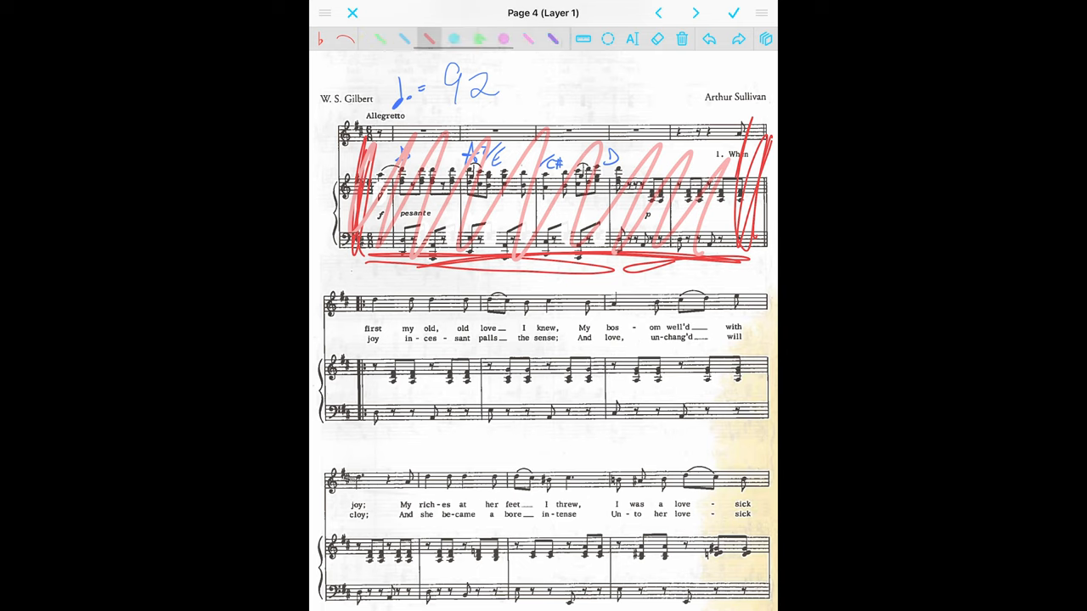
left_click_drag(353, 280, 357, 445)
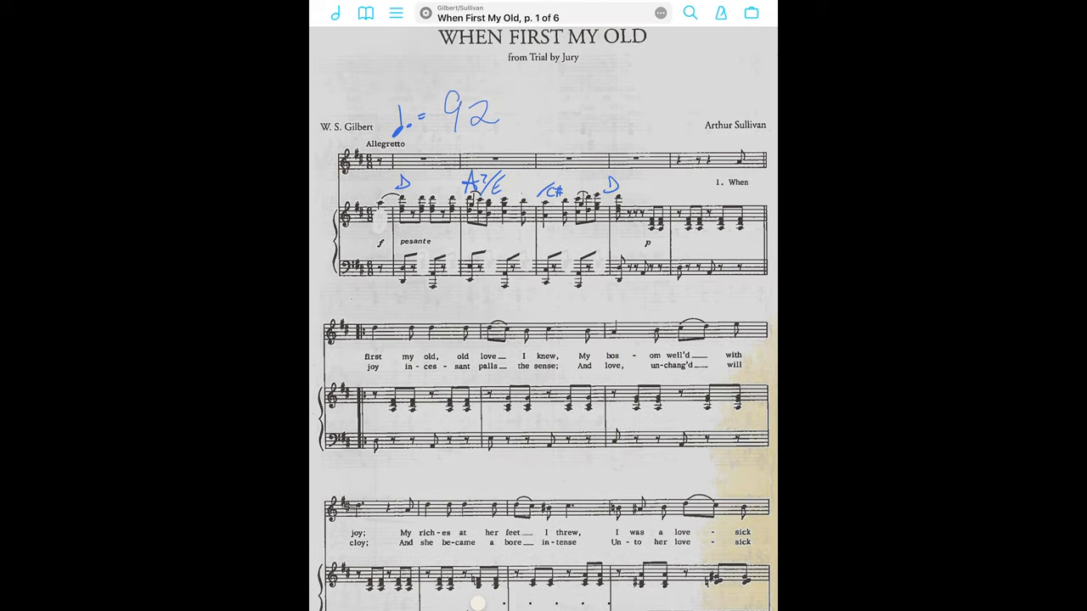
Step: Browse the full score list and open 0 - Technique Routine for viewing
left_click(662, 13)
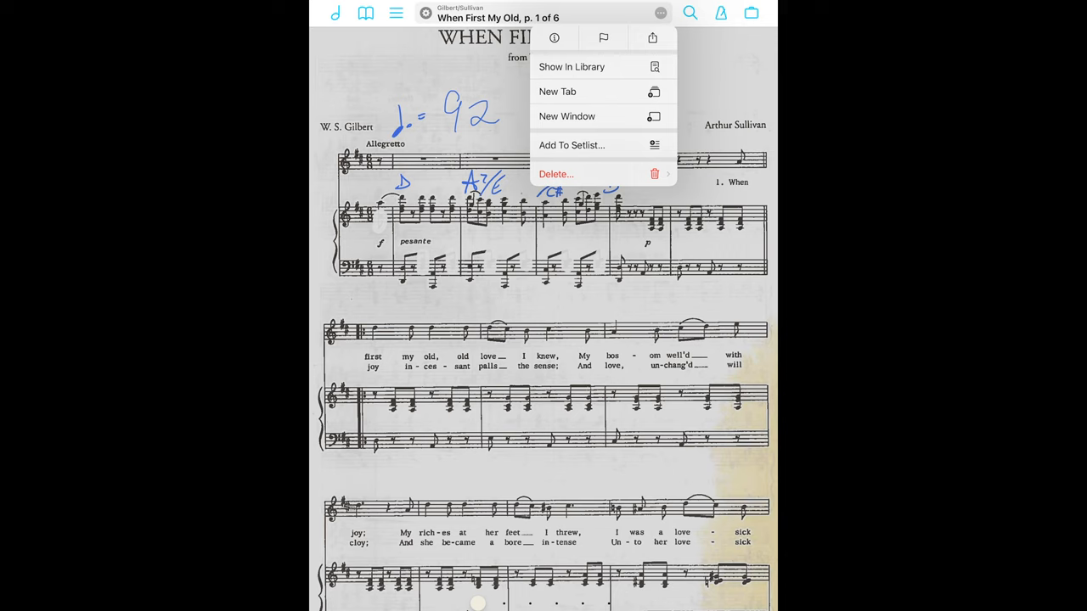
left_click(425, 339)
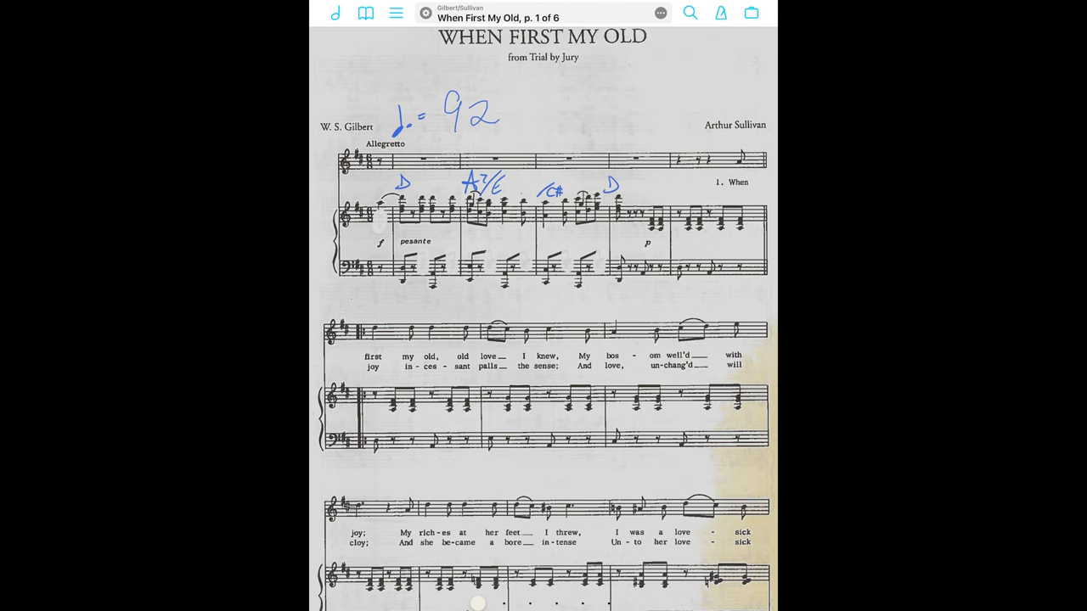
left_click(661, 12)
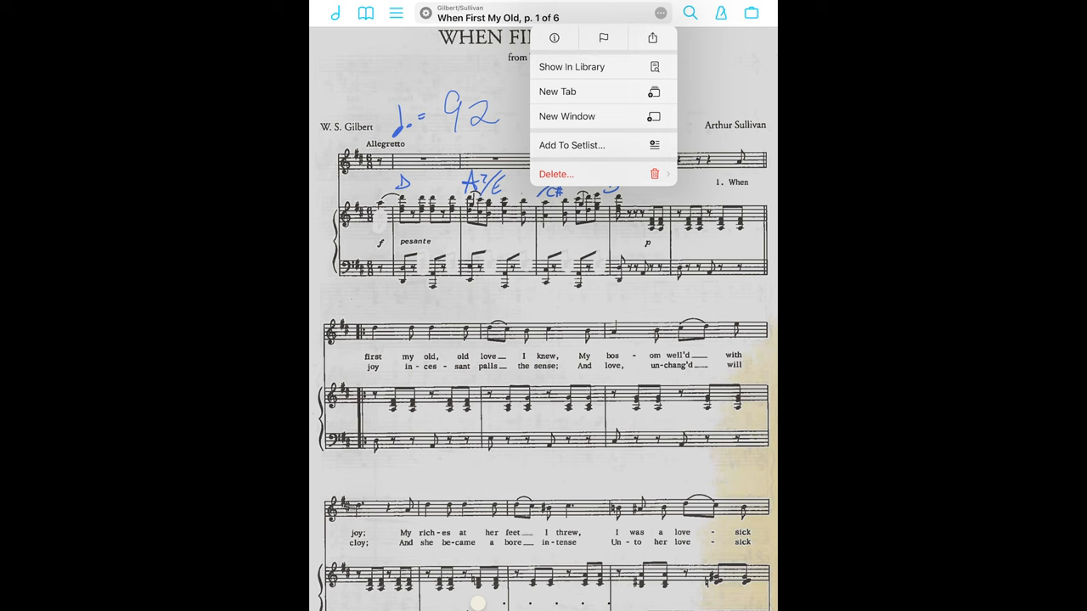
left_click(557, 92)
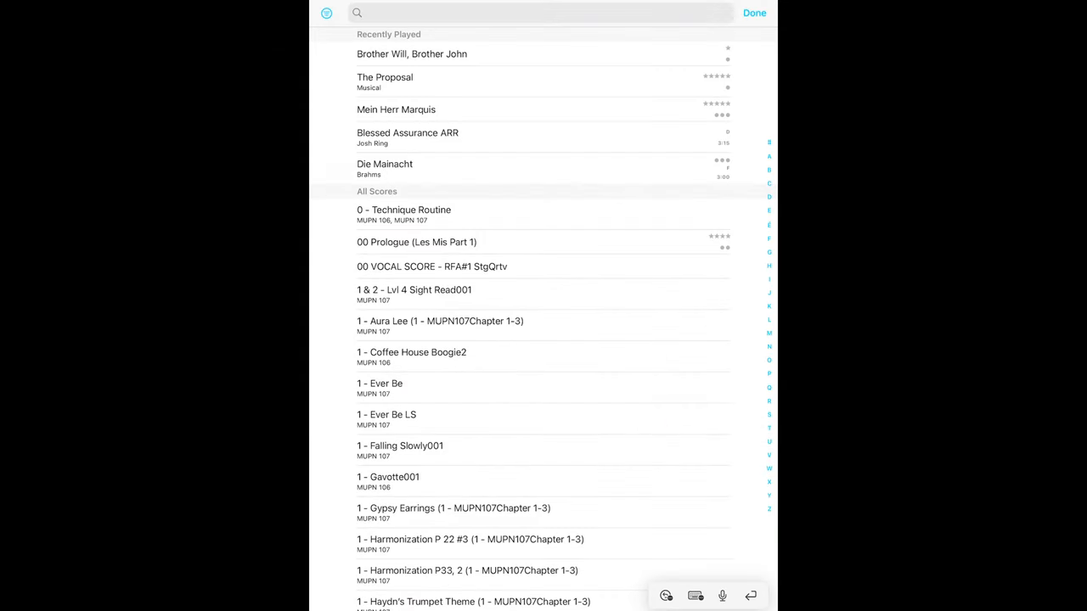
left_click(405, 214)
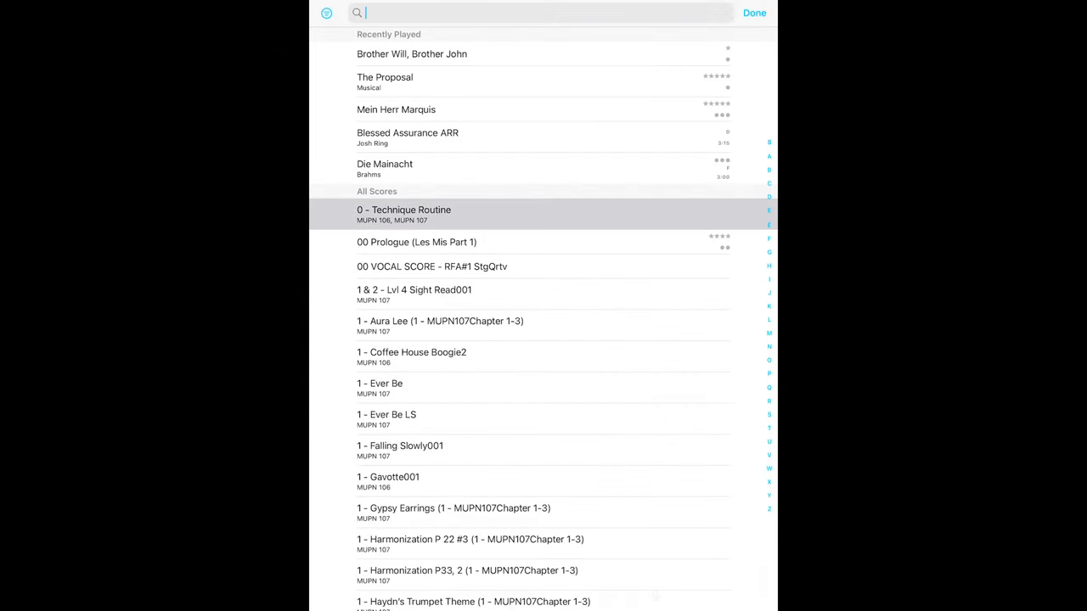
left_click(404, 211)
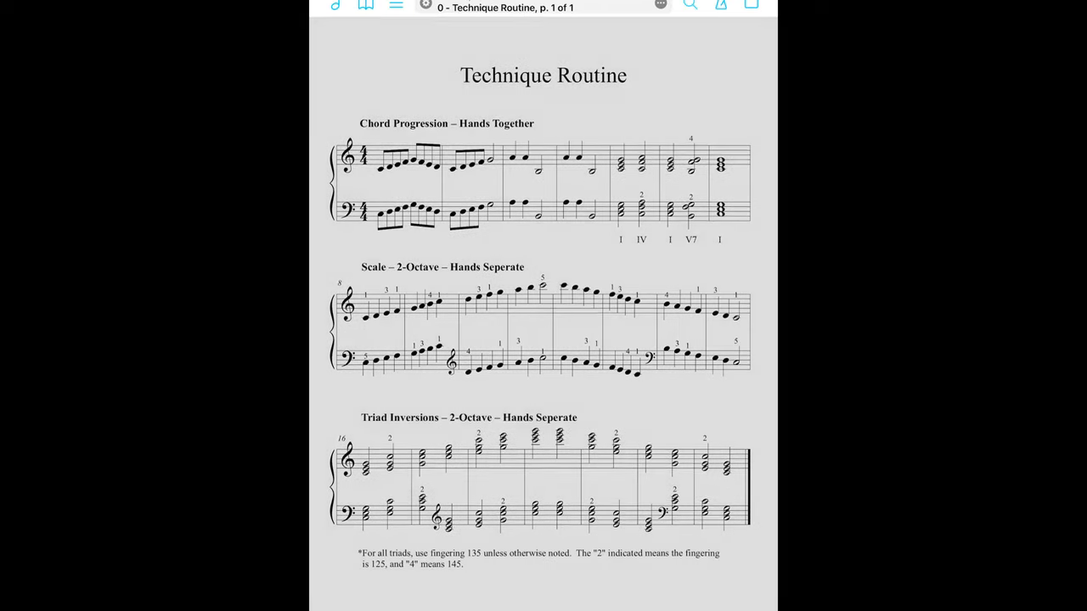
Step: Open Lvl 4 Sight Read001 and Gavotte001 in new tabs and switch among the three, ending on the sight-reading tab
left_click(689, 7)
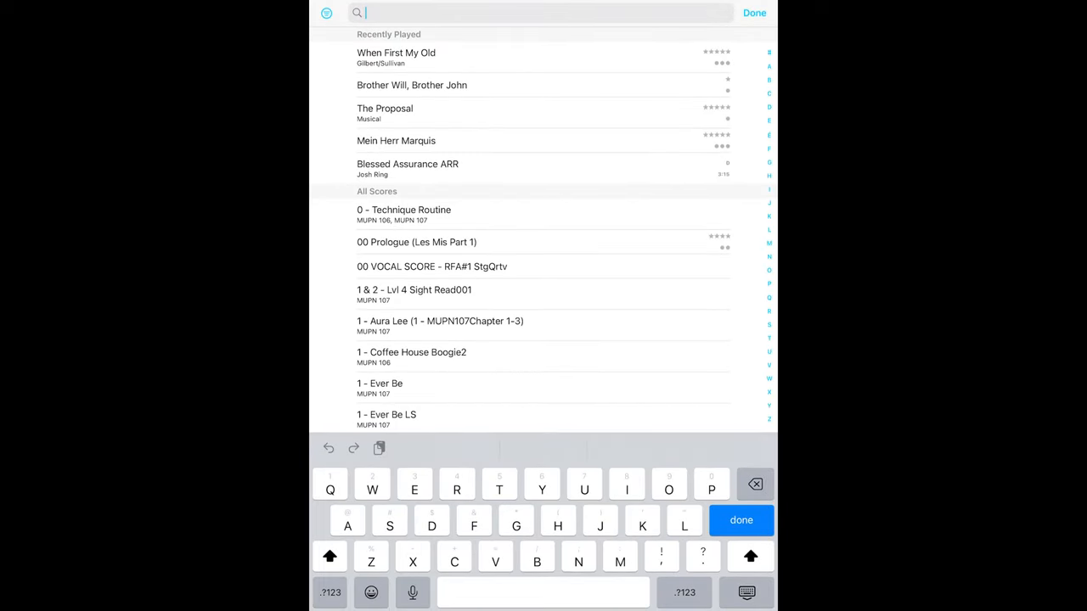
left_click(741, 520)
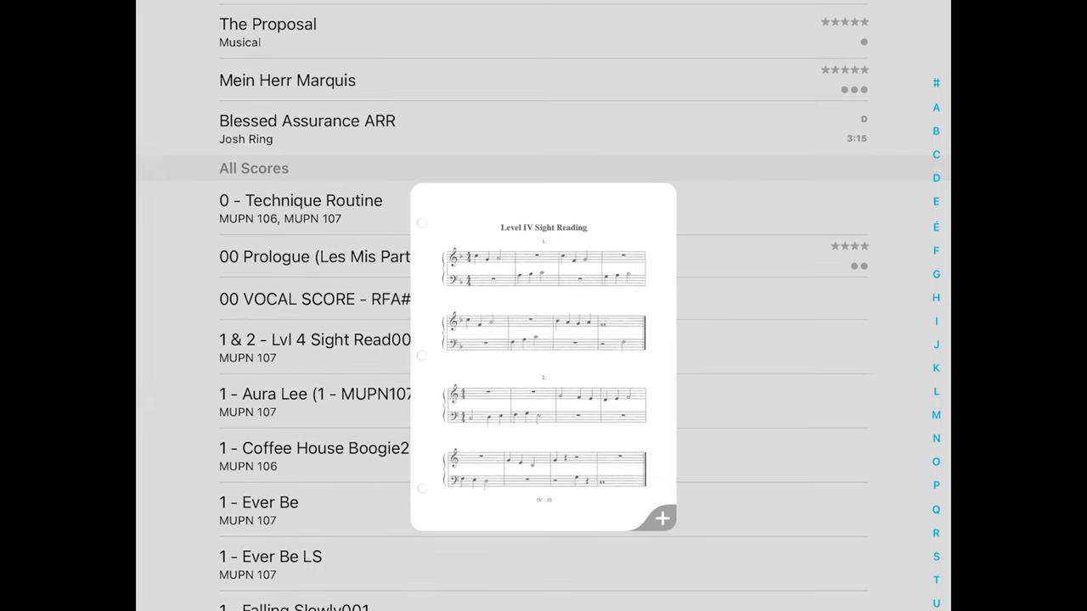
left_click(299, 200)
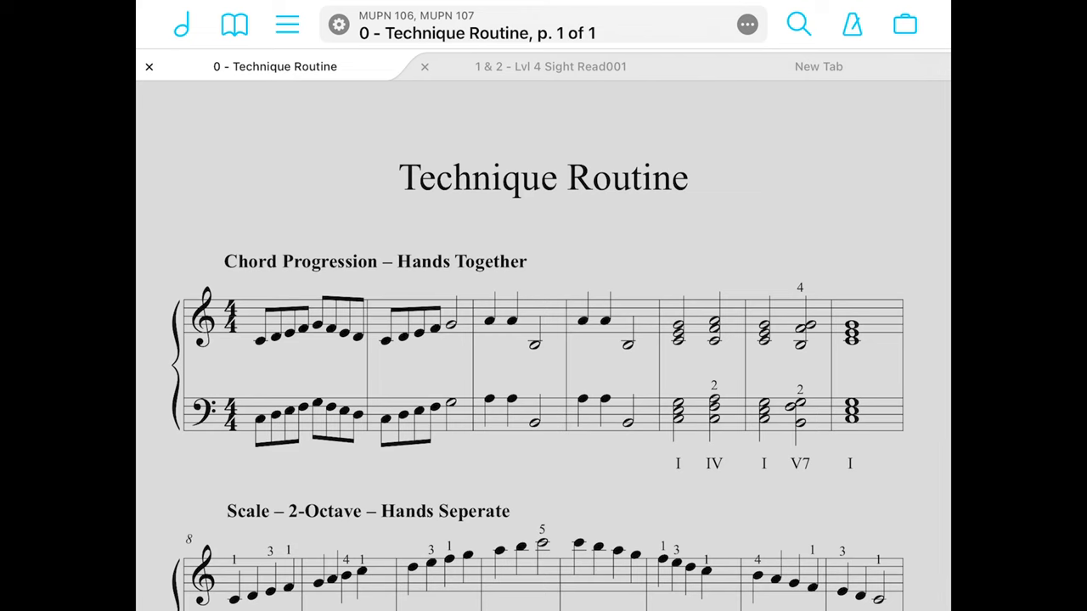
left_click(550, 66)
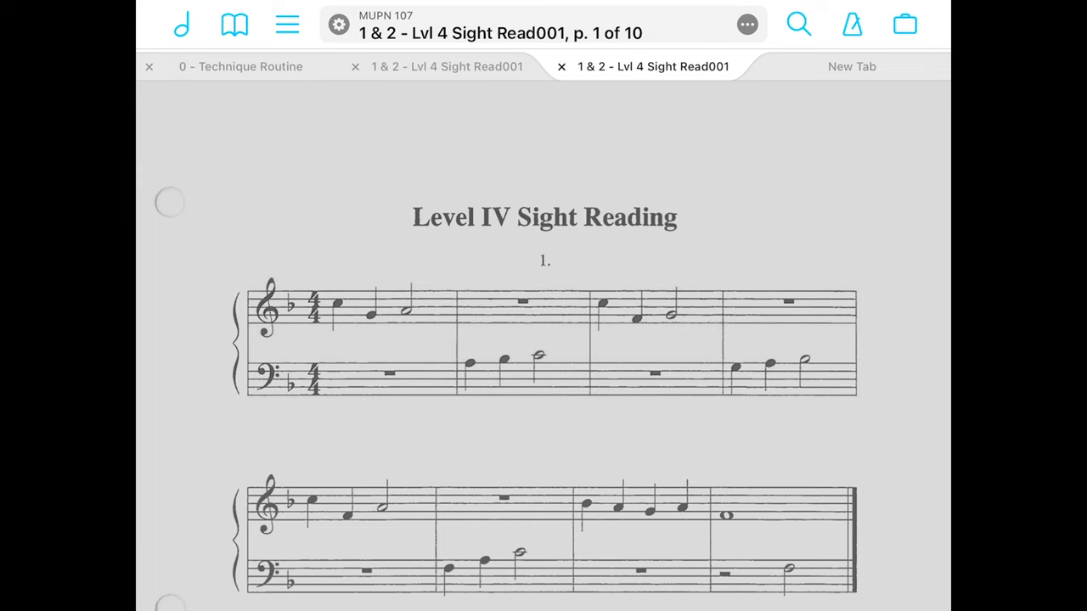
left_click(799, 24)
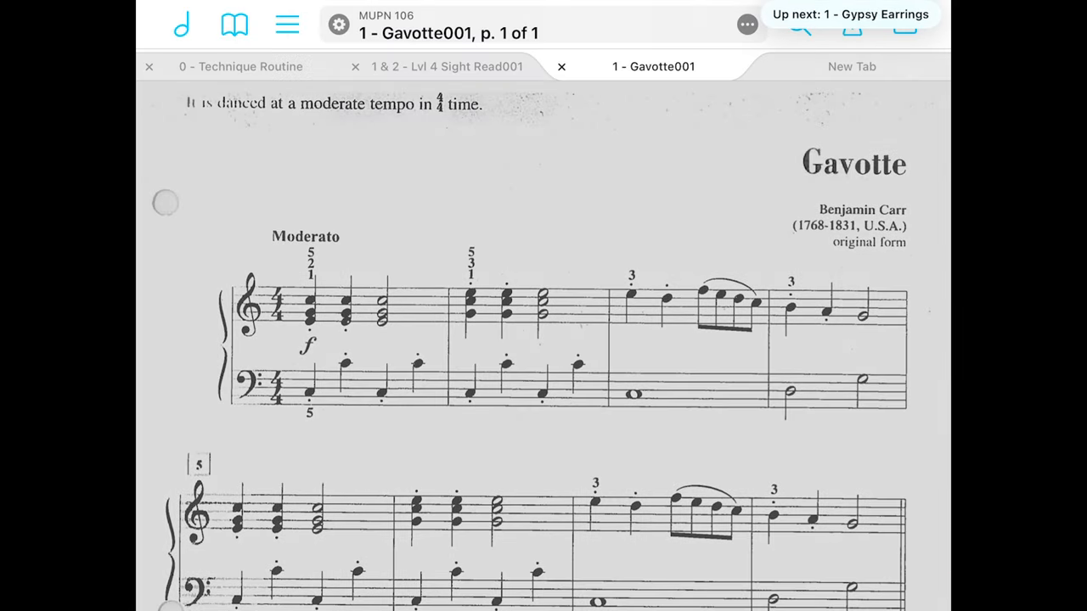
left_click(241, 66)
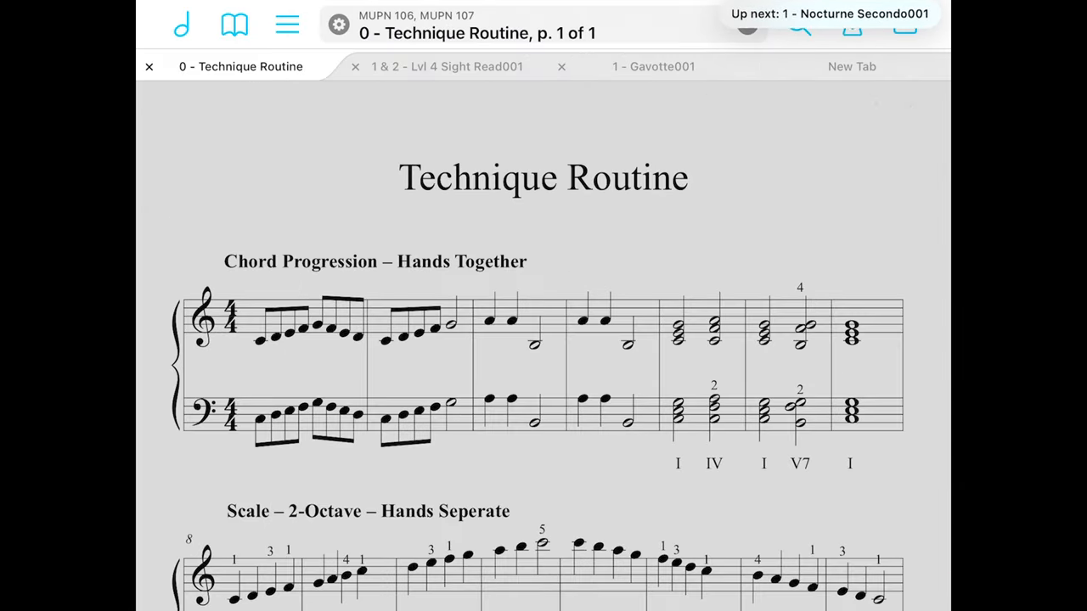
left_click(439, 66)
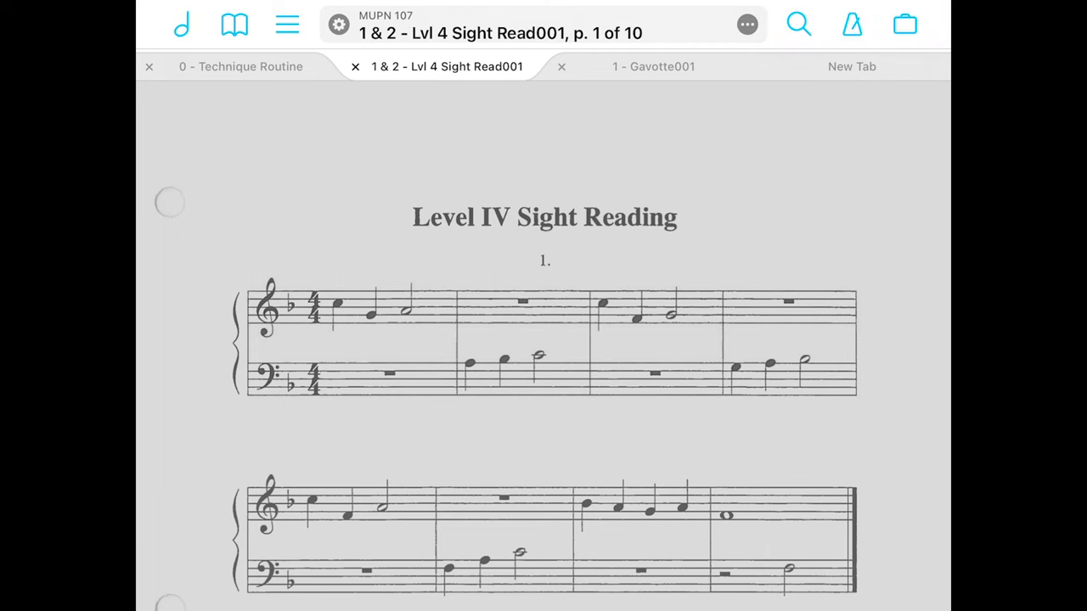
Step: In Settings > Controls, switch on Always show tab bar
left_click(653, 66)
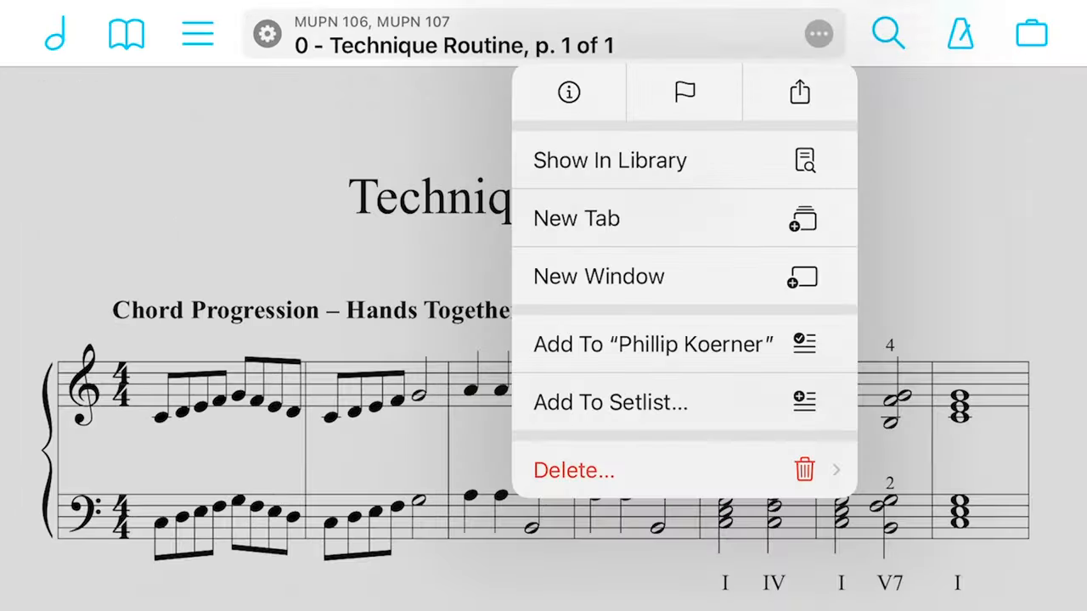
left_click(610, 159)
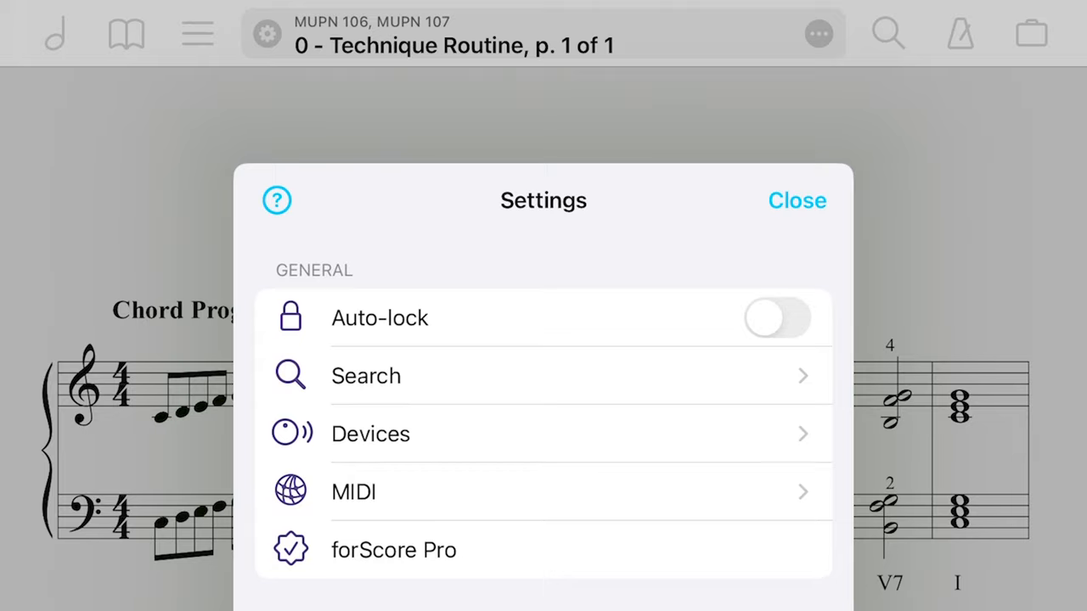
scroll("down", 3)
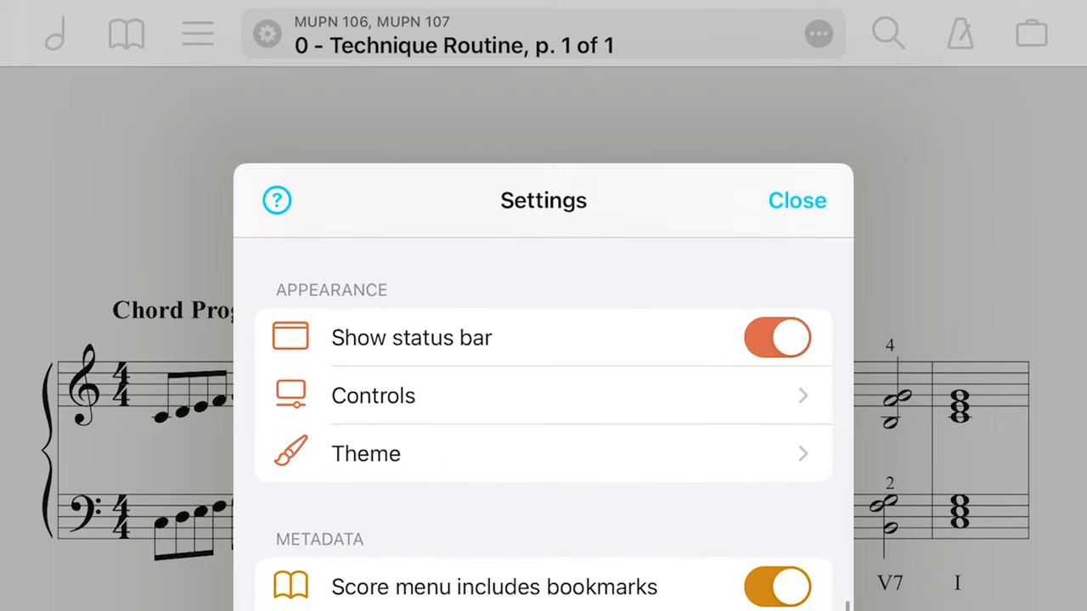
scroll("down", 3)
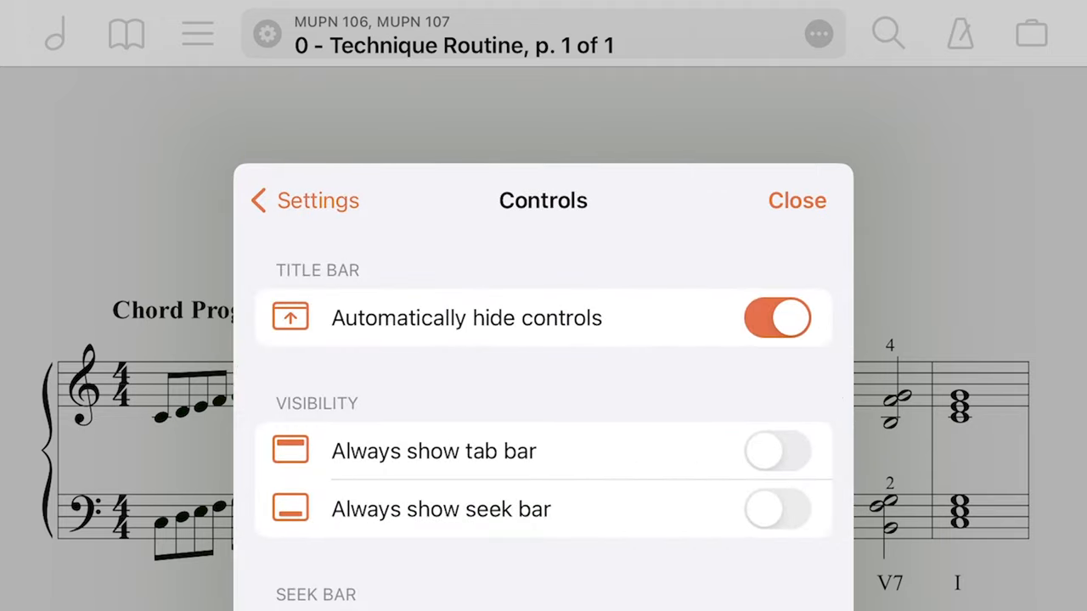
left_click(778, 452)
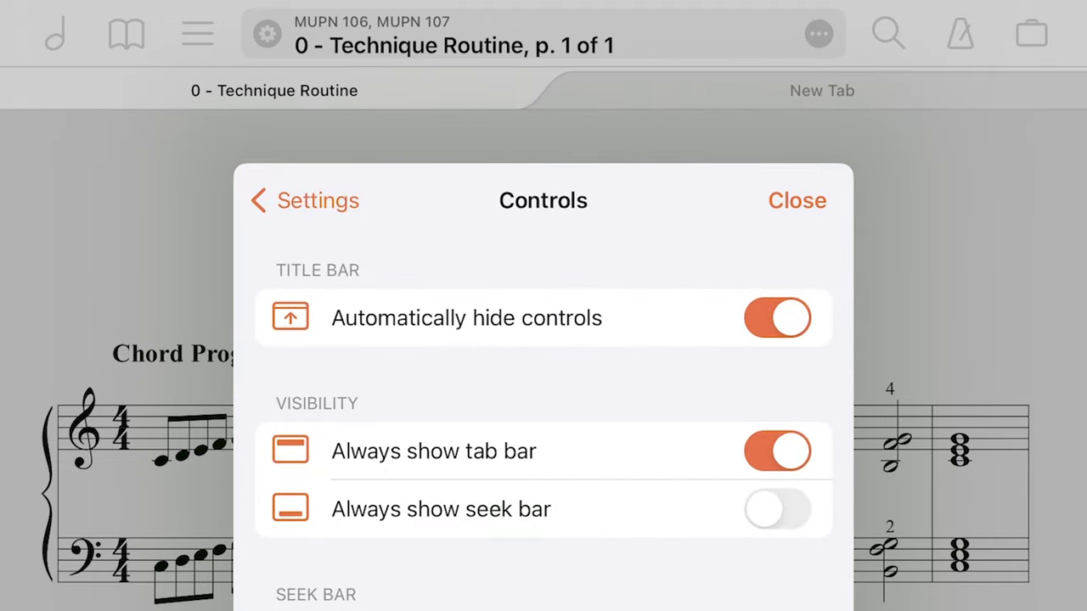